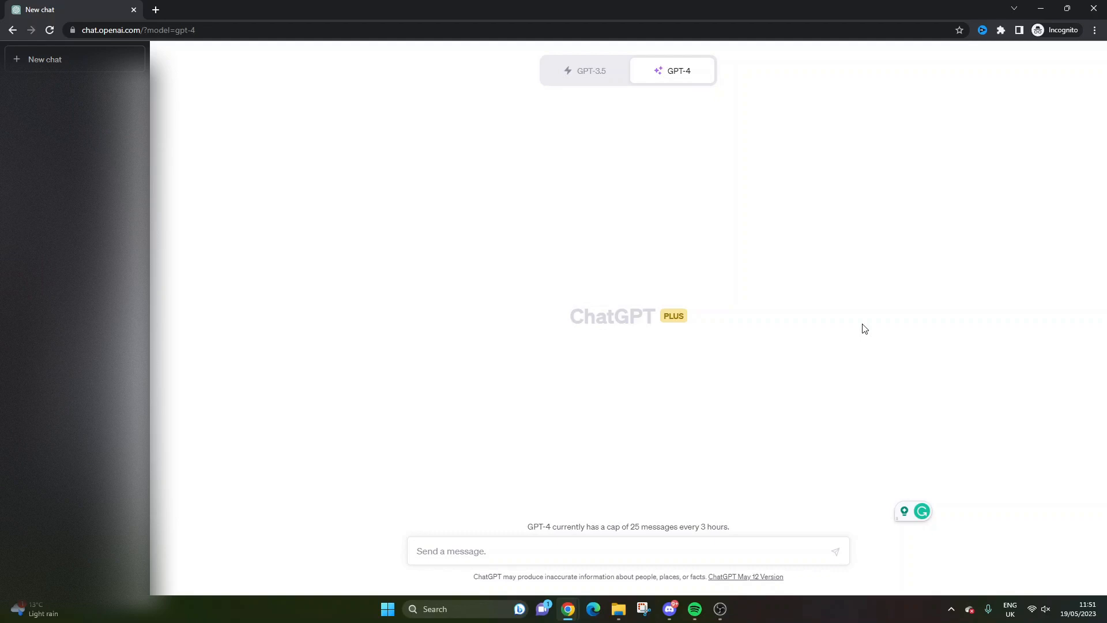
{"action": "mouse_move", "coordinate": [658, 318]}
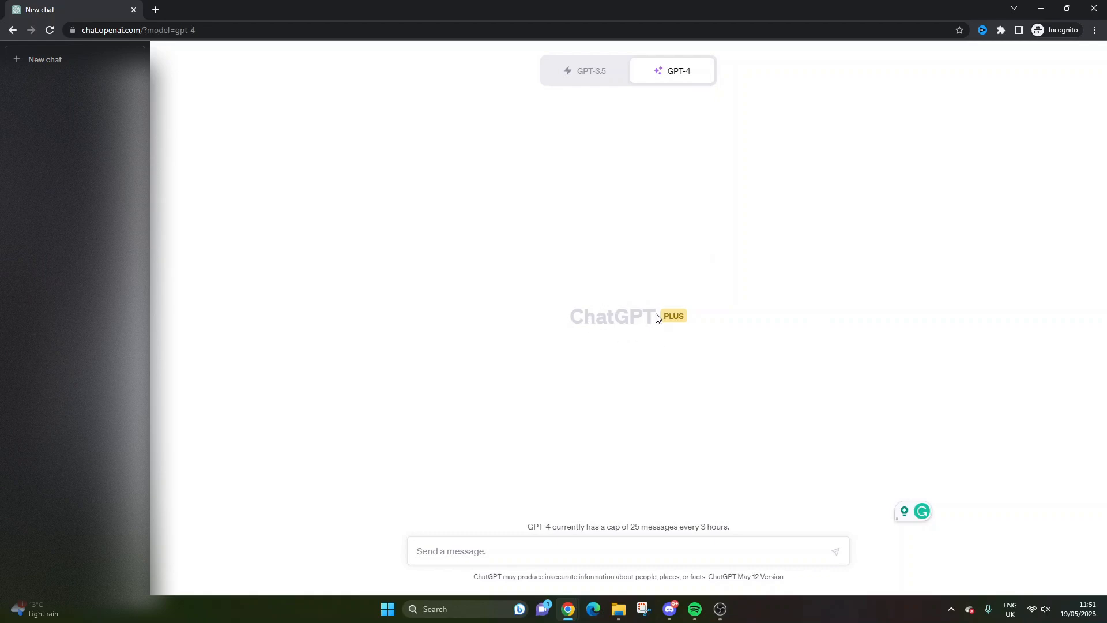
{"action": "mouse_move", "coordinate": [673, 74]}
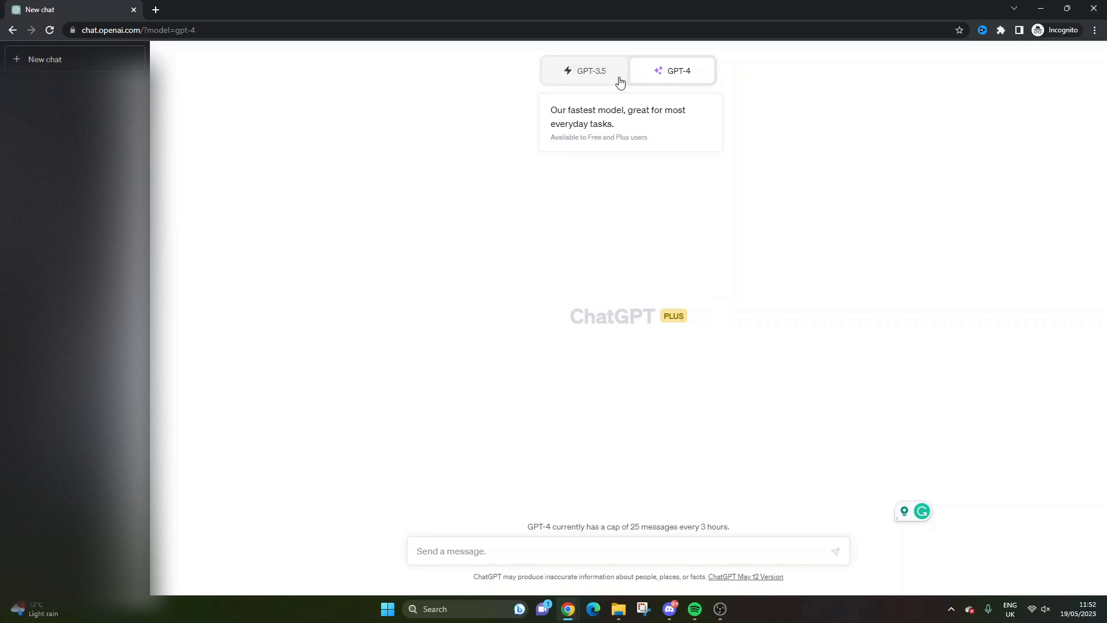
{"action": "mouse_move", "coordinate": [663, 75]}
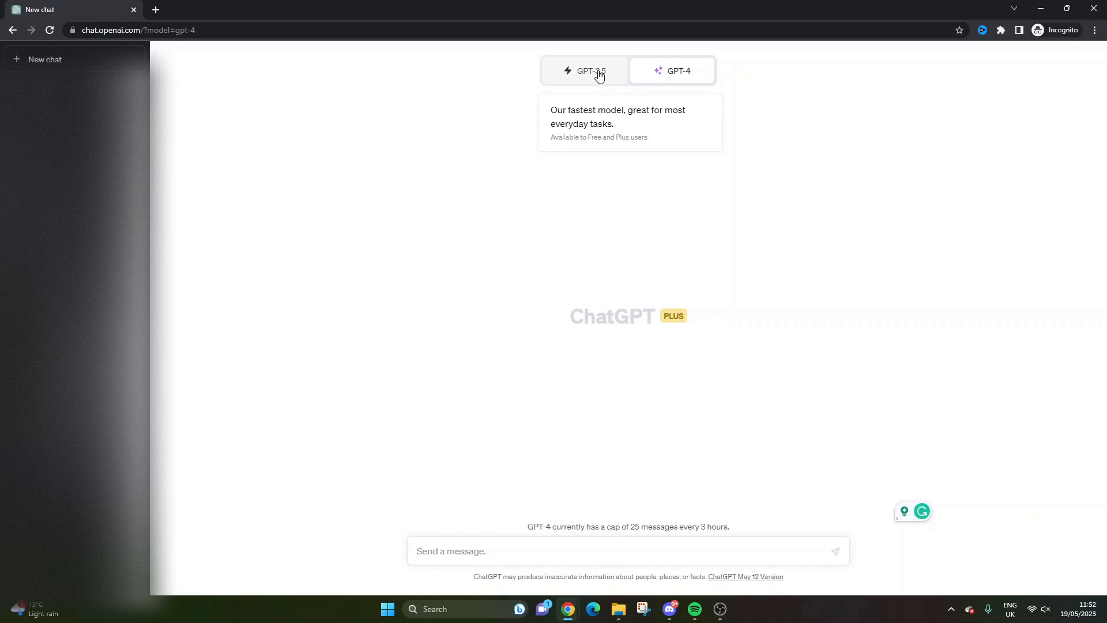
Step: Compose the opening line introducing yourself as a project manager on a technology upgrade project
{"action": "left_click", "coordinate": [679, 71]}
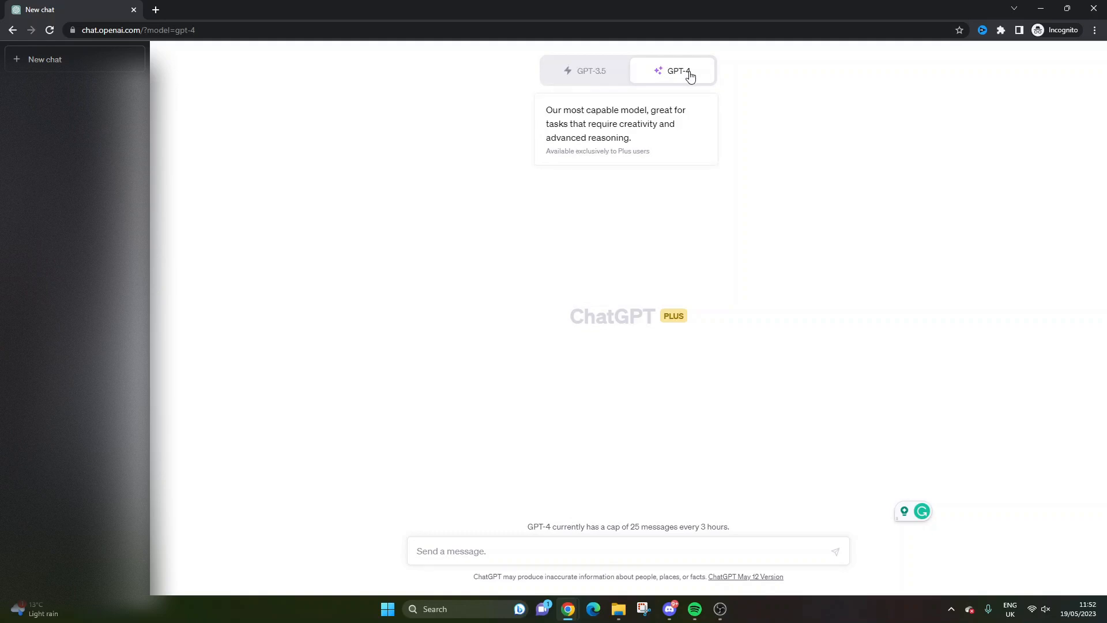
{"action": "mouse_move", "coordinate": [686, 74]}
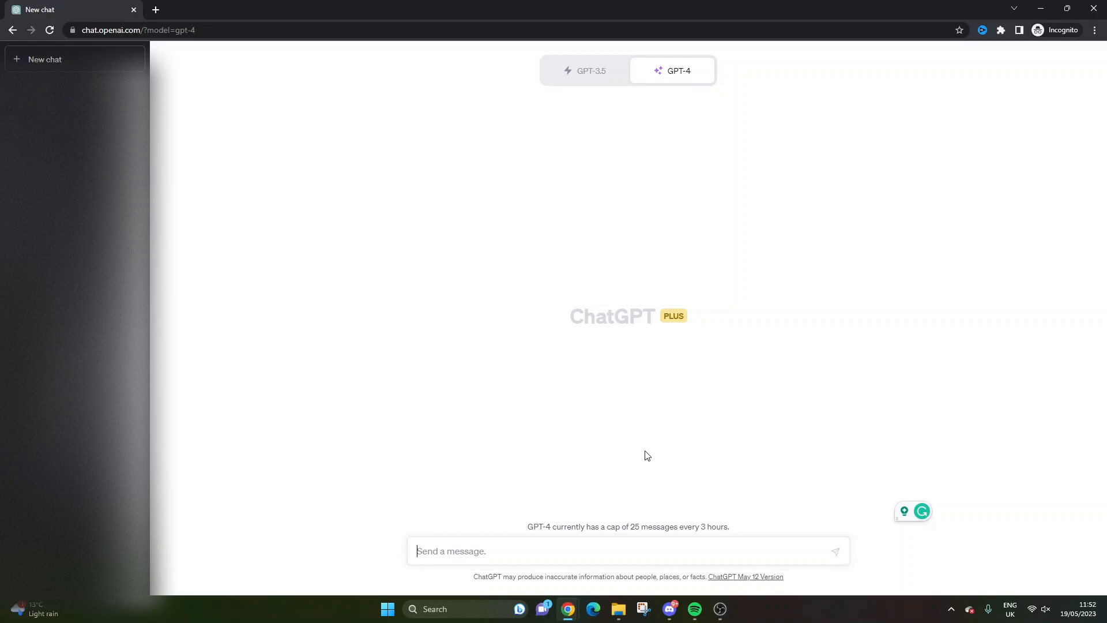
{"action": "type", "text": "I am a"}
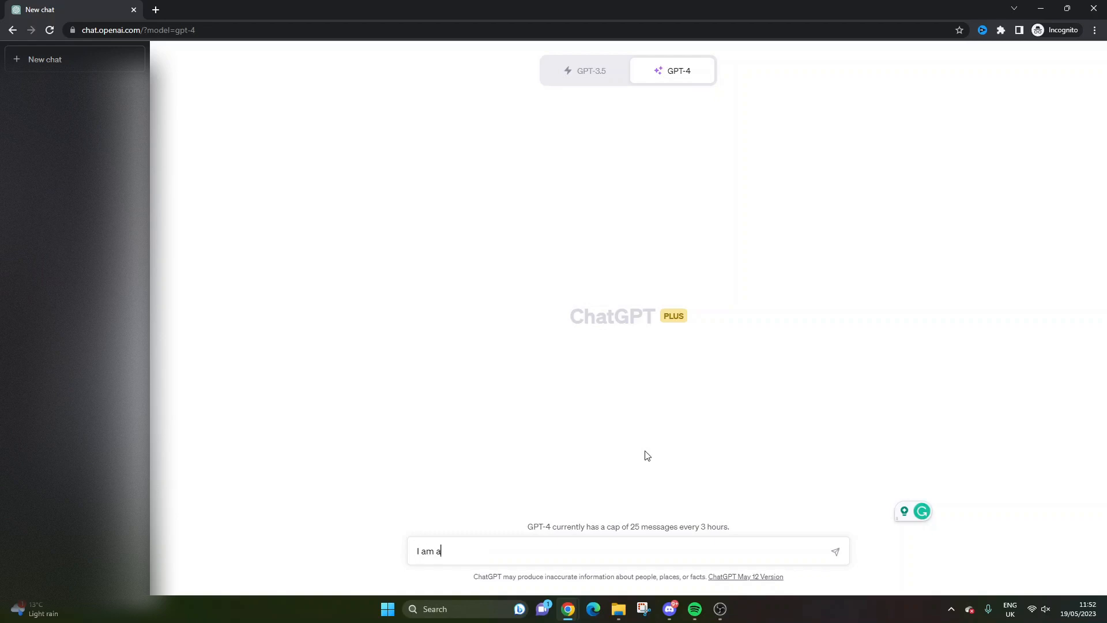
{"action": "type", "text": "project manag"}
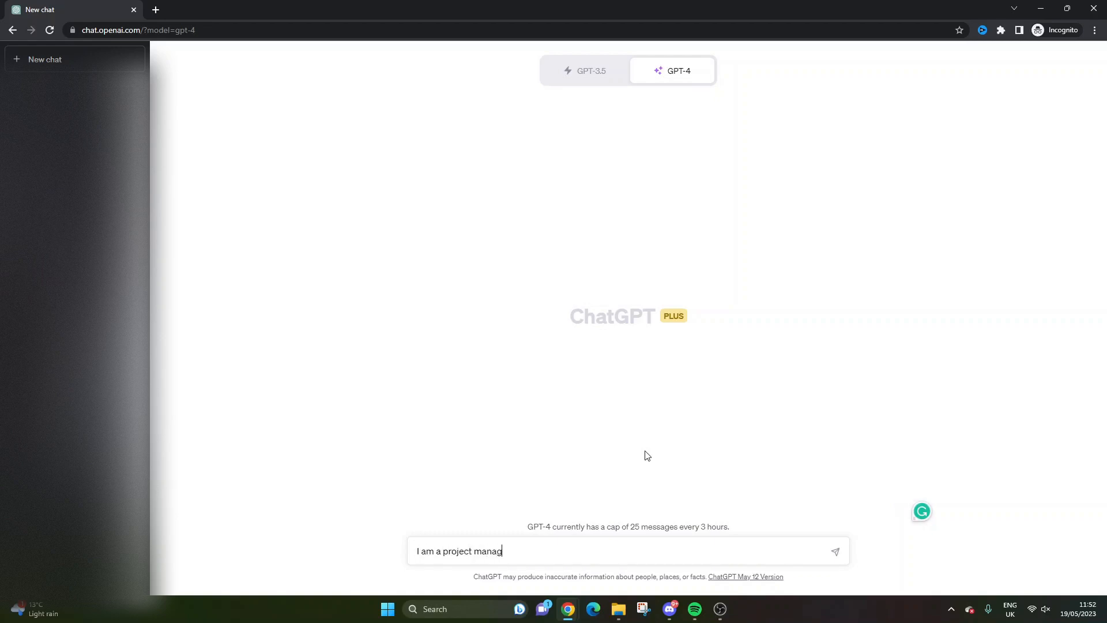
{"action": "type", "text": "er working on"}
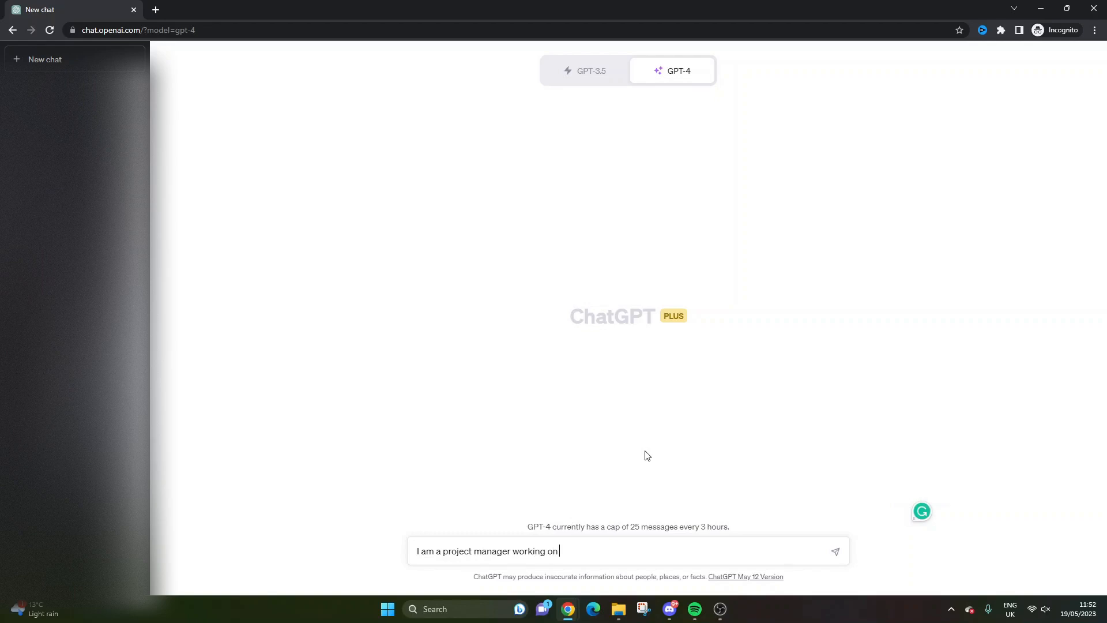
{"action": "type", "text": "a technology upgrade proje"}
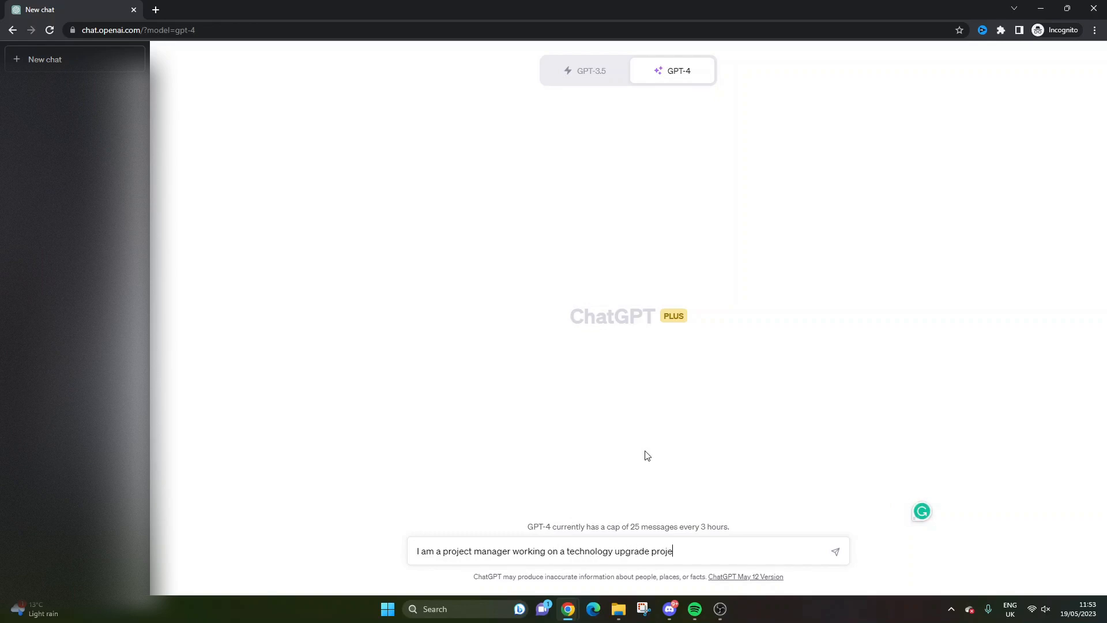
{"action": "left_click_drag", "start_coordinate": [567, 551], "coordinate": [682, 552]}
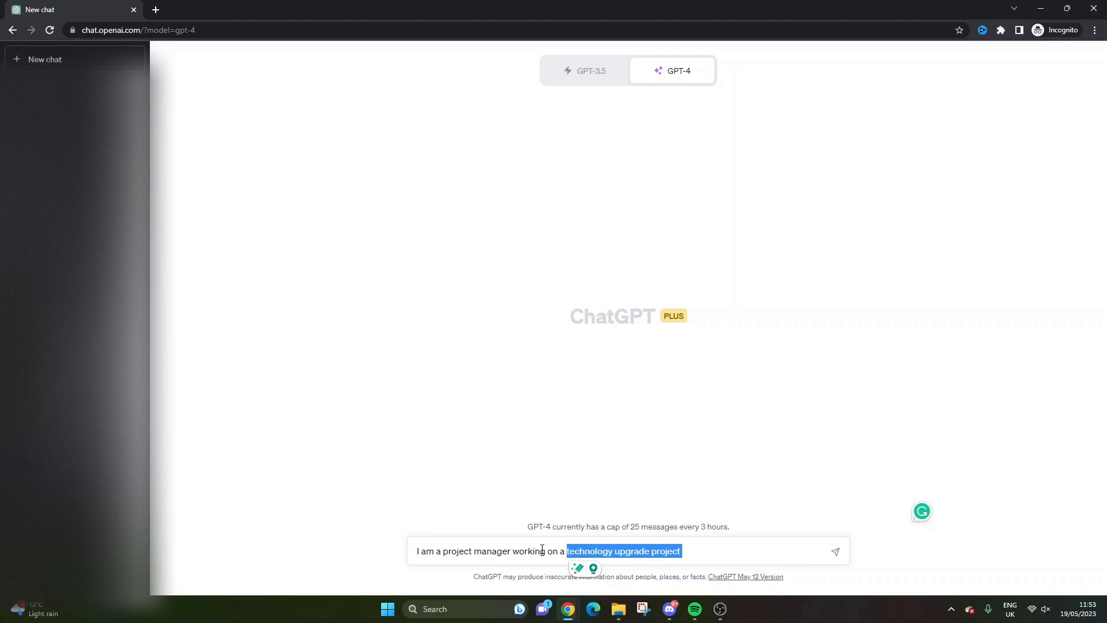
{"action": "mouse_move", "coordinate": [688, 547]}
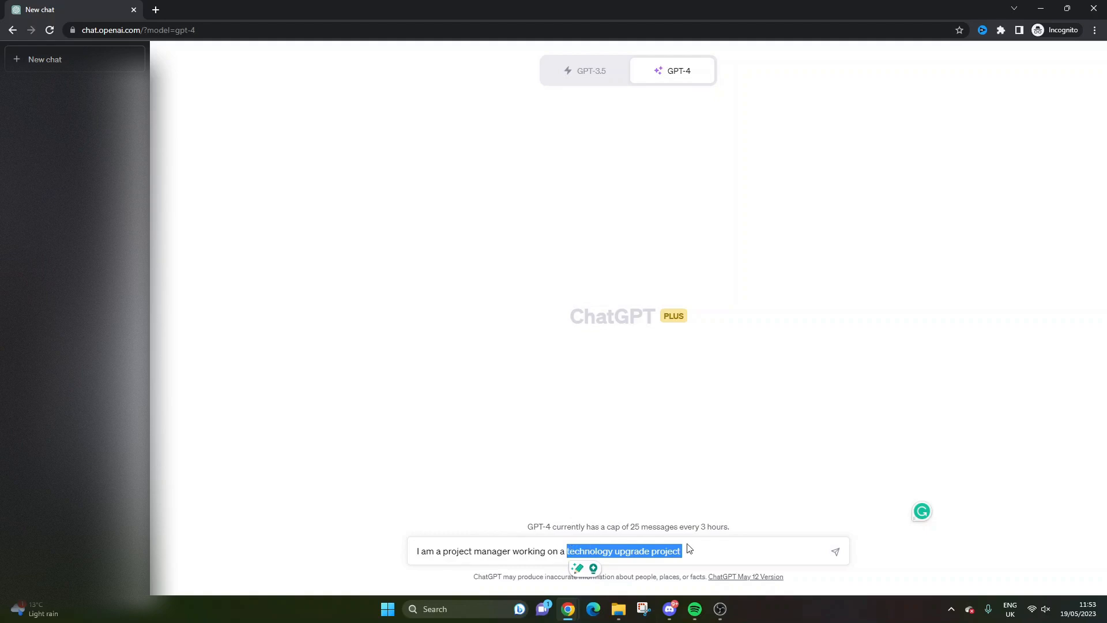
{"action": "left_click", "coordinate": [689, 550]}
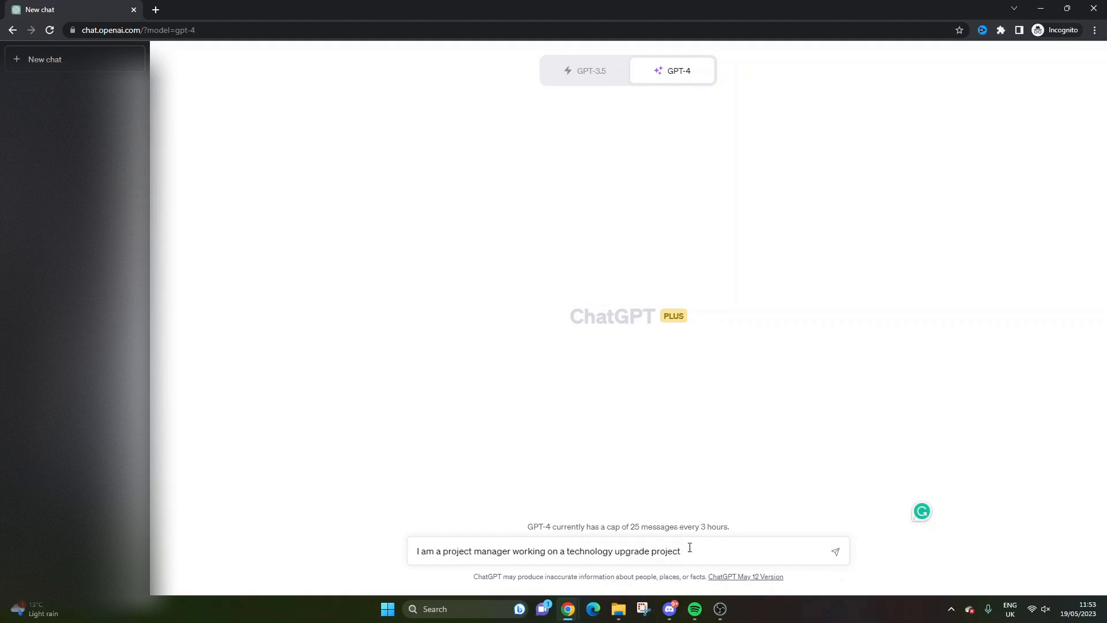
{"action": "type", "text": ","}
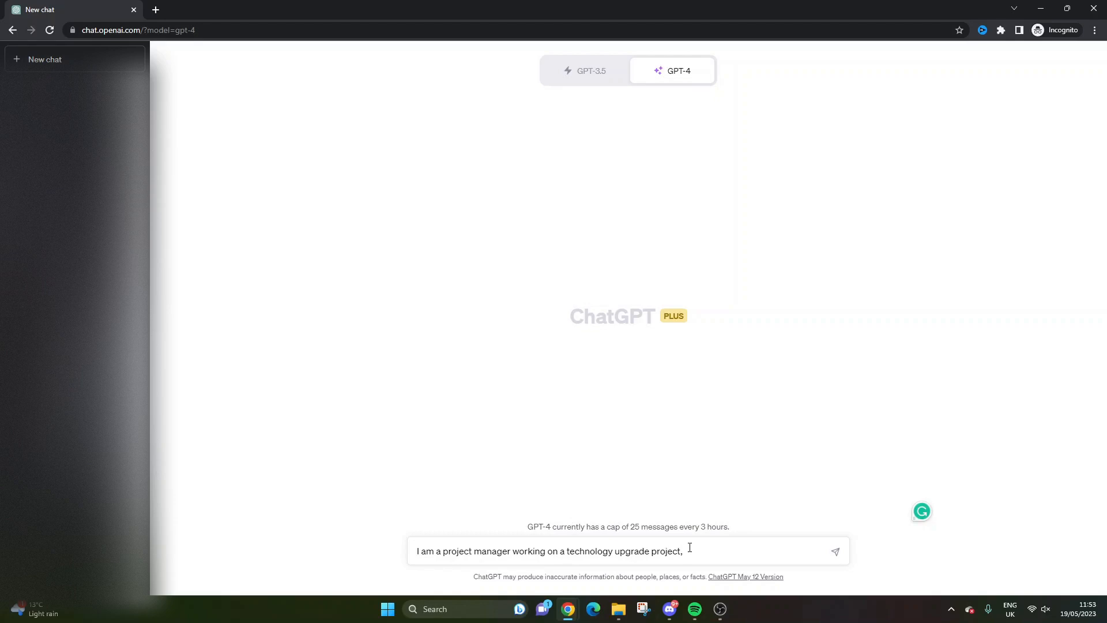
{"action": "key", "text": "Backspace"}
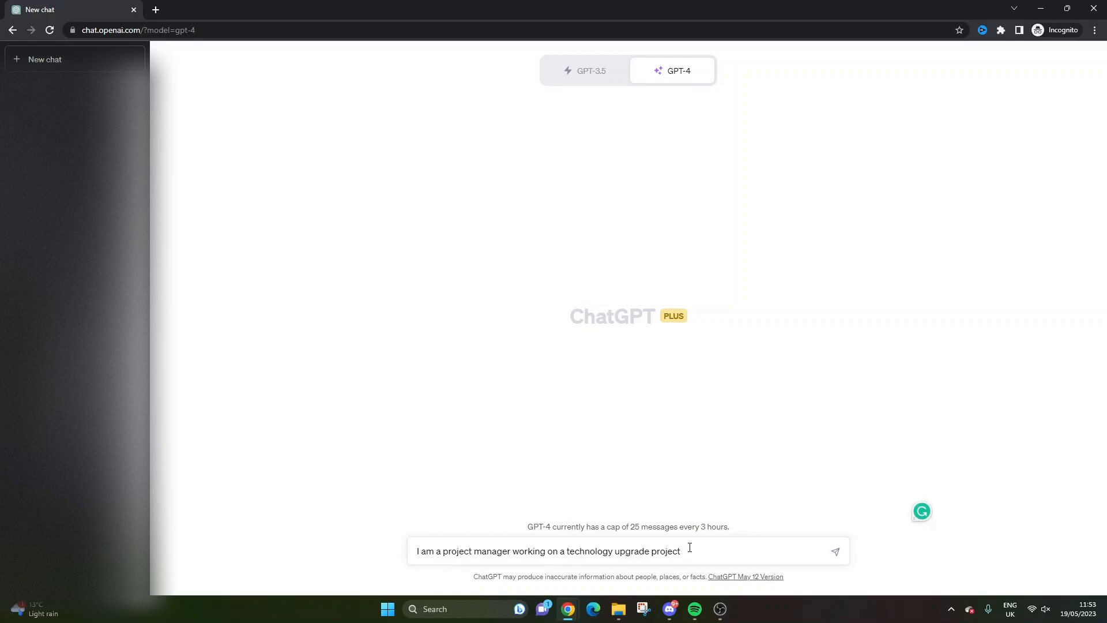
Step: Finish the prompt saying you will provide prompts to create a meeting agenda, ask 'Do you understand?', and send it
{"action": "type", "text": ". I will provide you with future"}
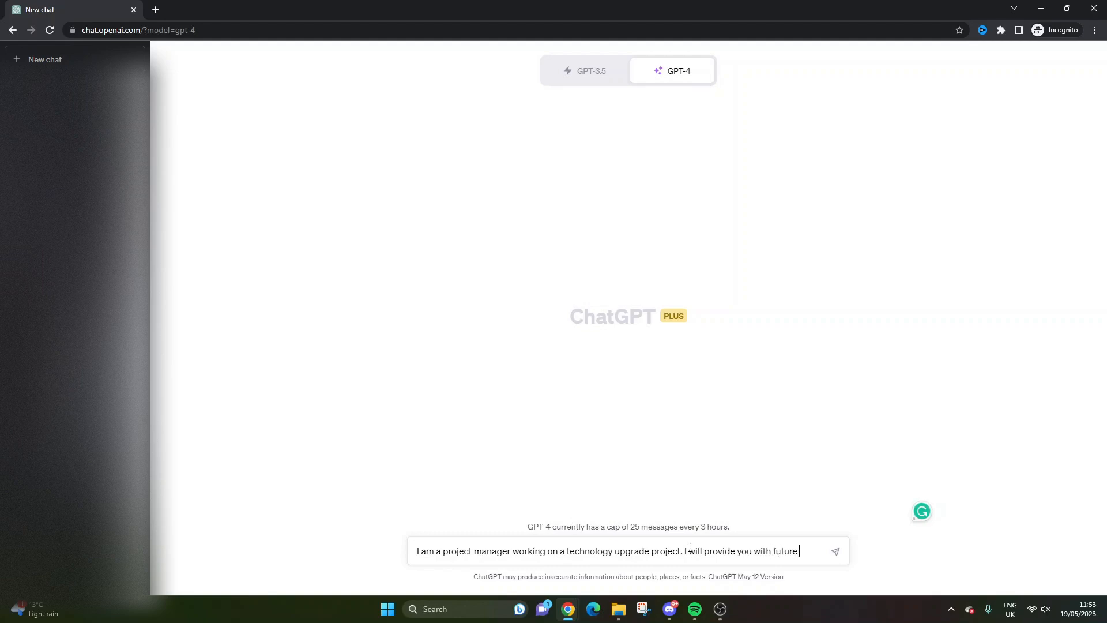
{"action": "type", "text": "prompts to"}
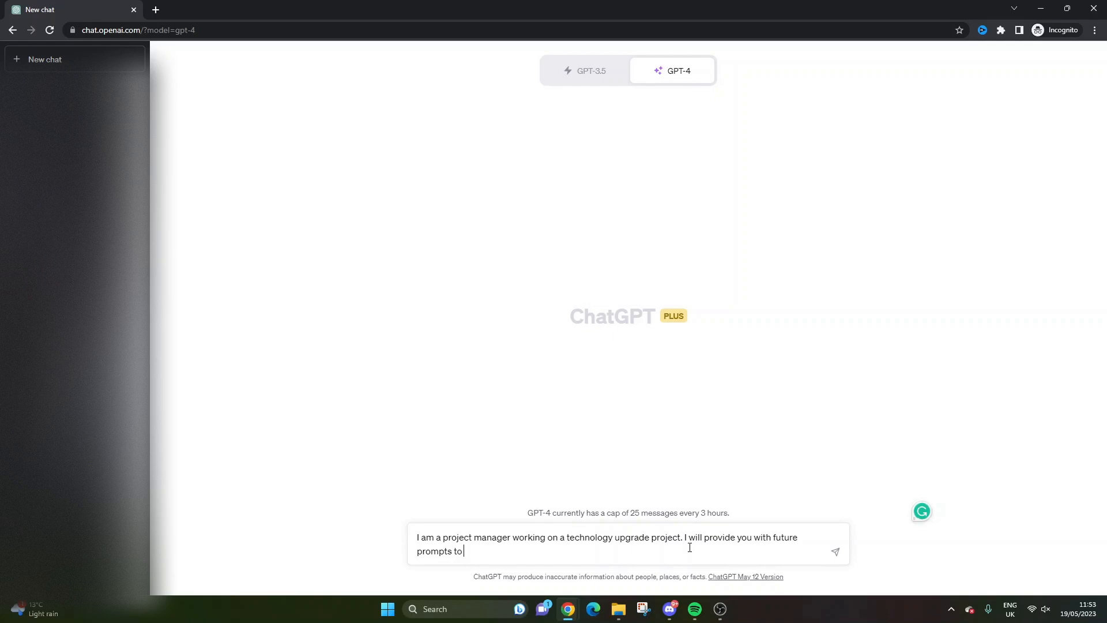
{"action": "type", "text": "crate"}
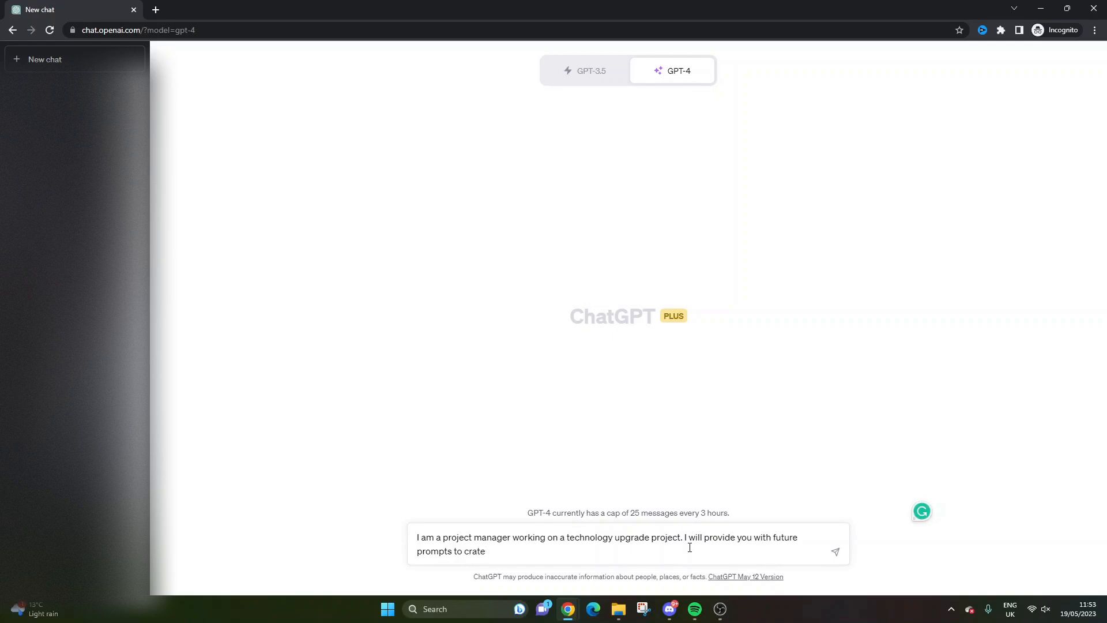
{"action": "type", "text": "create a mee"}
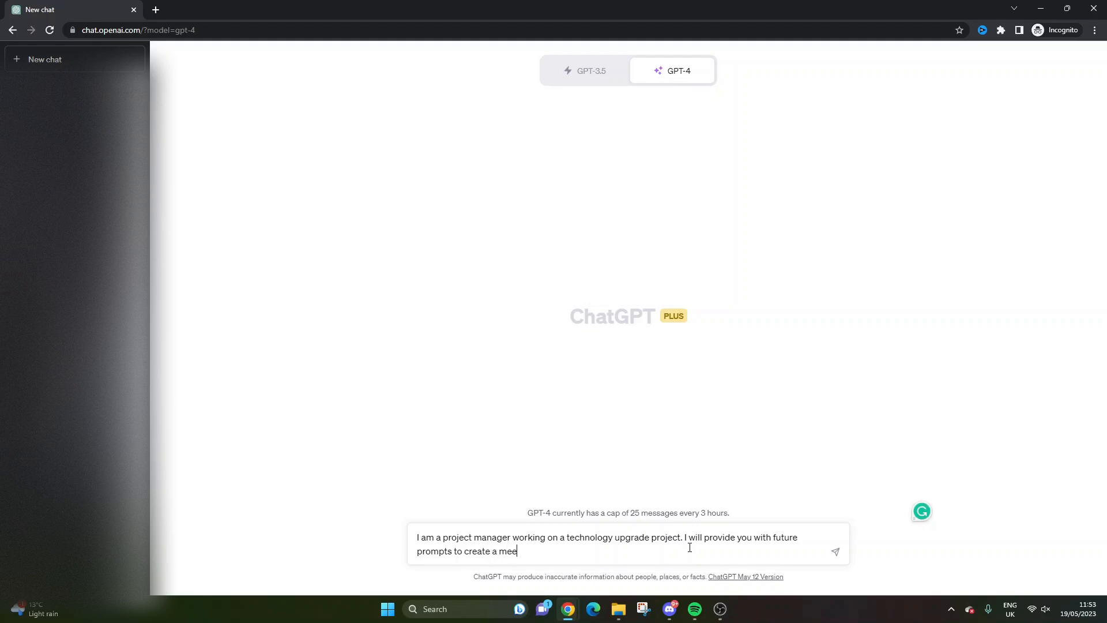
{"action": "type", "text": "ting agenda. Donyou undr"}
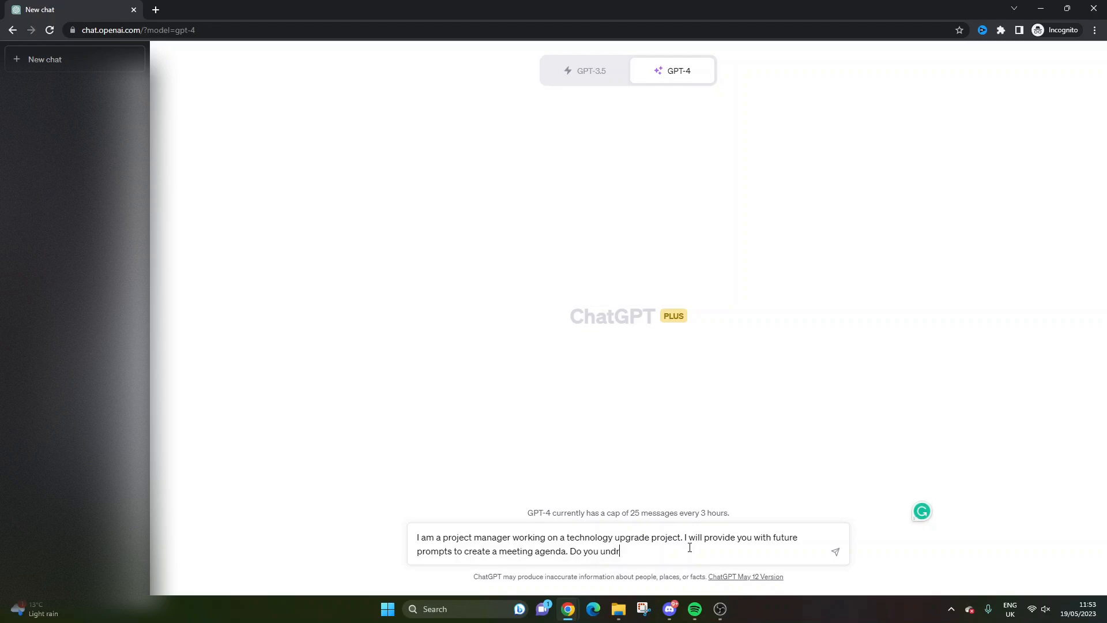
{"action": "type", "text": "erstand?"}
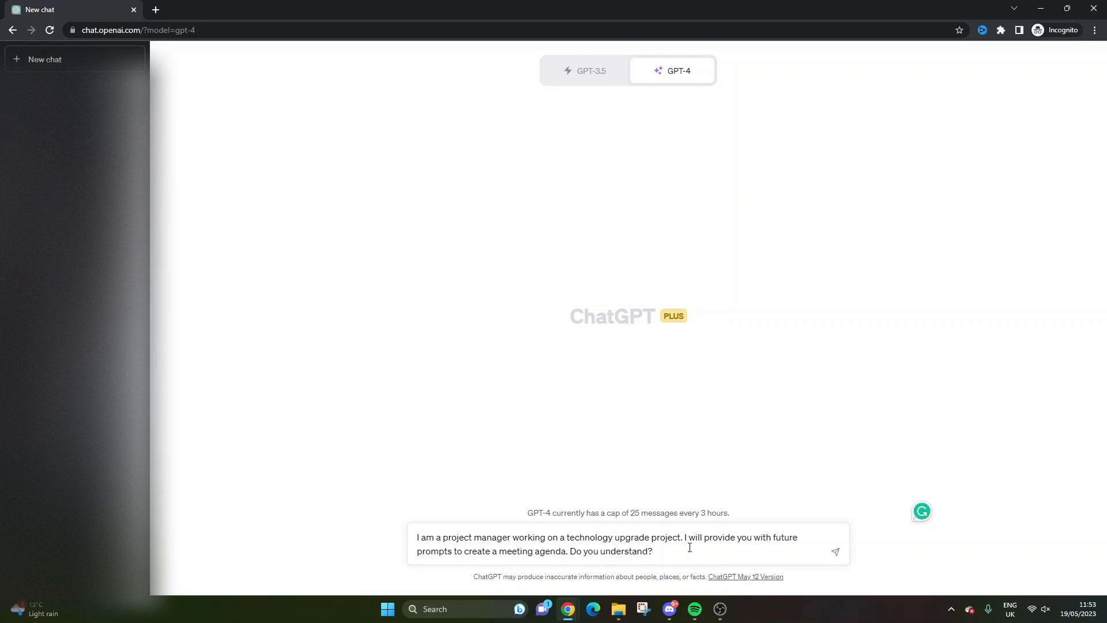
{"action": "left_click", "coordinate": [835, 551]}
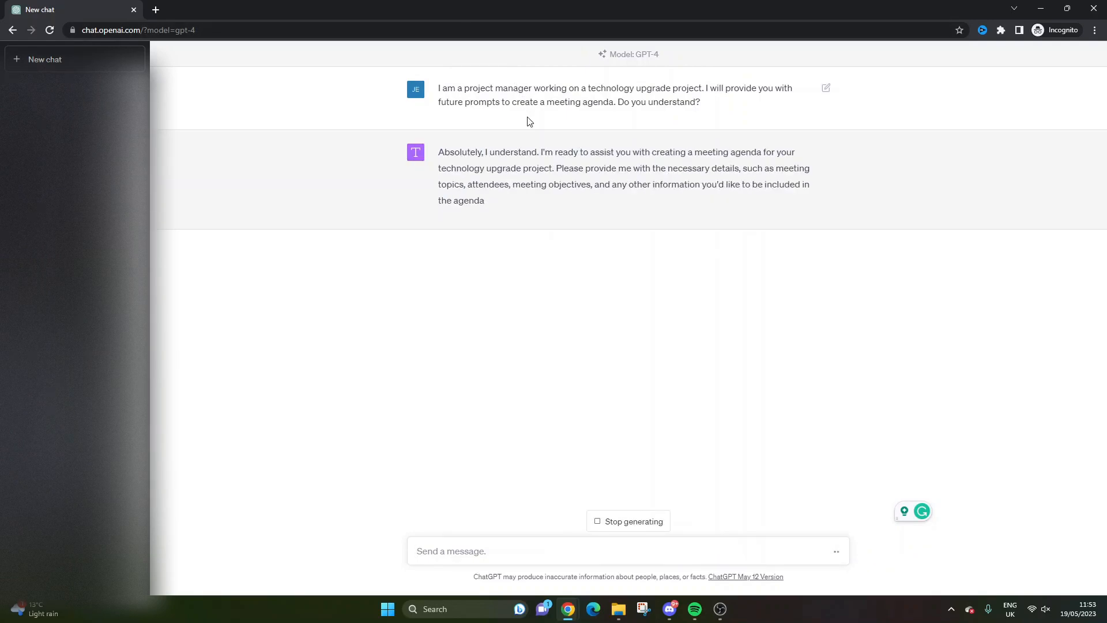
Step: Read GPT-4's reply asking for topics, attendees and objectives, highlighting parts, then return to the message box
{"action": "double_click", "coordinate": [537, 169]}
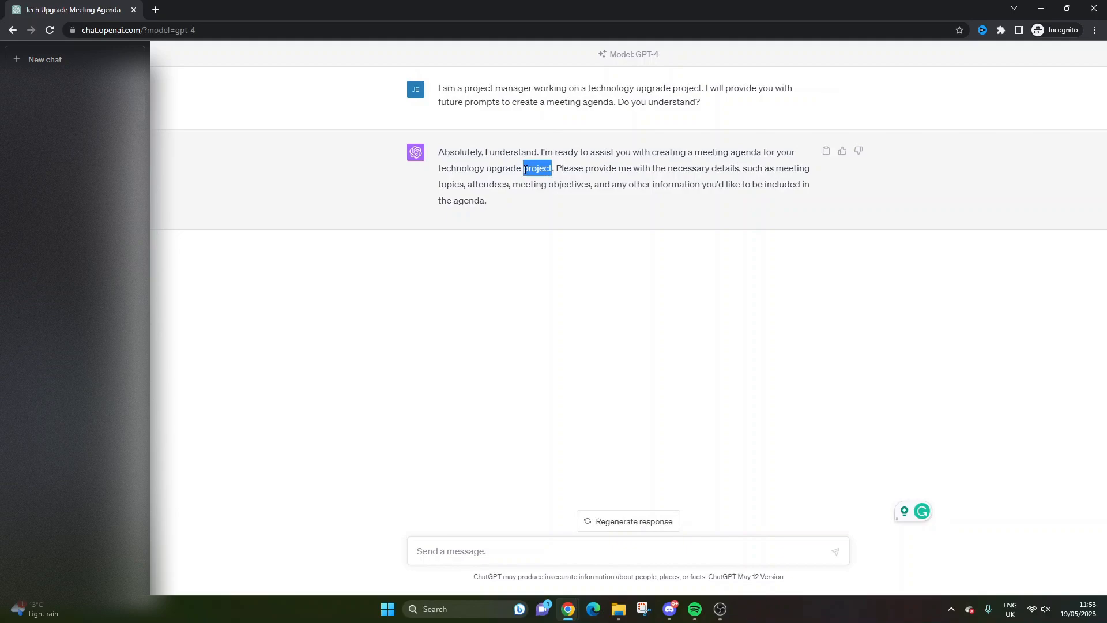
{"action": "left_click", "coordinate": [659, 136]}
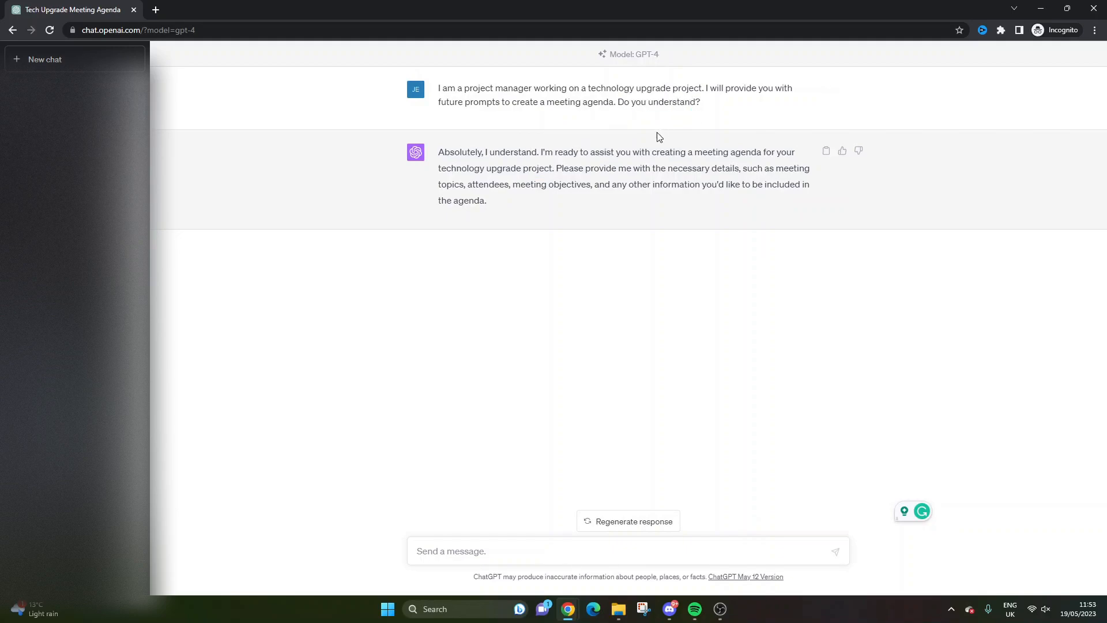
{"action": "mouse_move", "coordinate": [463, 152]}
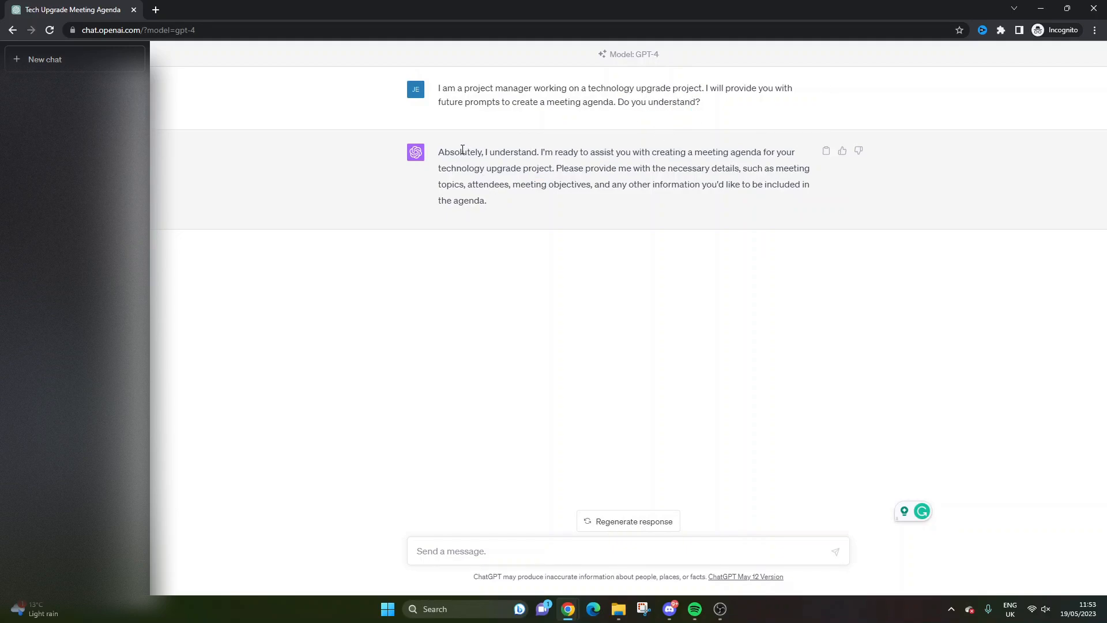
{"action": "mouse_move", "coordinate": [591, 157]}
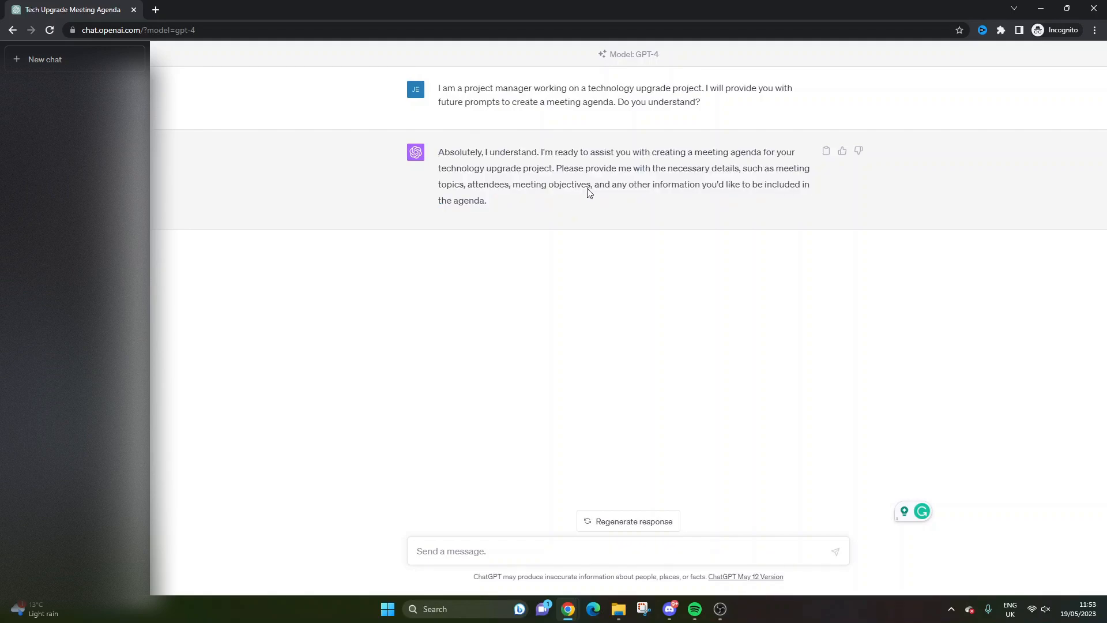
{"action": "mouse_move", "coordinate": [716, 181]}
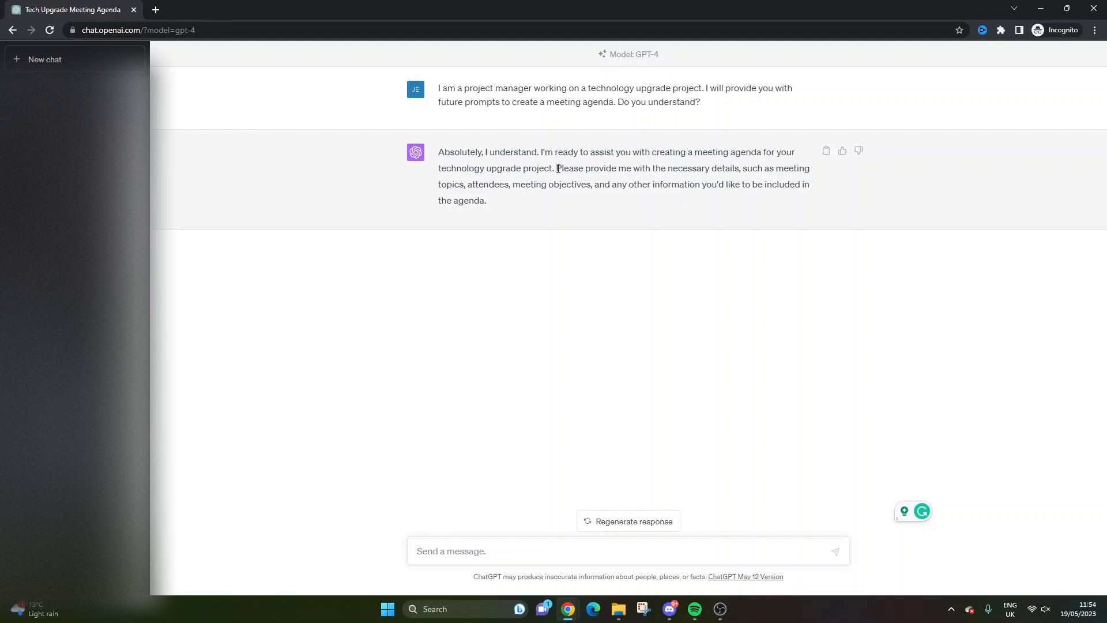
{"action": "left_click_drag", "start_coordinate": [557, 169], "coordinate": [591, 185]}
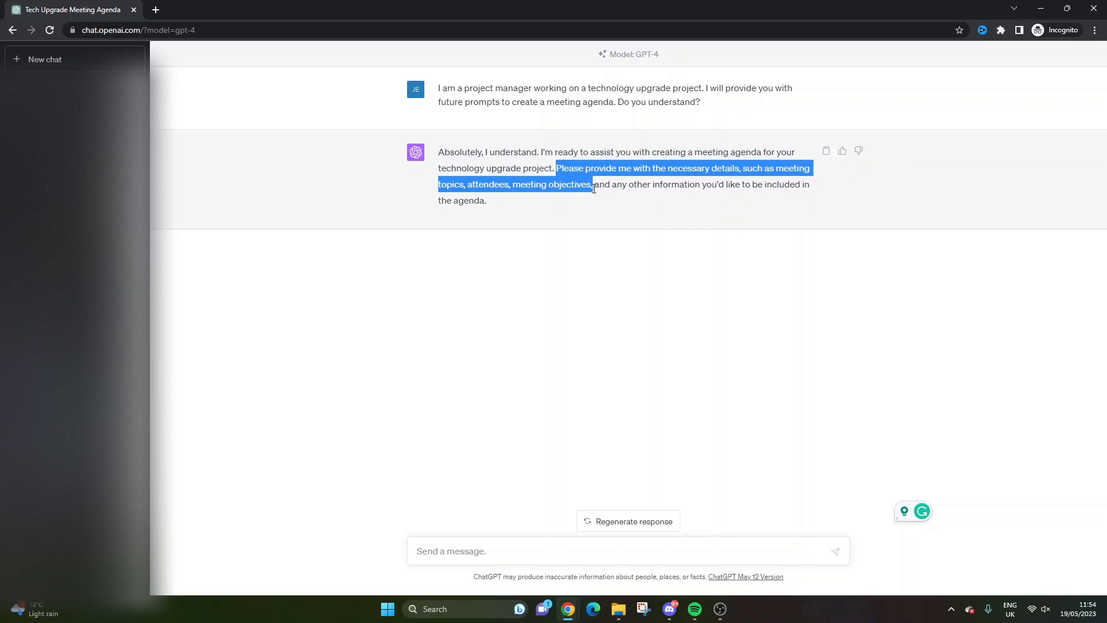
{"action": "double_click", "coordinate": [488, 183]}
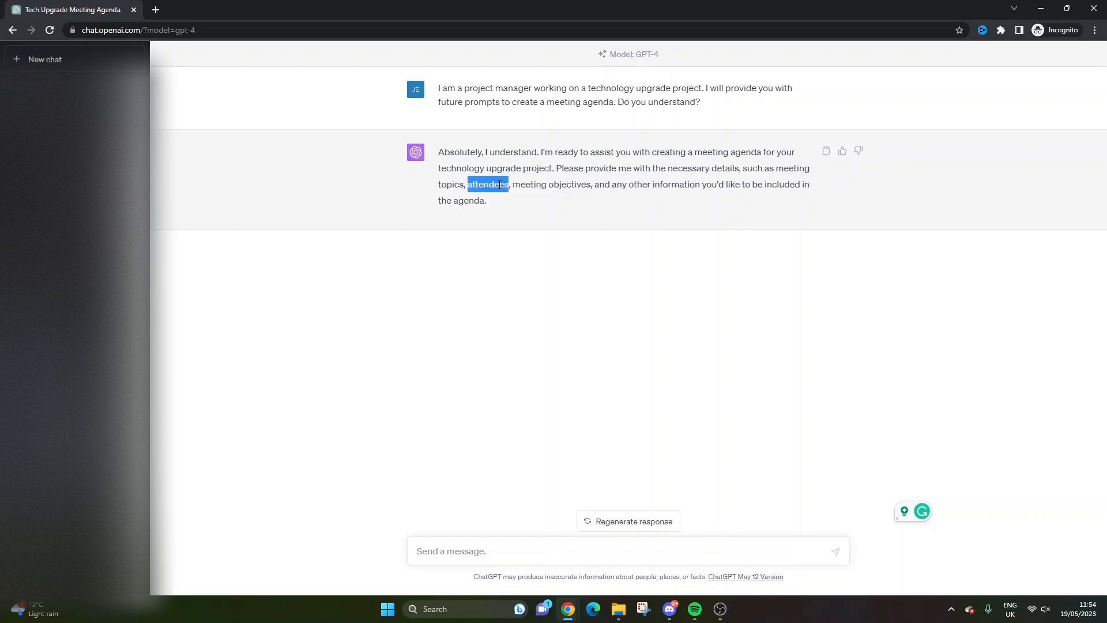
{"action": "left_click", "coordinate": [624, 184]}
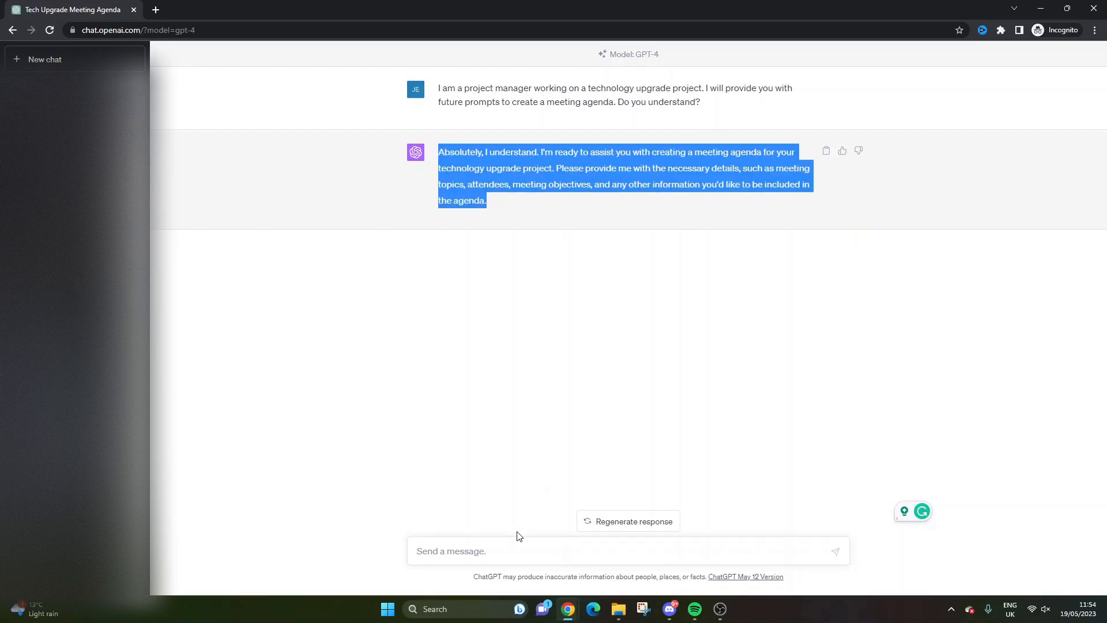
{"action": "left_click", "coordinate": [541, 475]}
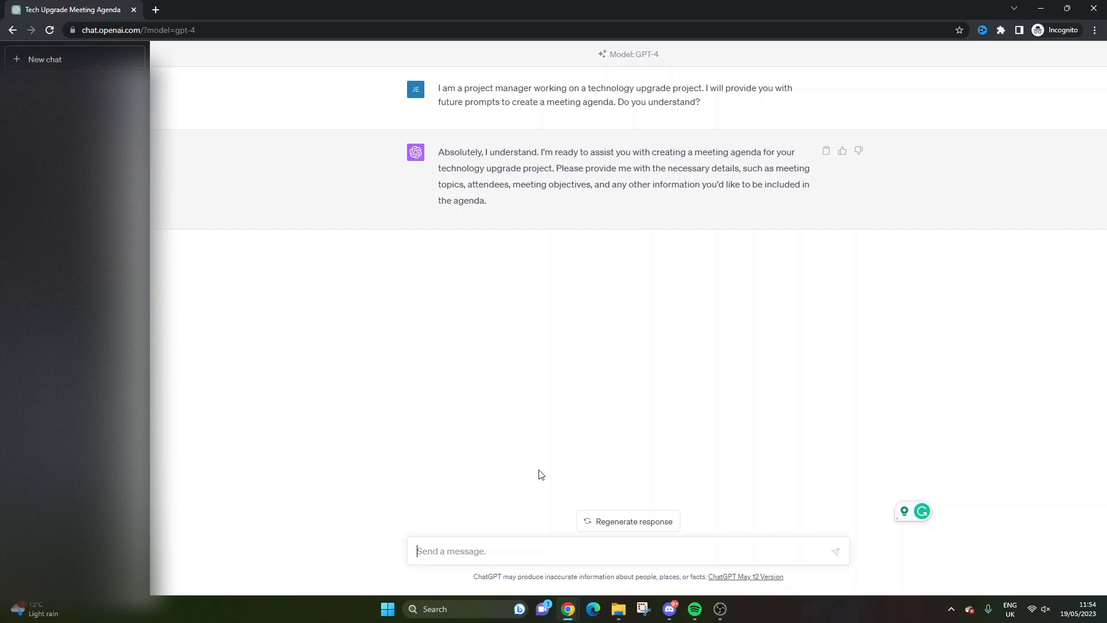
Step: Write the prompt 'Create a formatted meeting agenda template' and submit it to GPT-4
{"action": "type", "text": "Crat"}
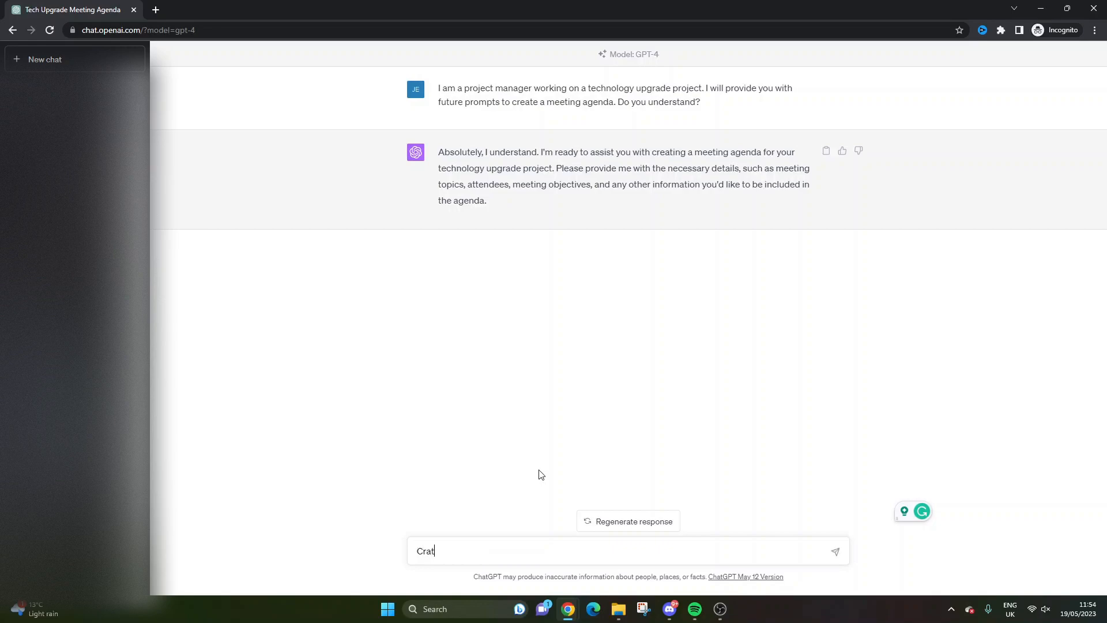
{"action": "type", "text": "Create"}
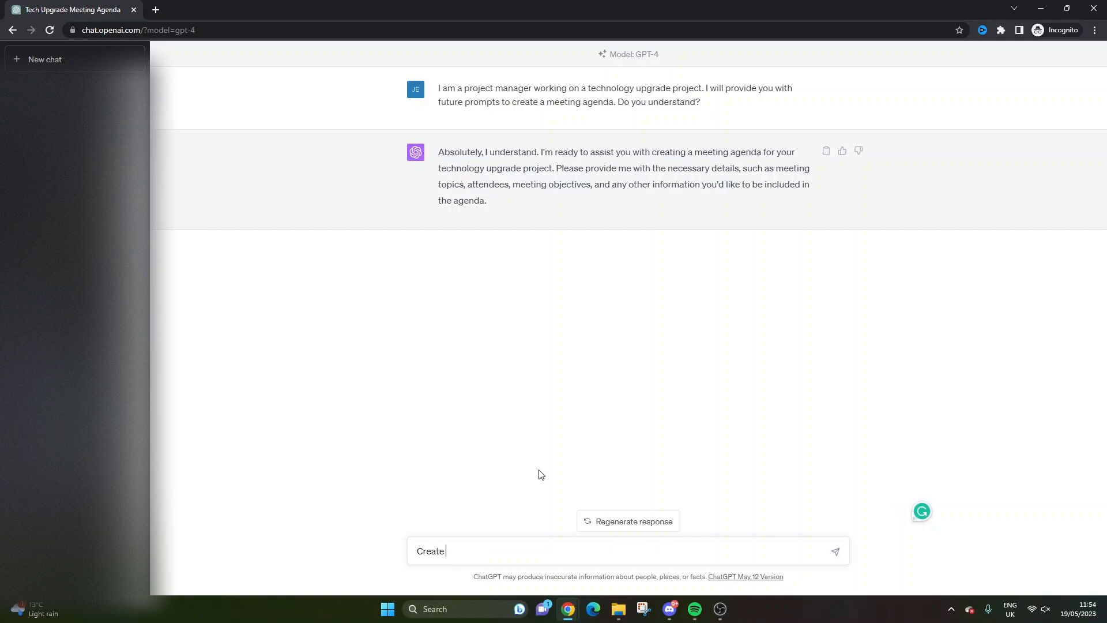
{"action": "type", "text": "a formatted"}
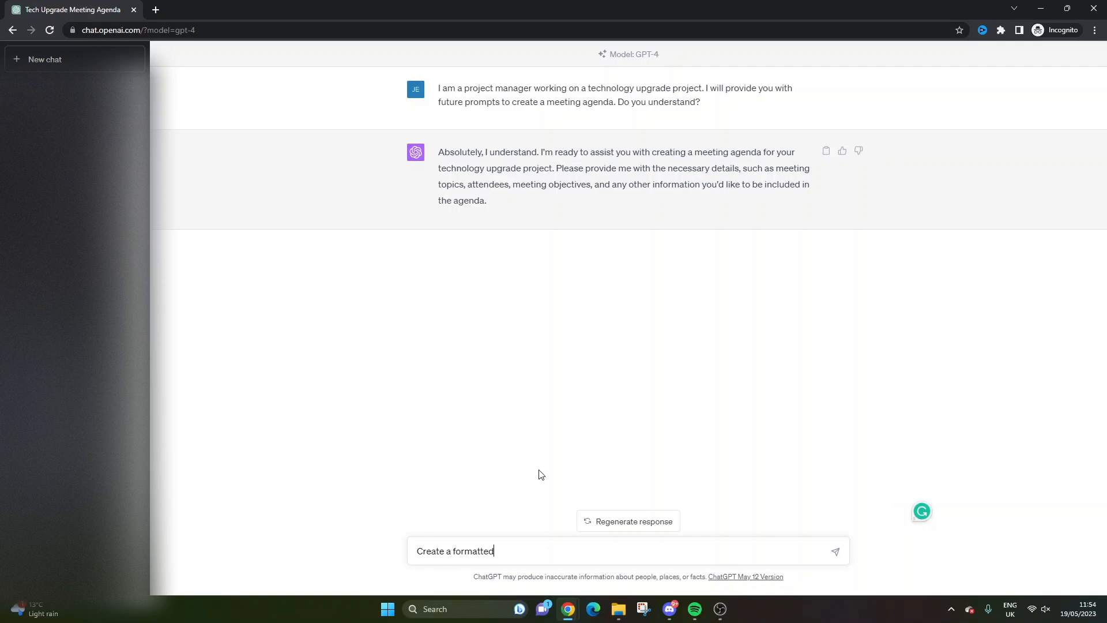
{"action": "type", "text": "meeting agenda template"}
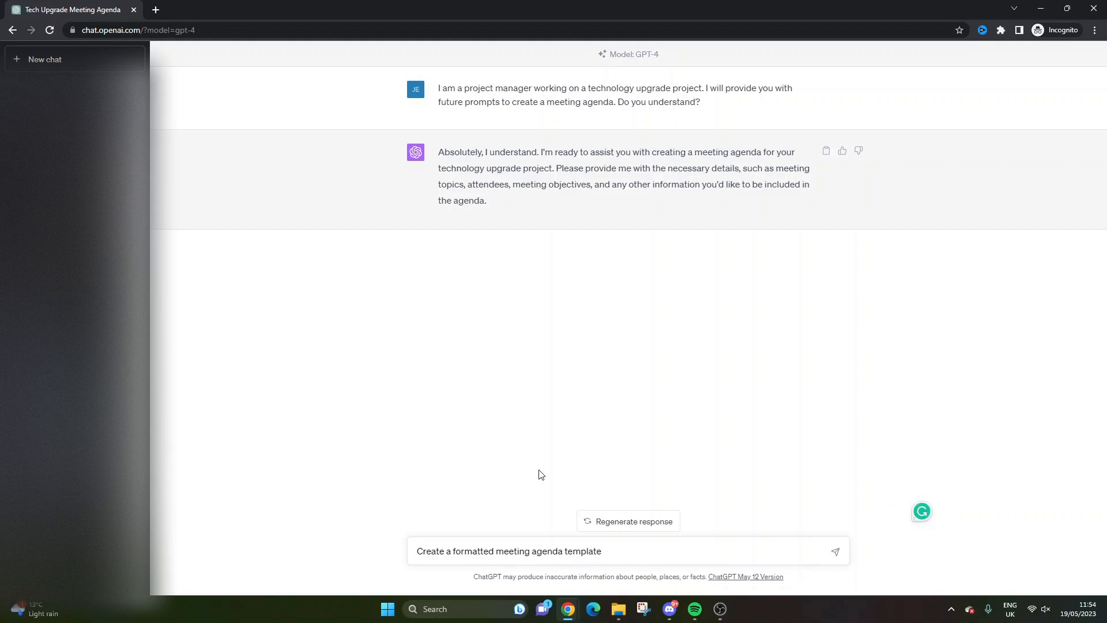
{"action": "double_click", "coordinate": [473, 551]}
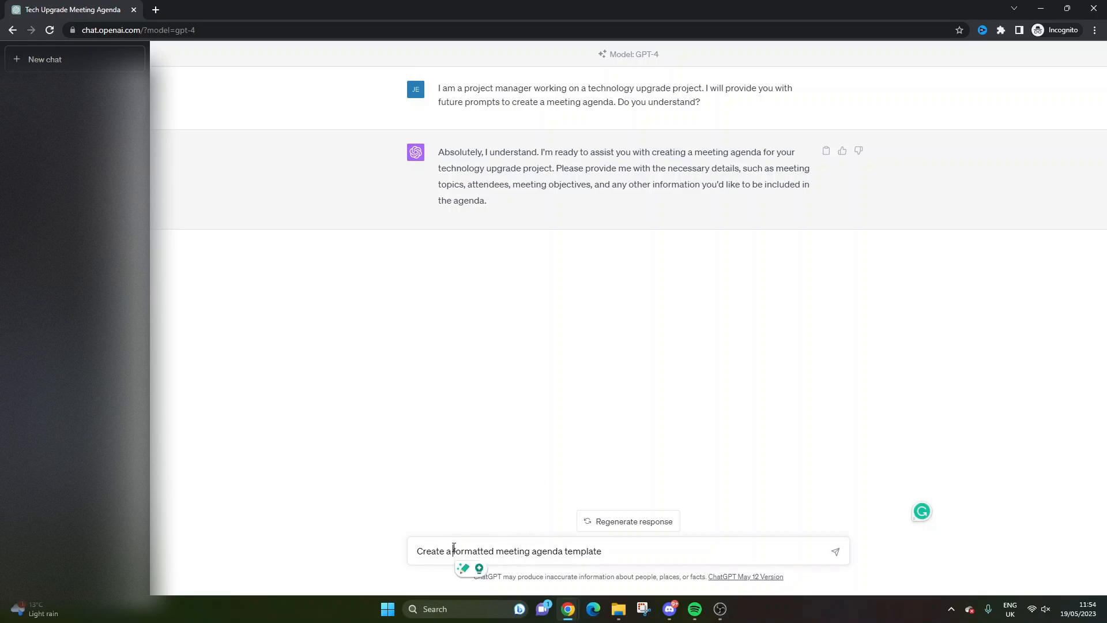
{"action": "left_click_drag", "start_coordinate": [452, 552], "coordinate": [531, 552]}
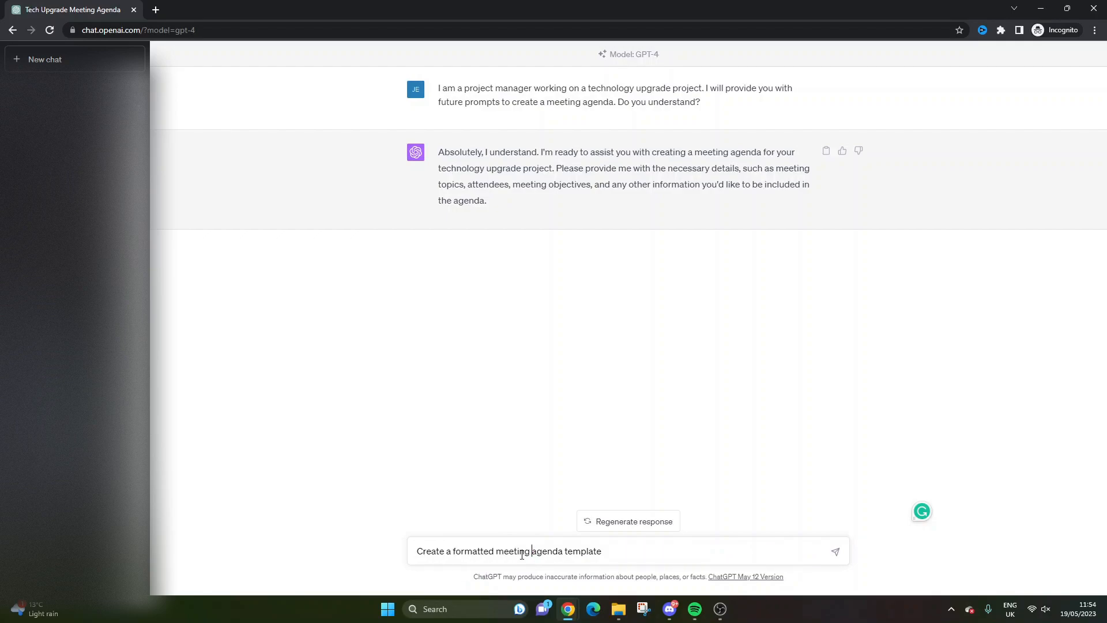
{"action": "double_click", "coordinate": [473, 551]}
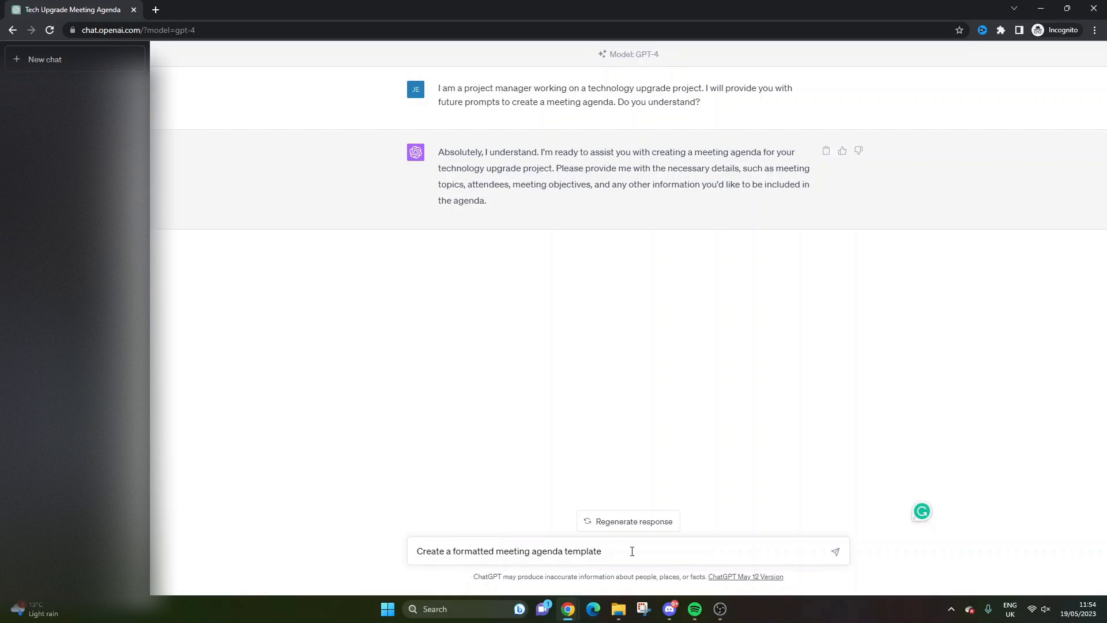
{"action": "left_click", "coordinate": [835, 552]}
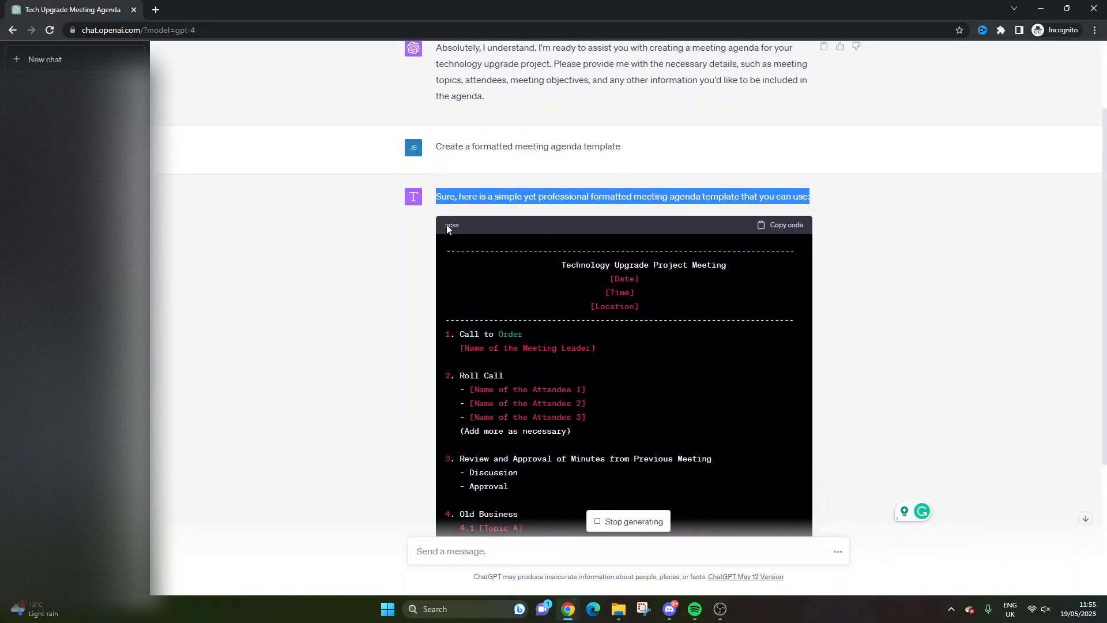
Step: Scroll through the generated Technology Upgrade Project Meeting agenda template with numbered items
{"action": "scroll", "scroll_direction": "down", "scroll_amount": 3}
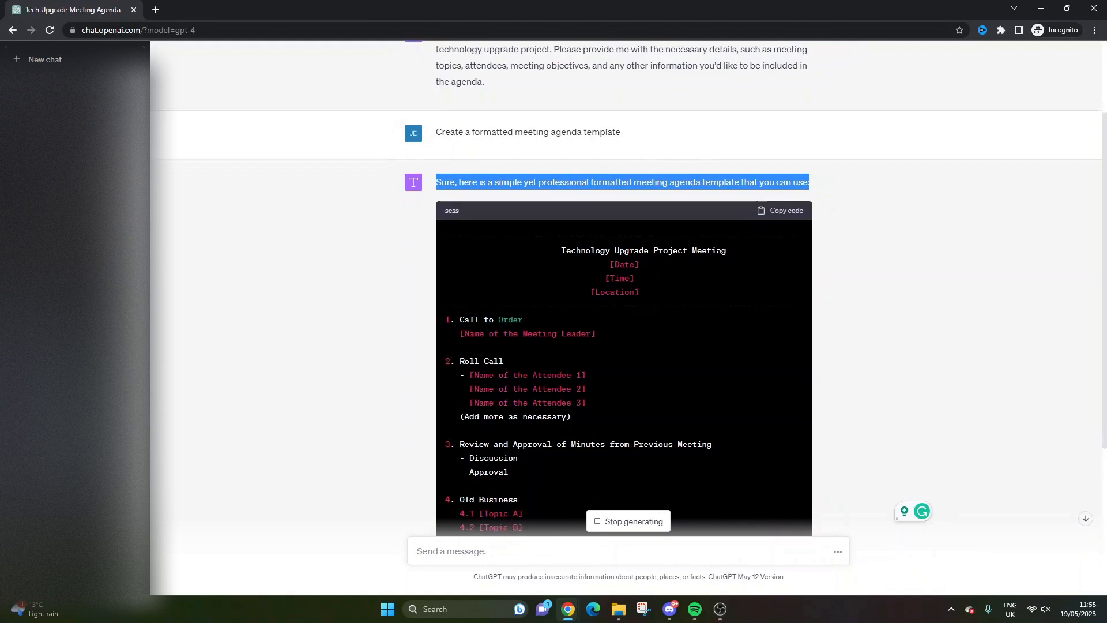
{"action": "scroll", "scroll_direction": "down", "scroll_amount": 3}
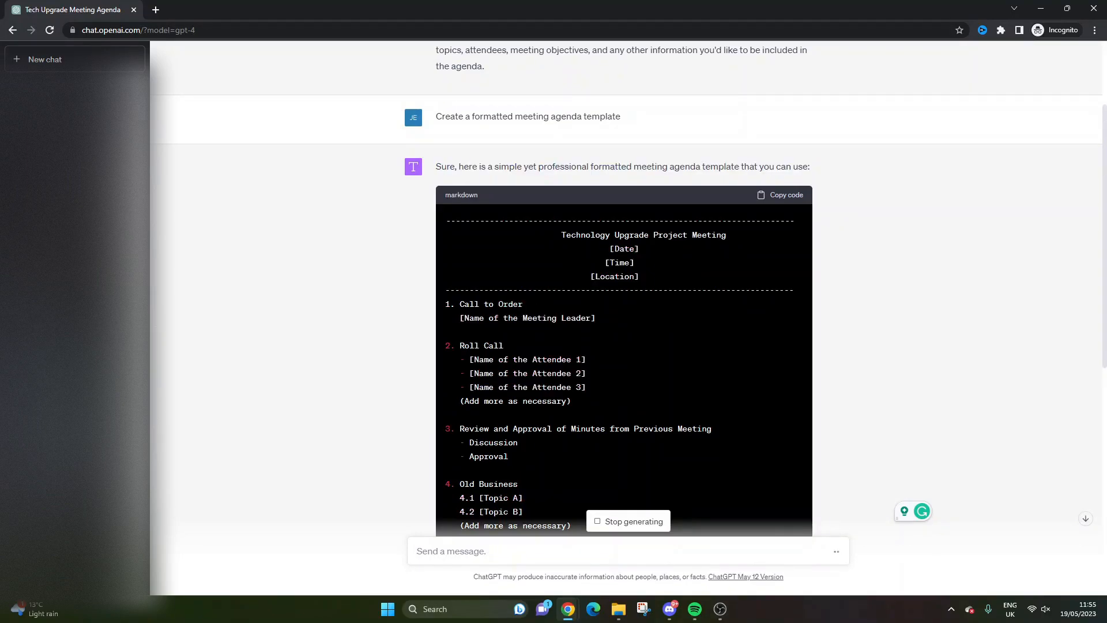
{"action": "scroll", "scroll_direction": "down", "scroll_amount": 3}
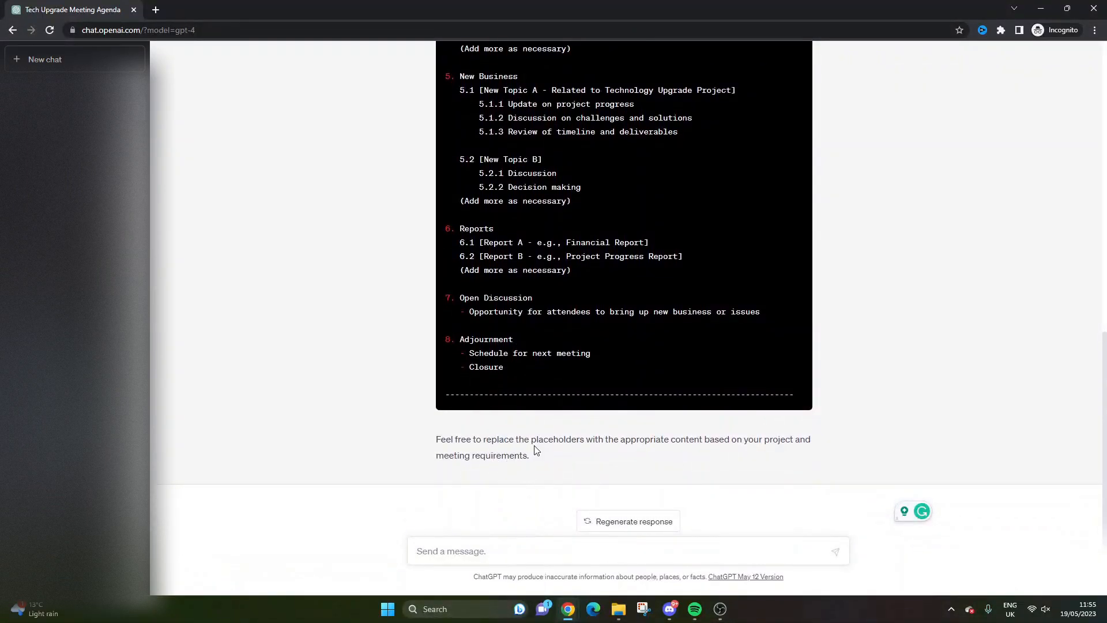
{"action": "double_click", "coordinate": [644, 438]}
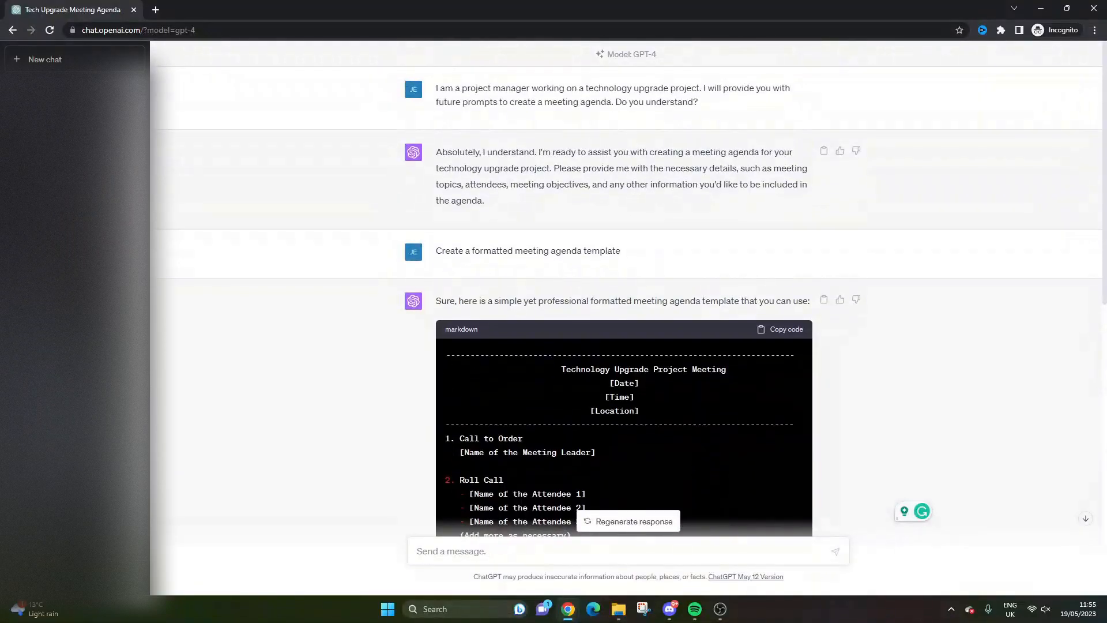
Step: Send the follow-up 'Recreate the agenda as text values only' and follow the reply
{"action": "scroll", "scroll_direction": "down", "scroll_amount": 3}
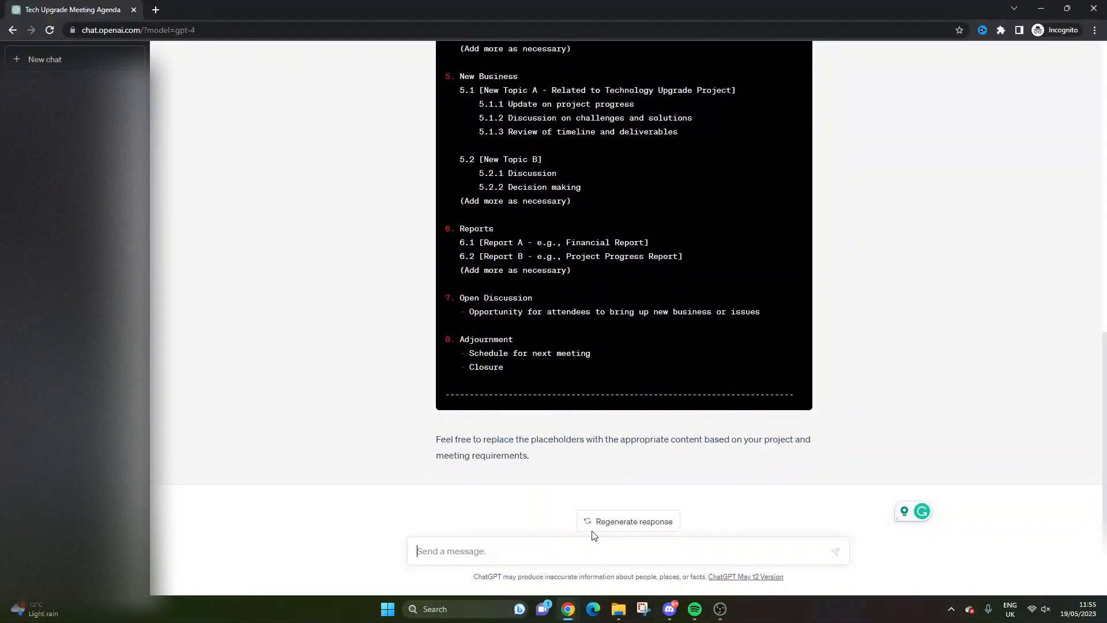
{"action": "mouse_move", "coordinate": [593, 527]}
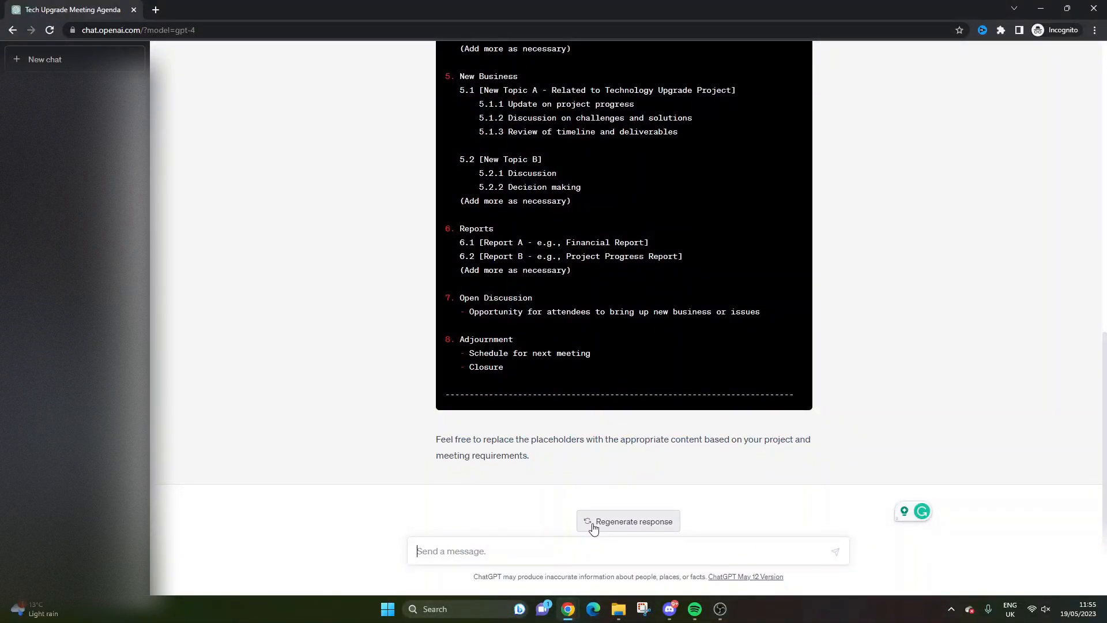
{"action": "type", "text": "Recreate the agend"}
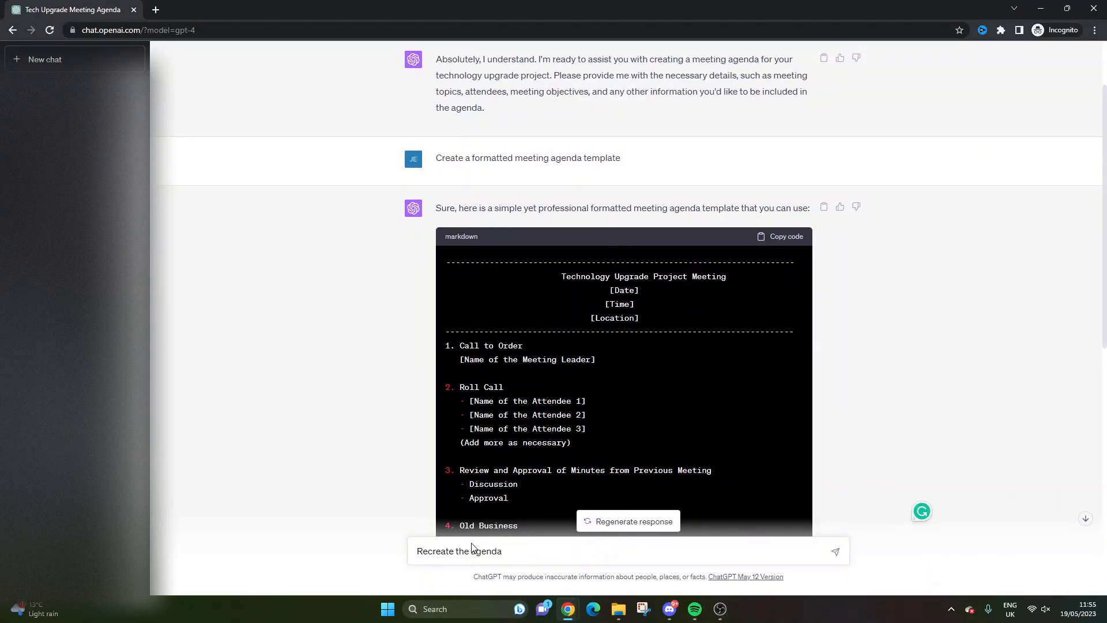
{"action": "type", "text": "as text"}
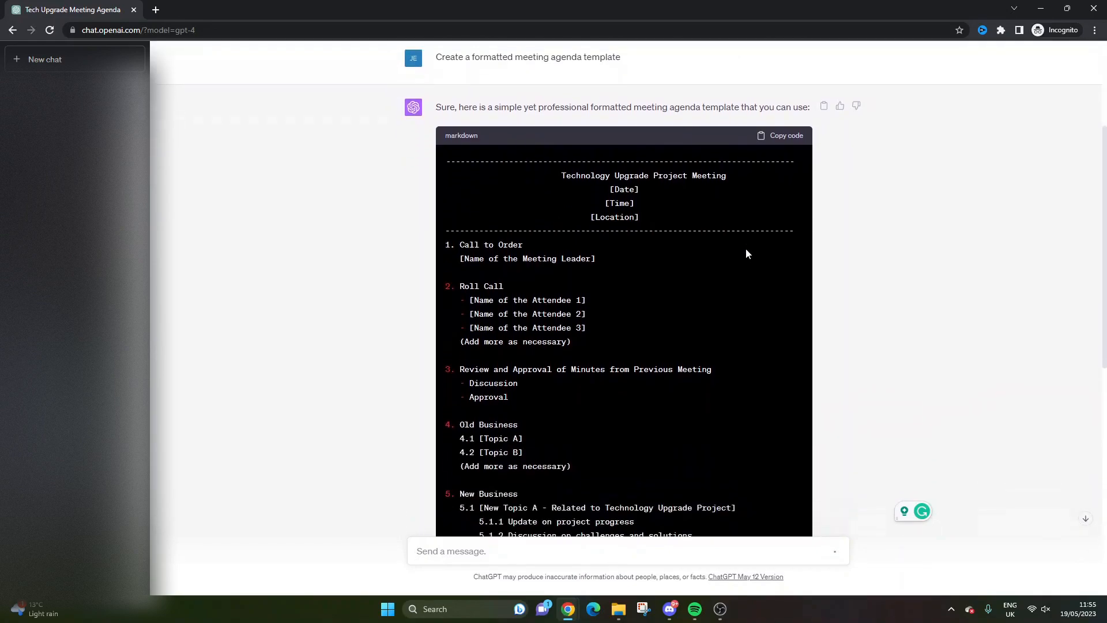
{"action": "scroll", "scroll_direction": "down", "scroll_amount": 3}
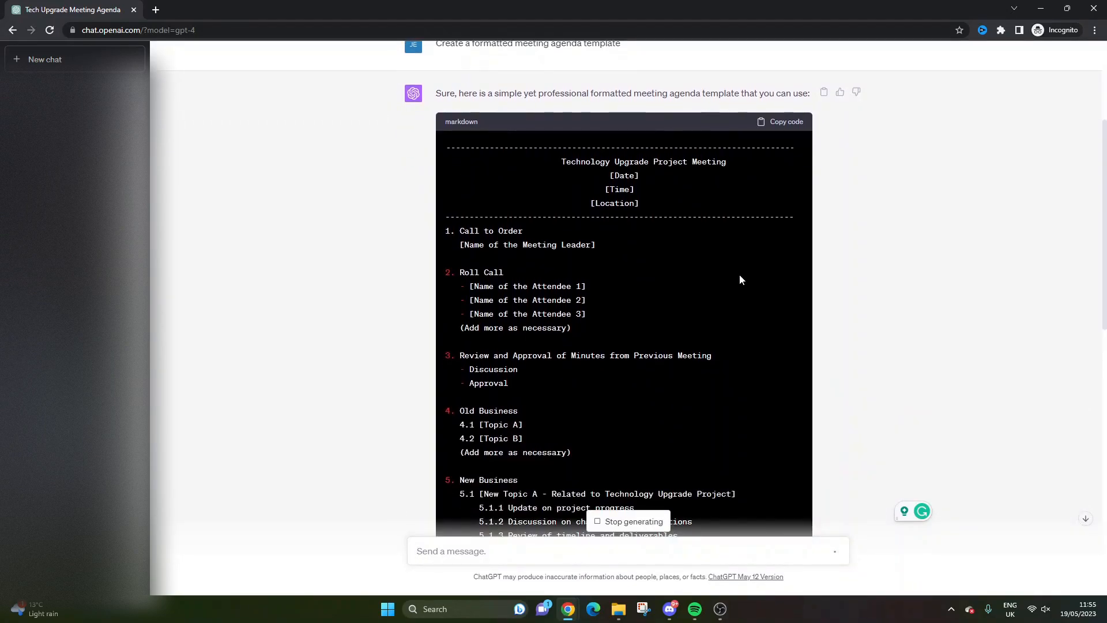
{"action": "scroll", "scroll_direction": "down", "scroll_amount": 3}
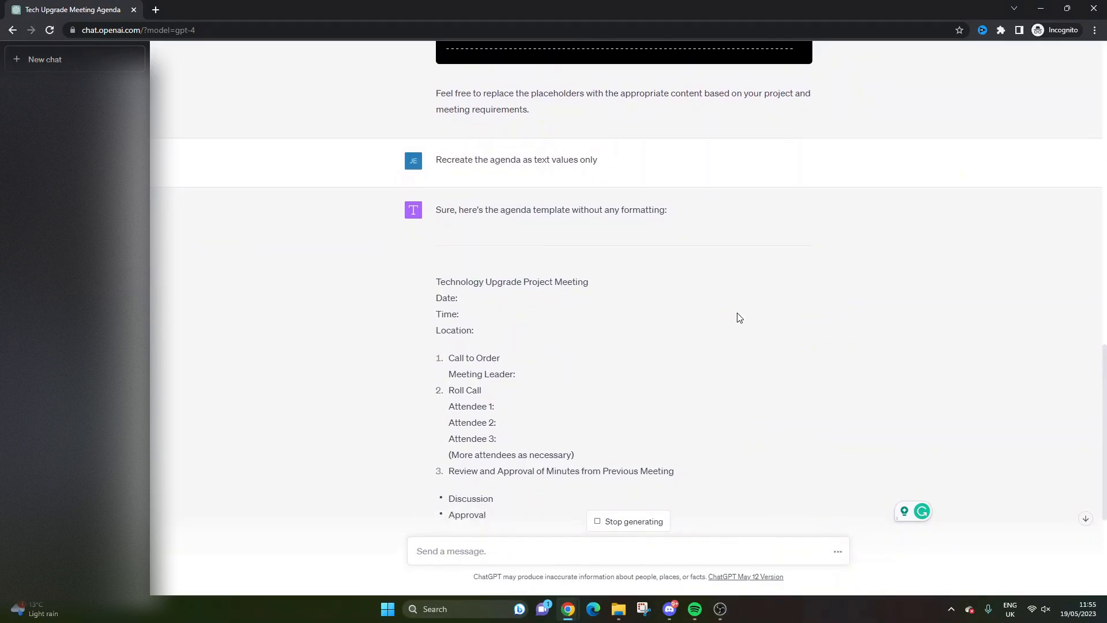
{"action": "mouse_move", "coordinate": [726, 330]}
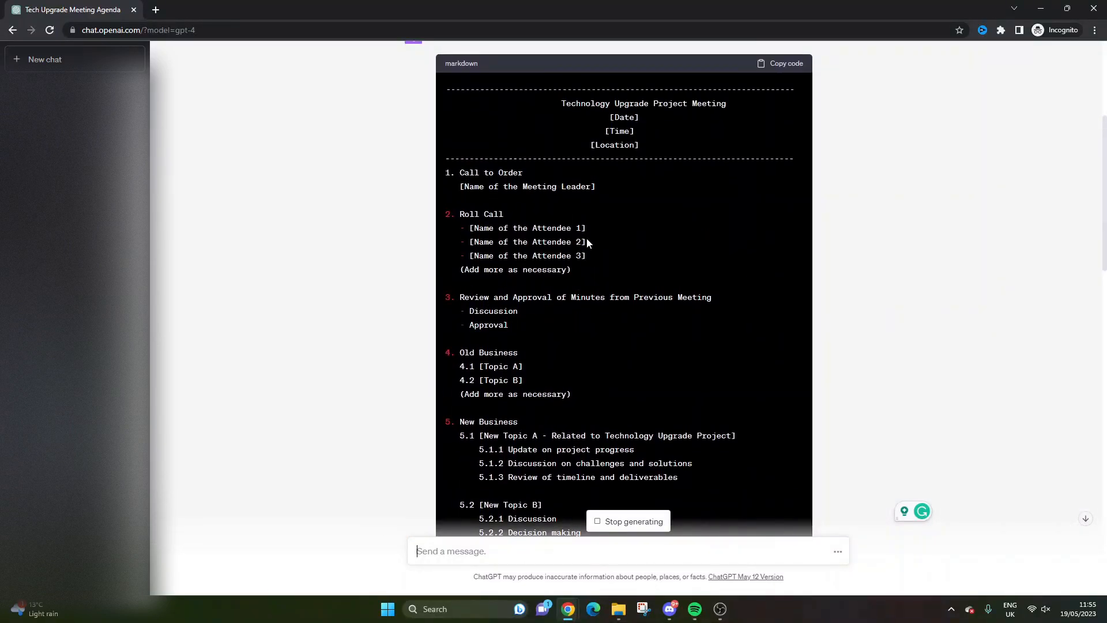
Step: Review the plain-text agenda with Date, Time and Location fields and clear the earlier highlight
{"action": "scroll", "scroll_direction": "down", "scroll_amount": 3}
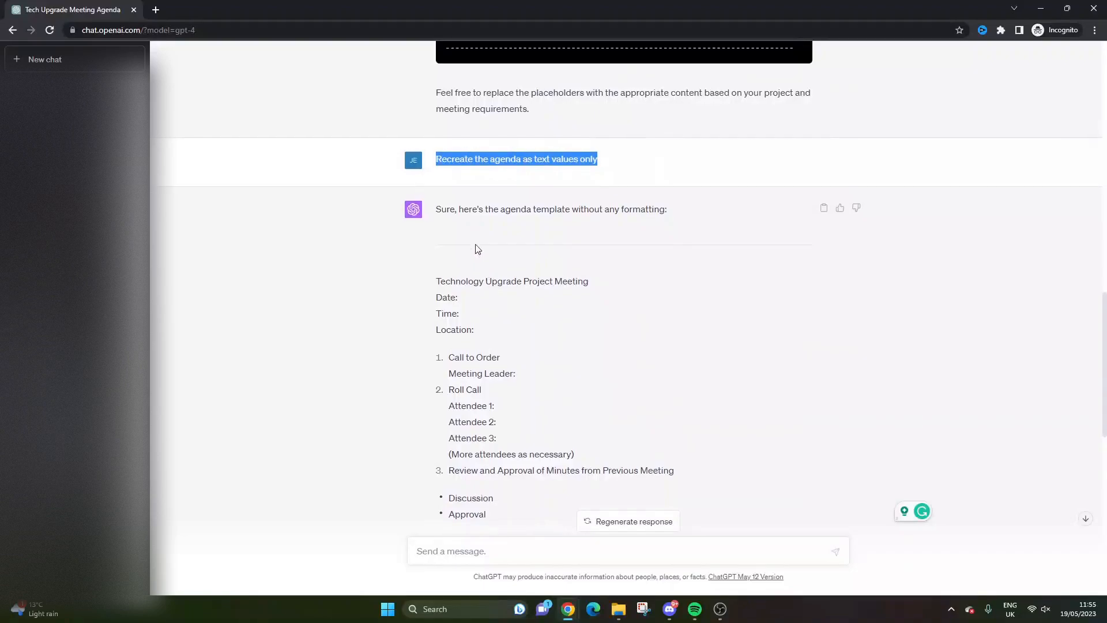
{"action": "left_click", "coordinate": [499, 300]}
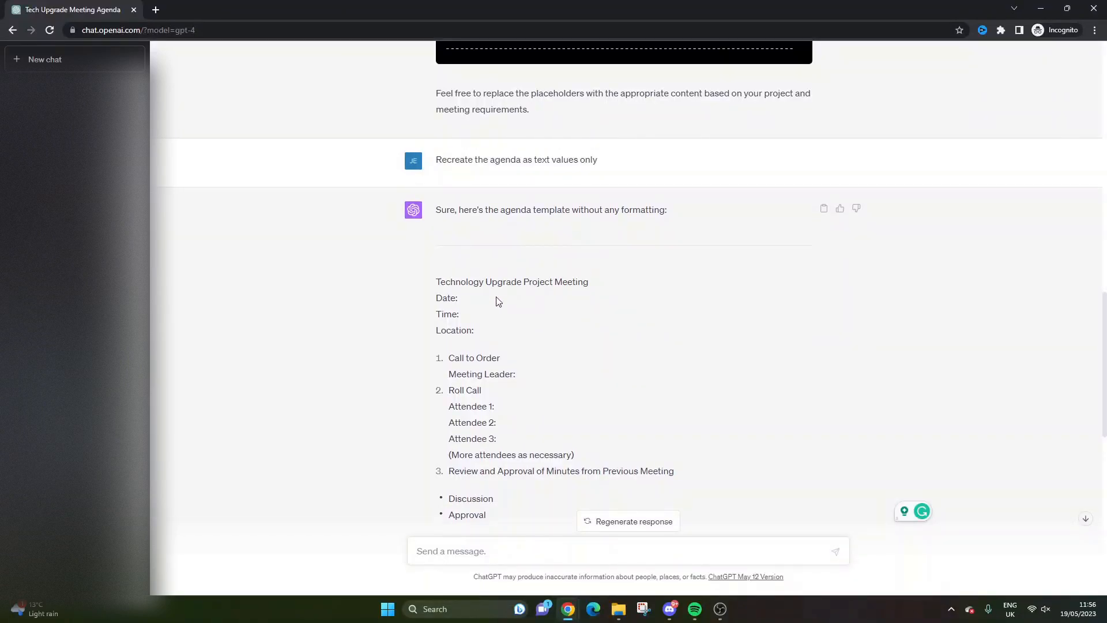
{"action": "left_click_drag", "start_coordinate": [436, 282], "coordinate": [492, 314]}
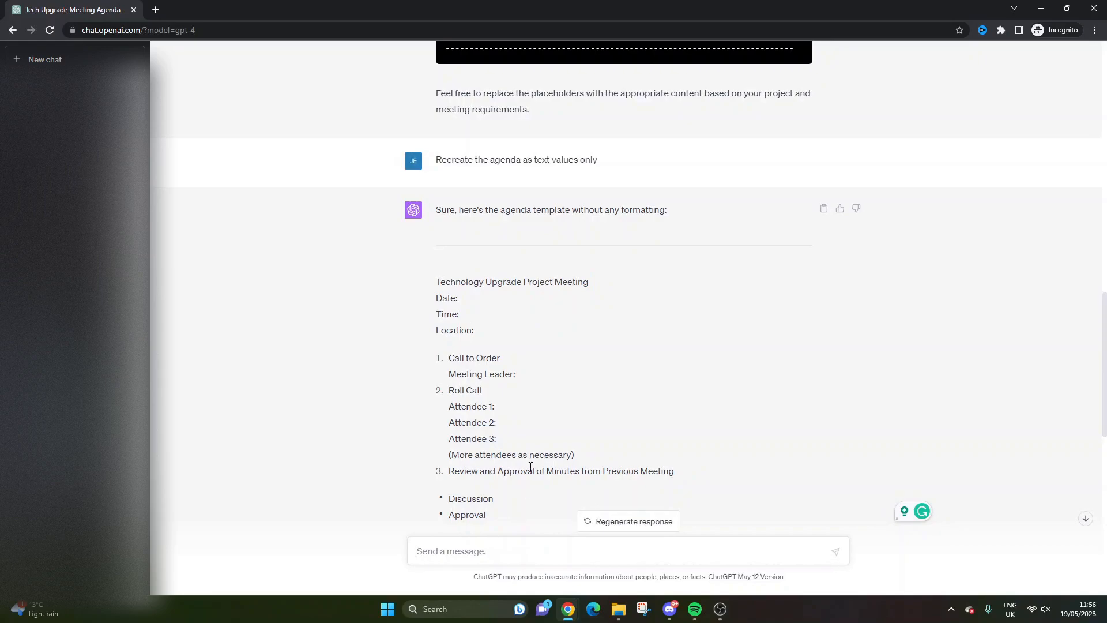
Step: Send 'Recreate the above agenda with bolded formatting, and sections' to GPT-4
{"action": "type", "text": "Recreate the above agenda with"}
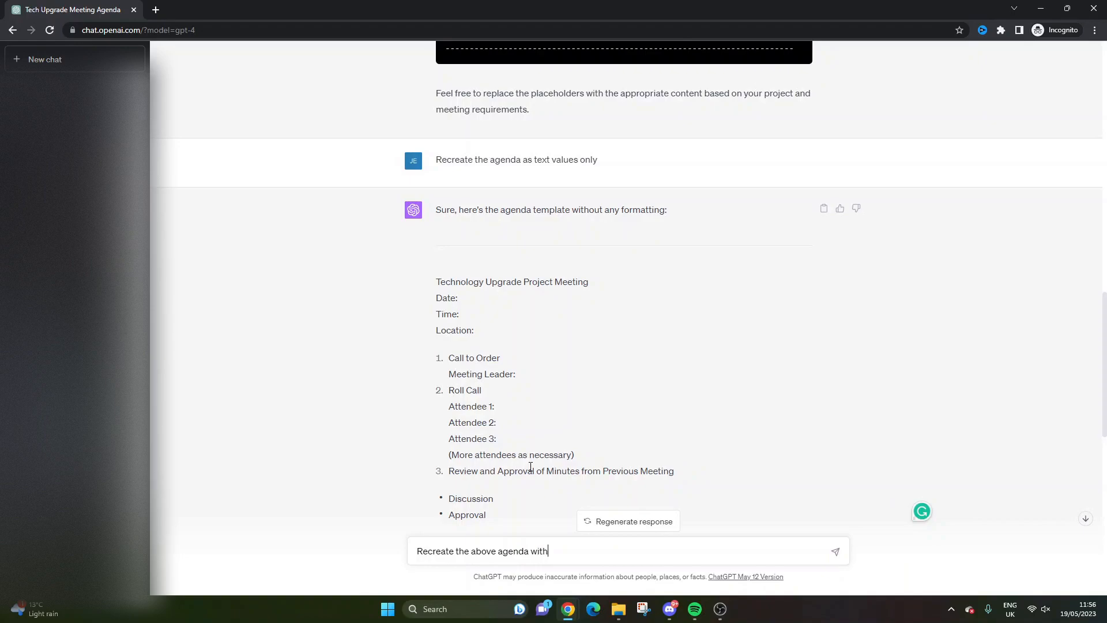
{"action": "type", "text": "bolded formatting, and"}
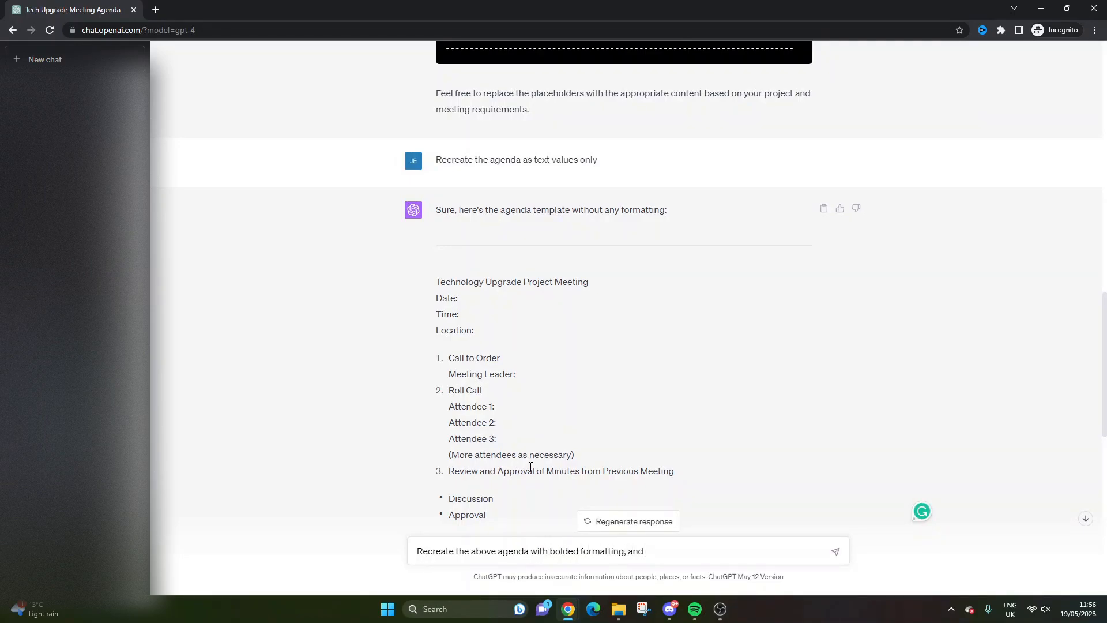
{"action": "type", "text": "sections"}
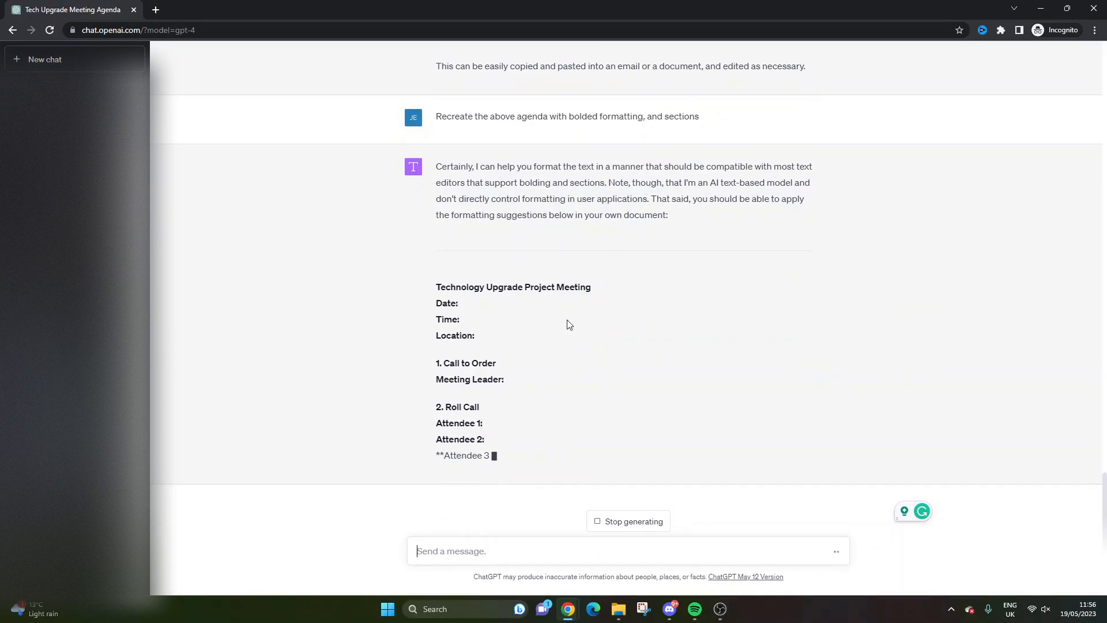
{"action": "scroll", "scroll_direction": "down", "scroll_amount": 3}
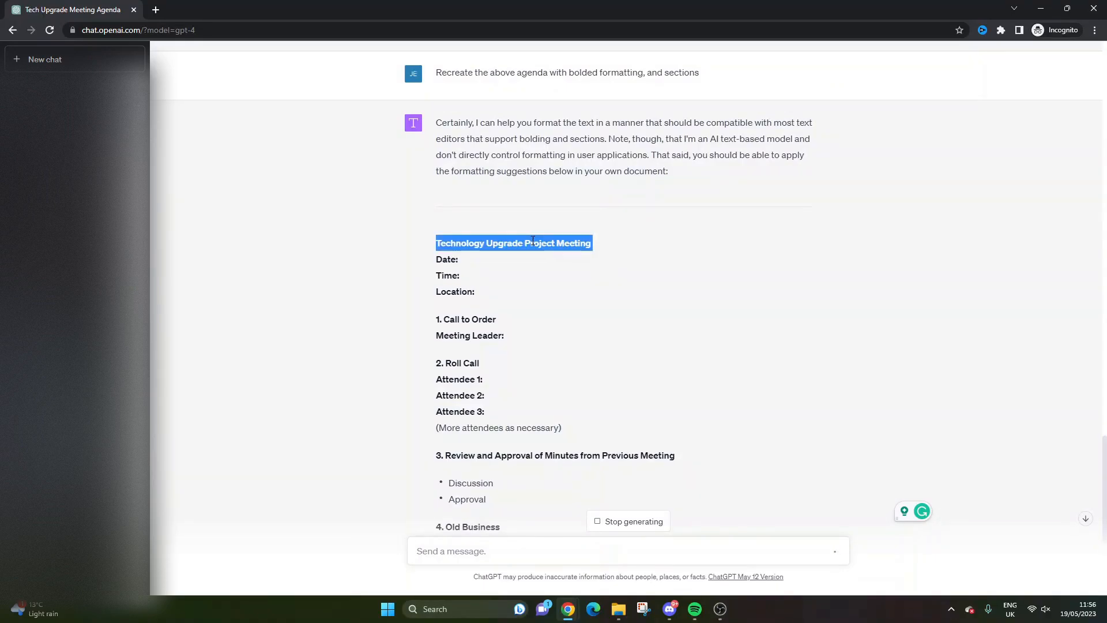
{"action": "left_click", "coordinate": [483, 263]}
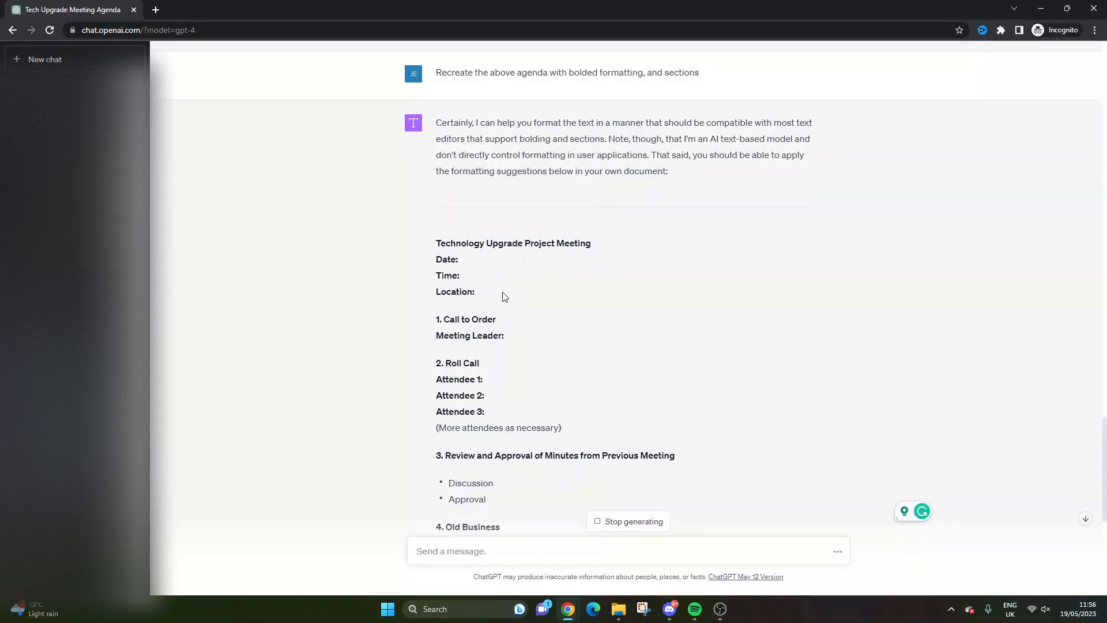
{"action": "left_click_drag", "start_coordinate": [436, 256], "coordinate": [477, 296]}
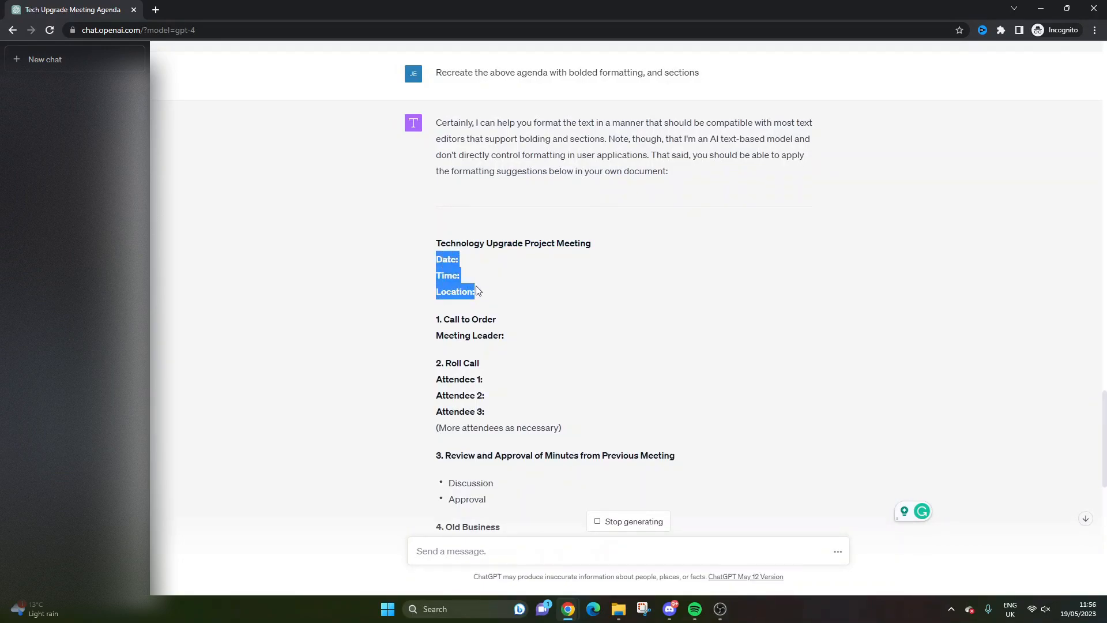
{"action": "left_click", "coordinate": [443, 318]}
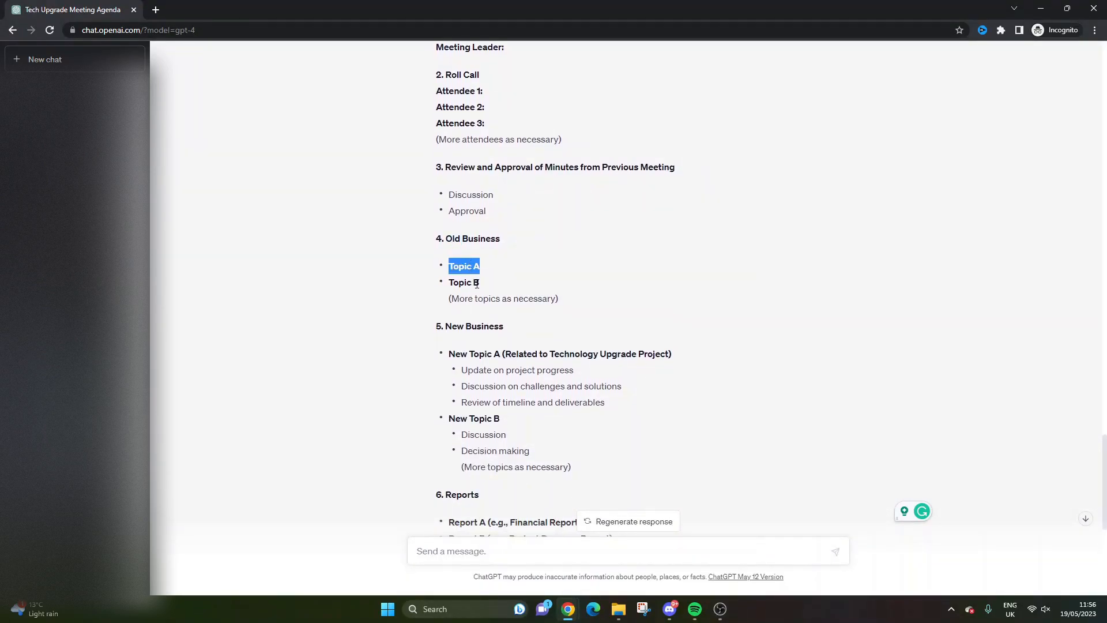
{"action": "scroll", "scroll_direction": "down", "scroll_amount": 3}
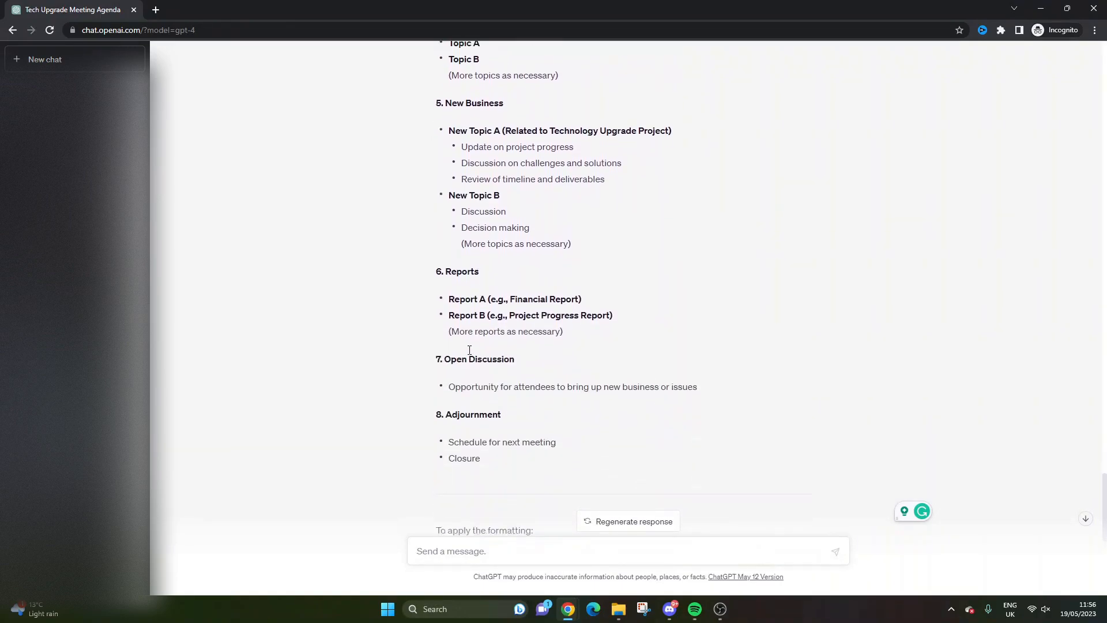
{"action": "double_click", "coordinate": [473, 446]}
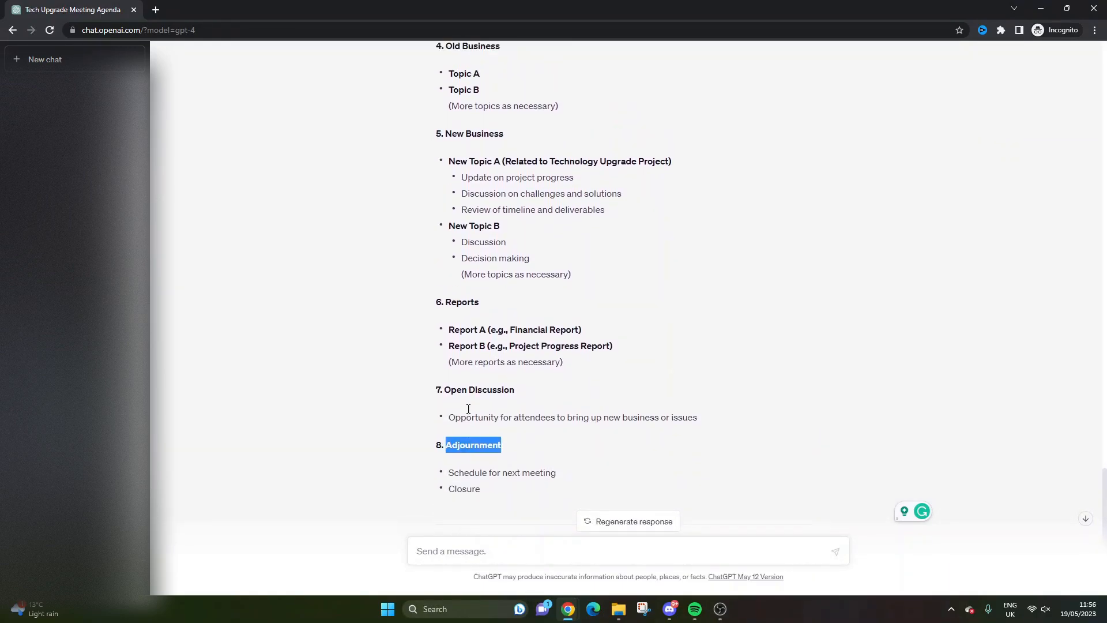
{"action": "scroll", "scroll_direction": "down", "scroll_amount": 3}
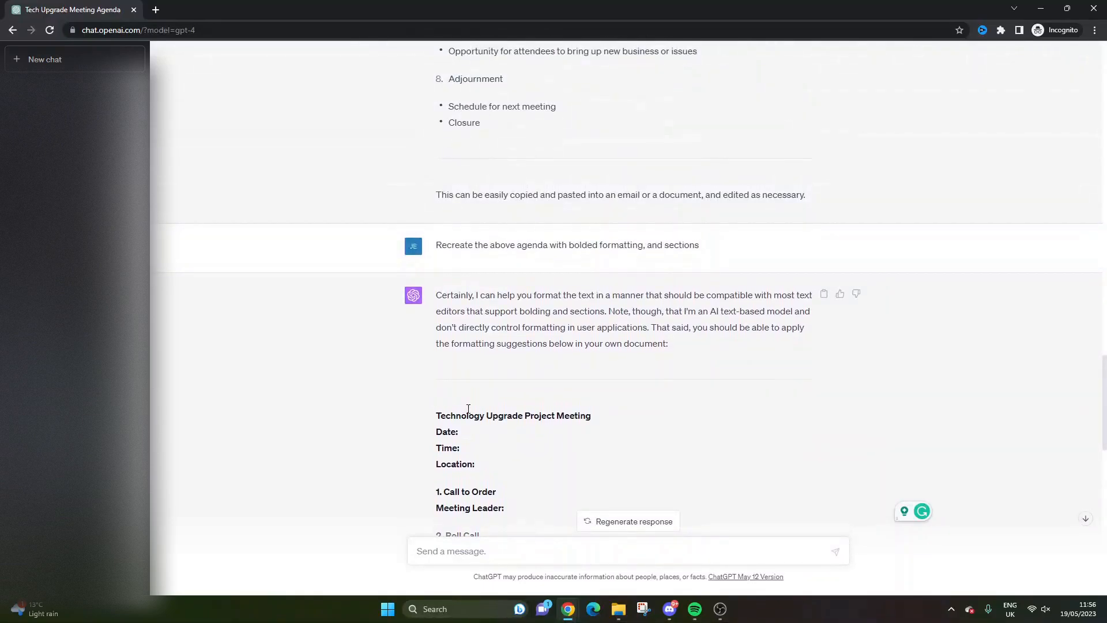
{"action": "scroll", "scroll_direction": "down", "scroll_amount": 3}
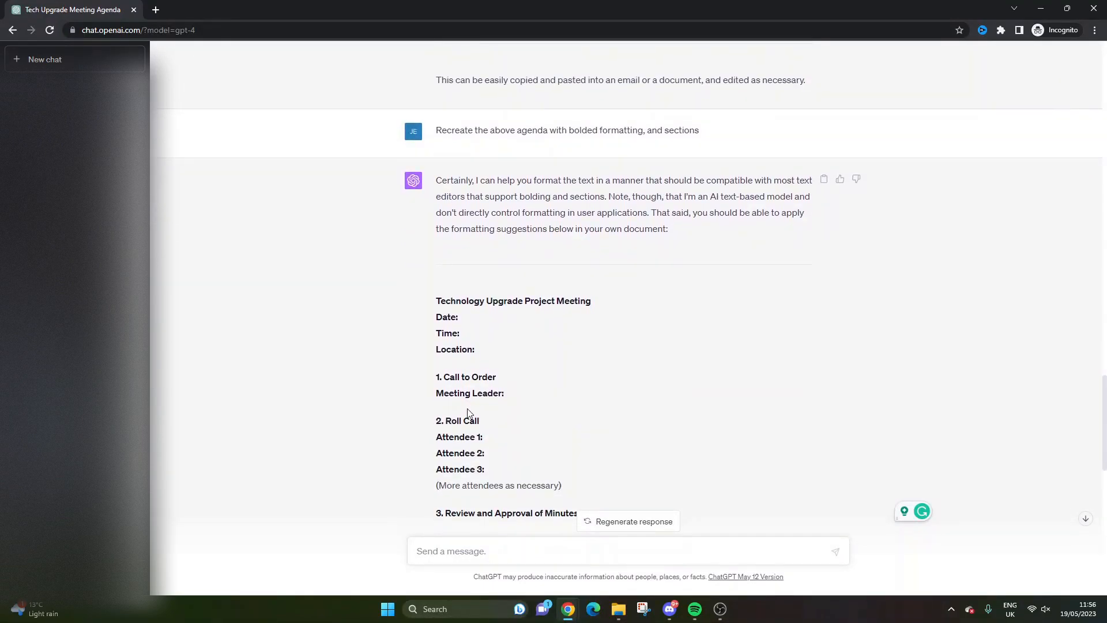
{"action": "scroll", "scroll_direction": "down", "scroll_amount": 3}
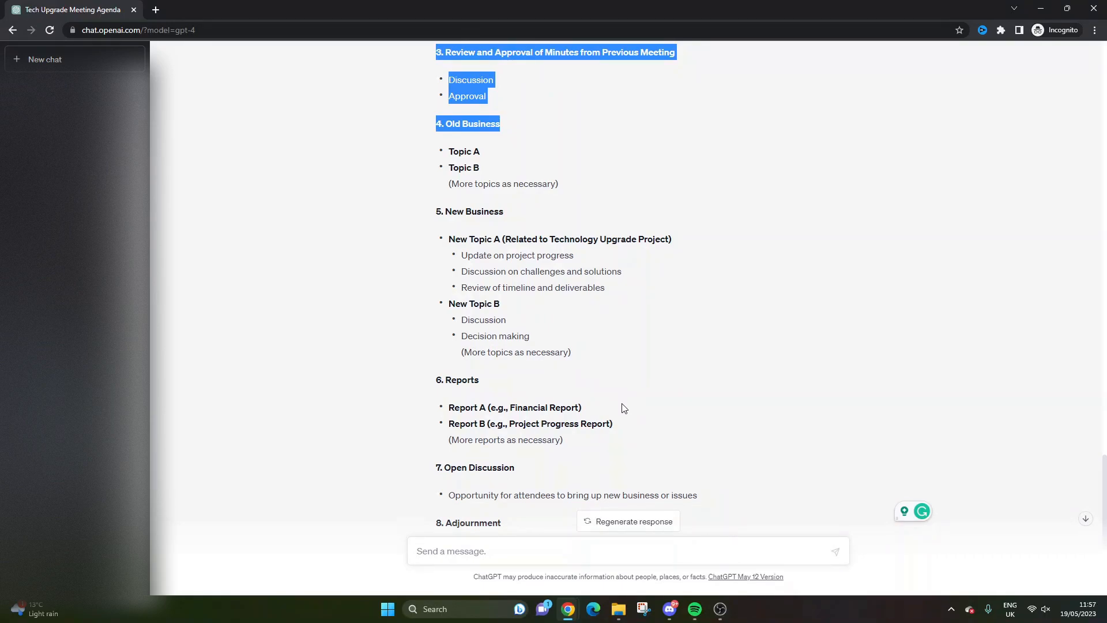
{"action": "mouse_move", "coordinate": [592, 424]}
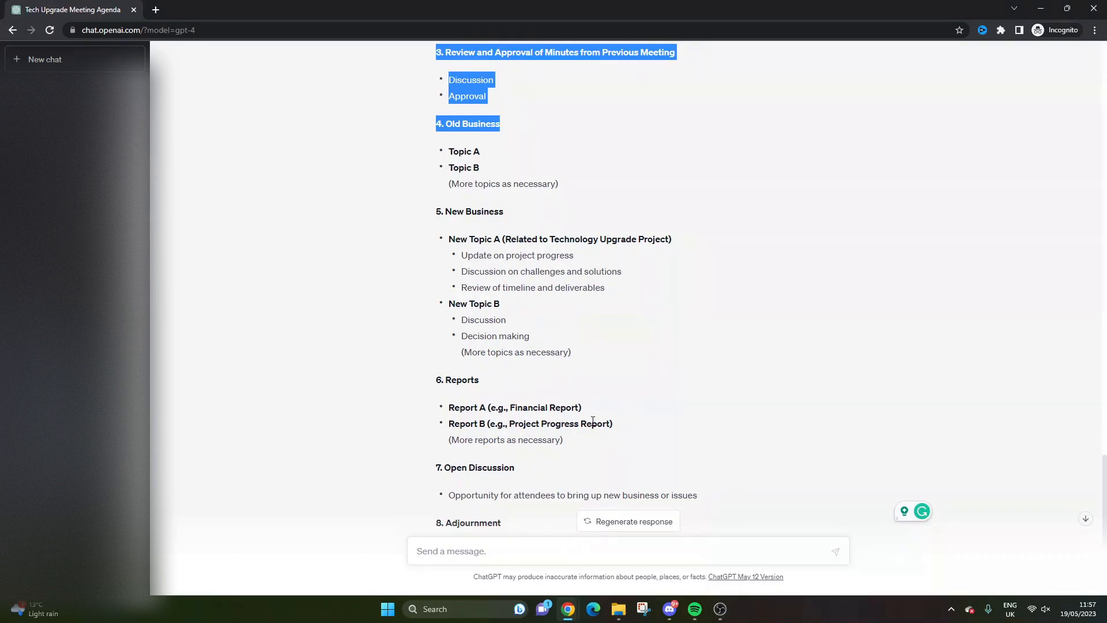
{"action": "mouse_move", "coordinate": [594, 415]}
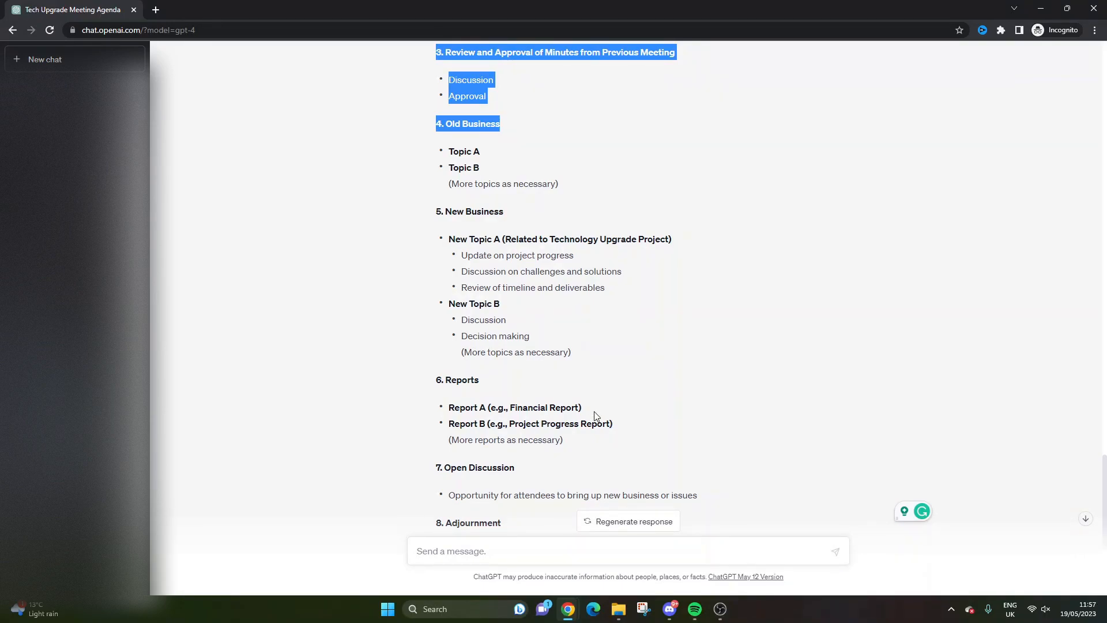
{"action": "scroll", "scroll_direction": "down", "scroll_amount": 3}
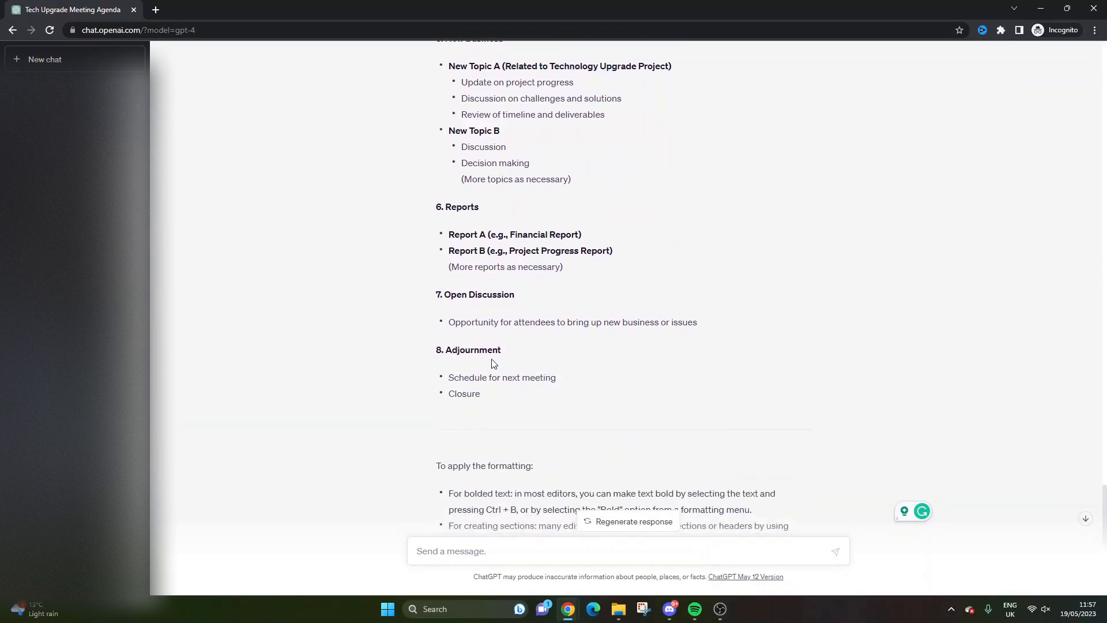
{"action": "scroll", "scroll_direction": "down", "scroll_amount": 3}
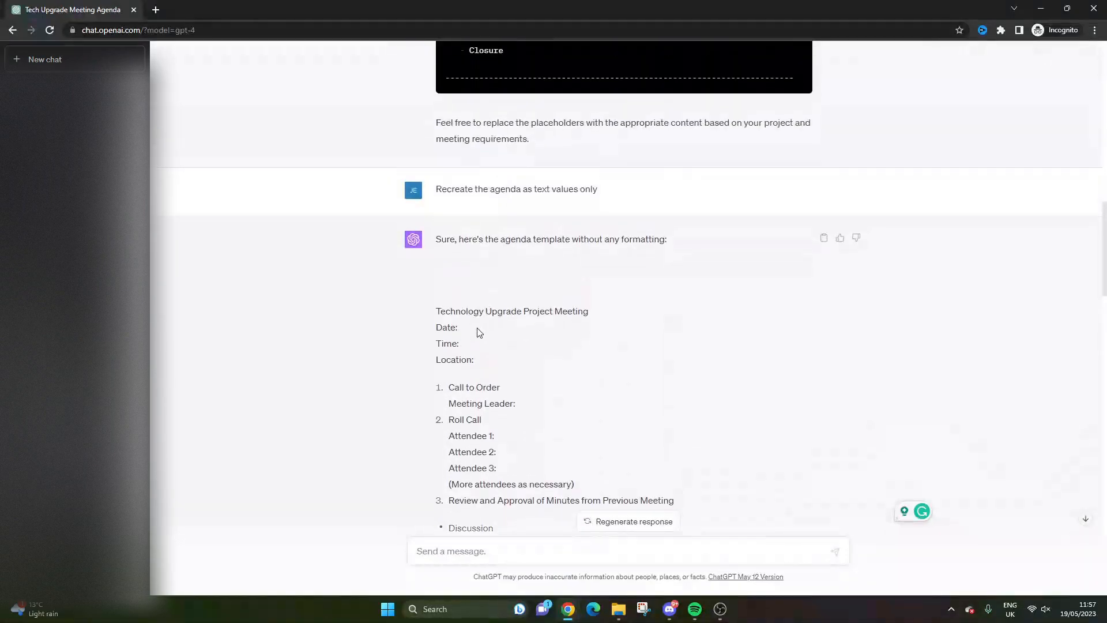
{"action": "scroll", "scroll_direction": "down", "scroll_amount": 3}
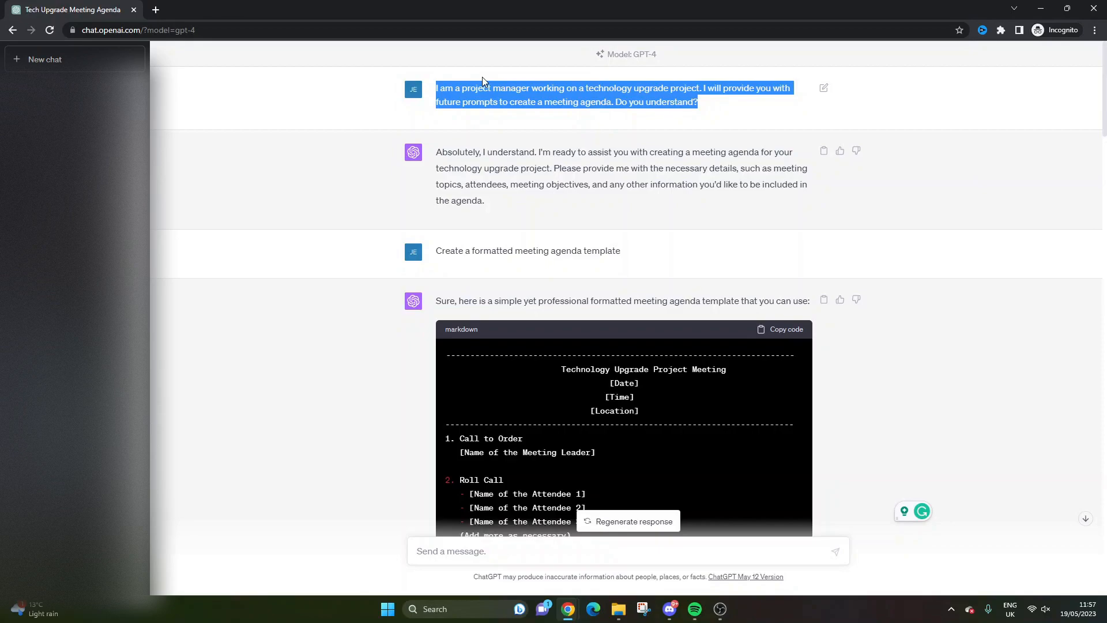
{"action": "mouse_move", "coordinate": [258, 70]}
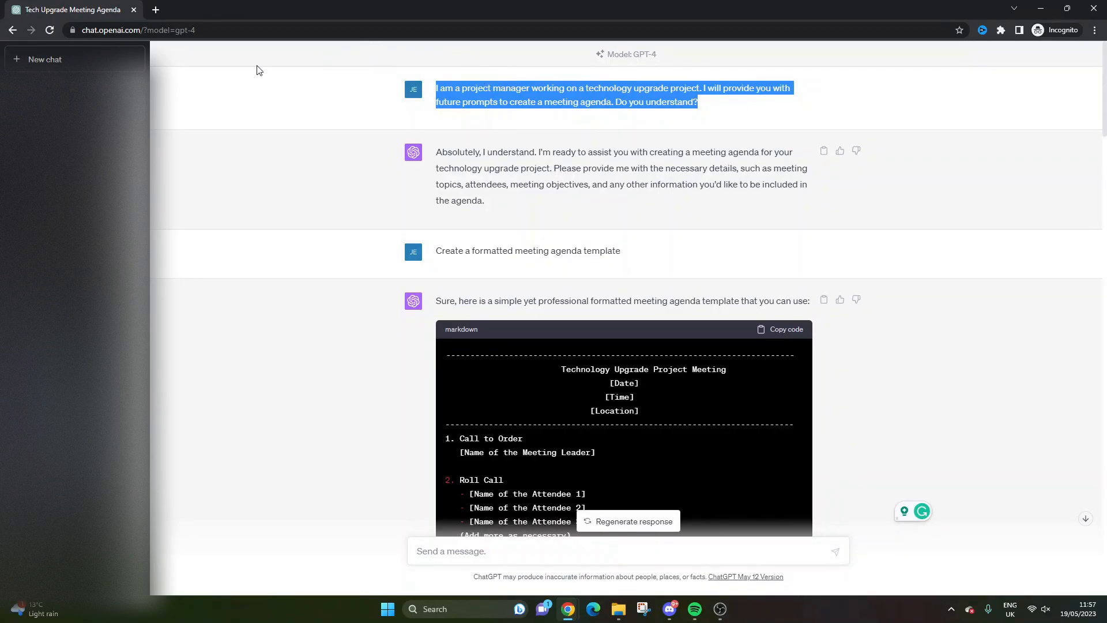
Step: Start a new GPT-4 chat and send 'Create a formatted meeting agenda template'
{"action": "left_click", "coordinate": [45, 59]}
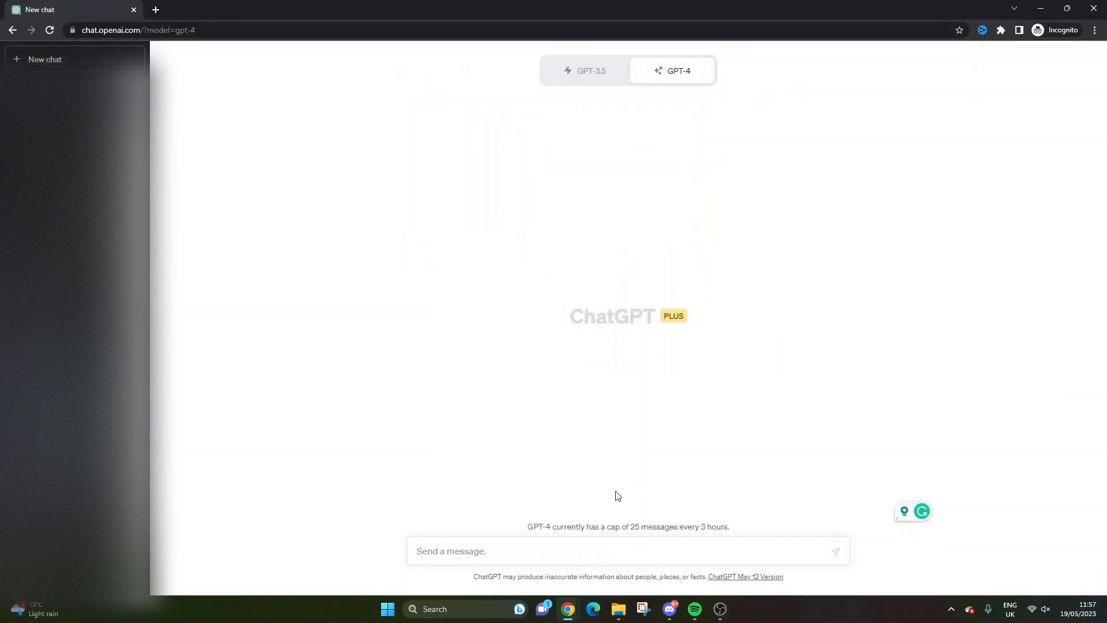
{"action": "type", "text": "Create a formatted meeting agenda template"}
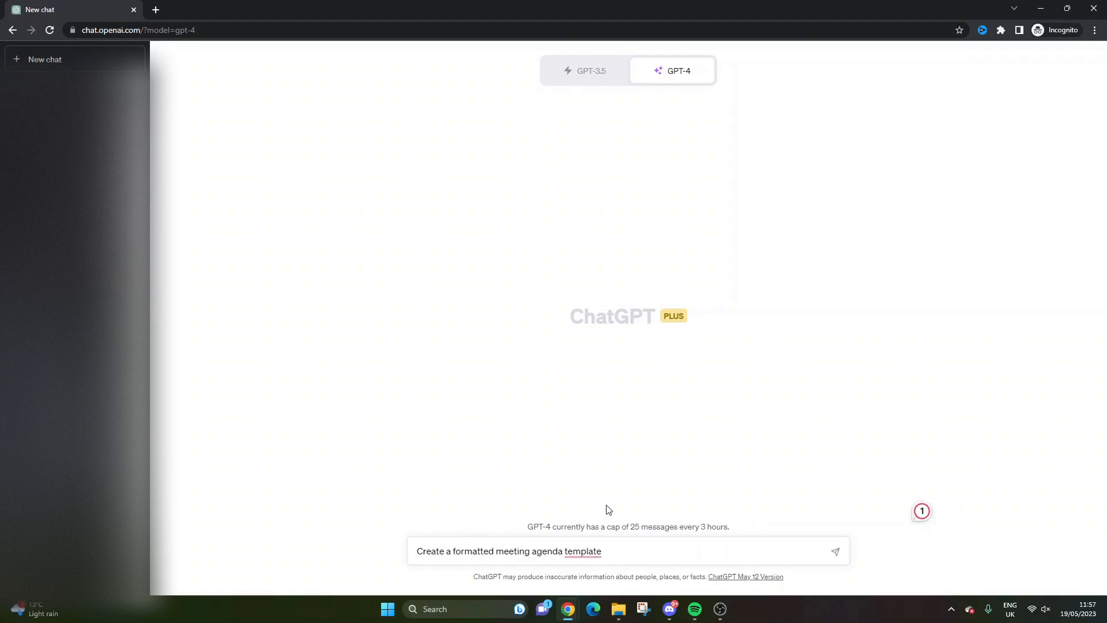
{"action": "left_click", "coordinate": [835, 552]}
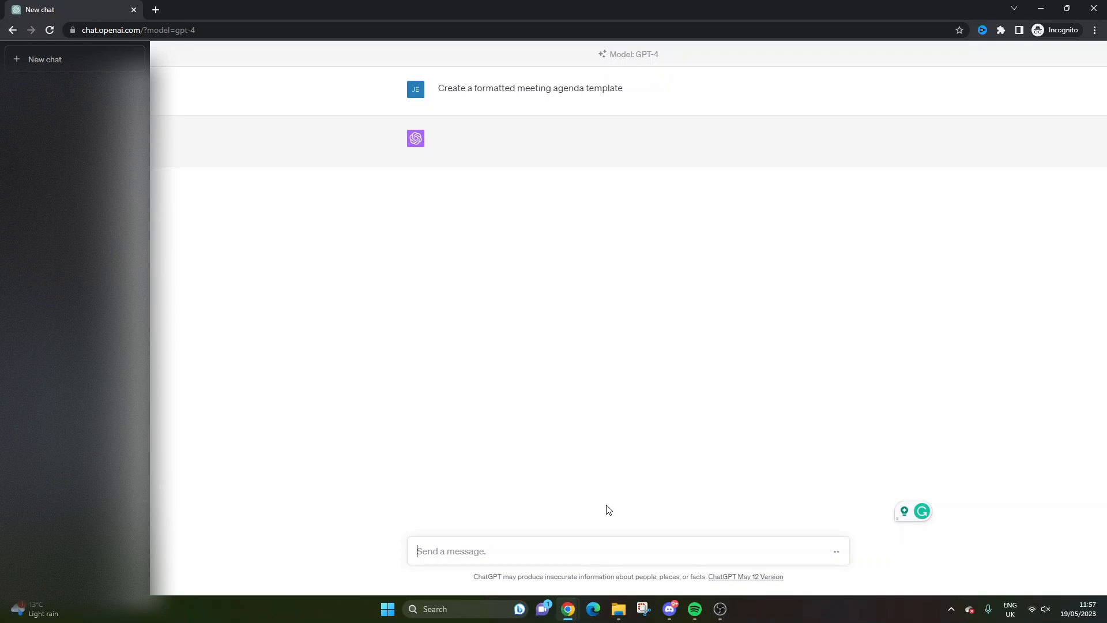
{"action": "mouse_move", "coordinate": [466, 163]}
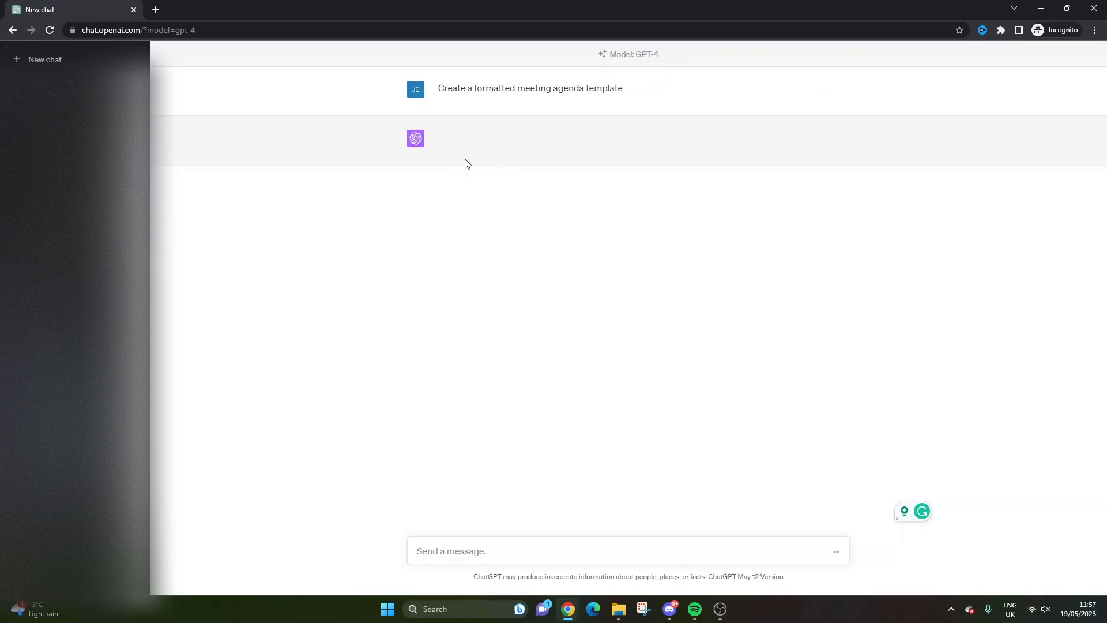
{"action": "mouse_move", "coordinate": [910, 510]}
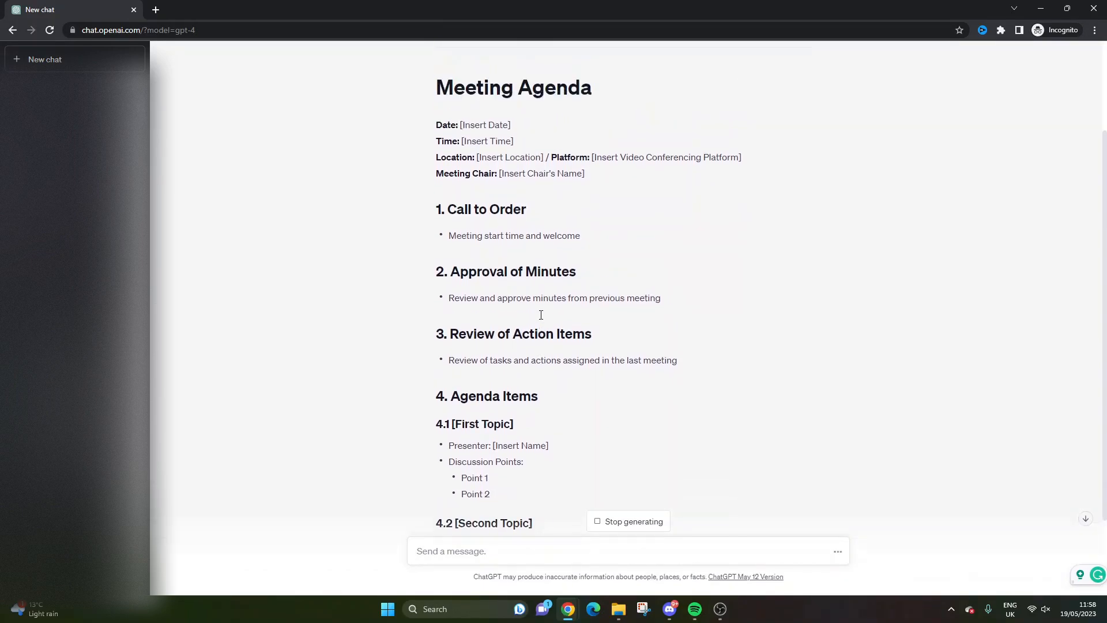
Step: Scroll to follow the formatted Meeting Agenda as it generates through the numbered sections
{"action": "scroll", "scroll_direction": "down", "scroll_amount": 3}
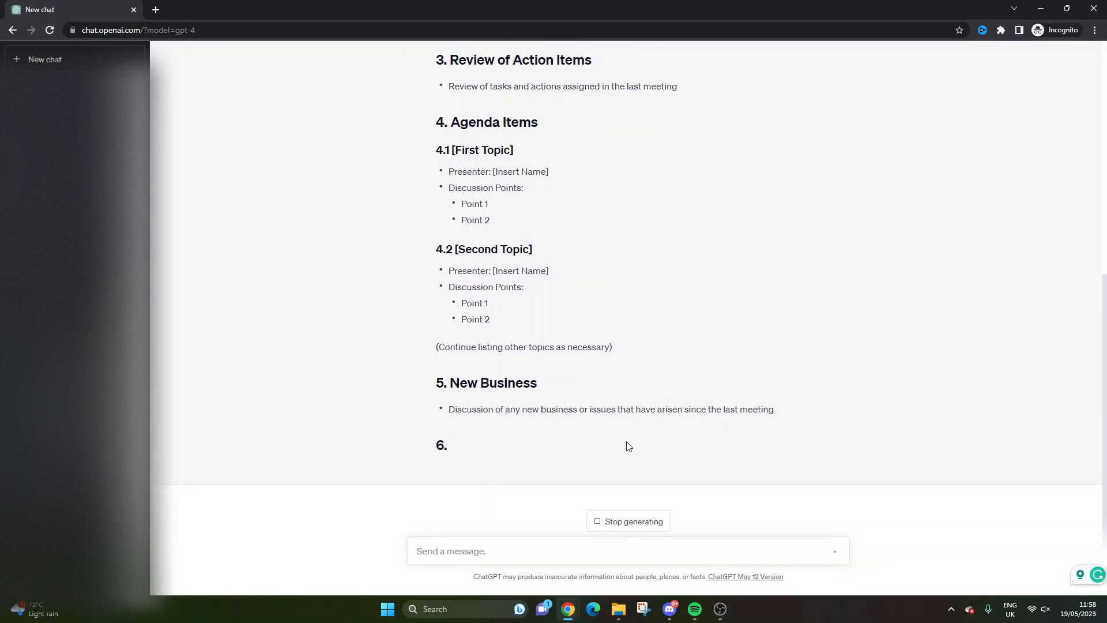
{"action": "scroll", "scroll_direction": "up", "scroll_amount": 3}
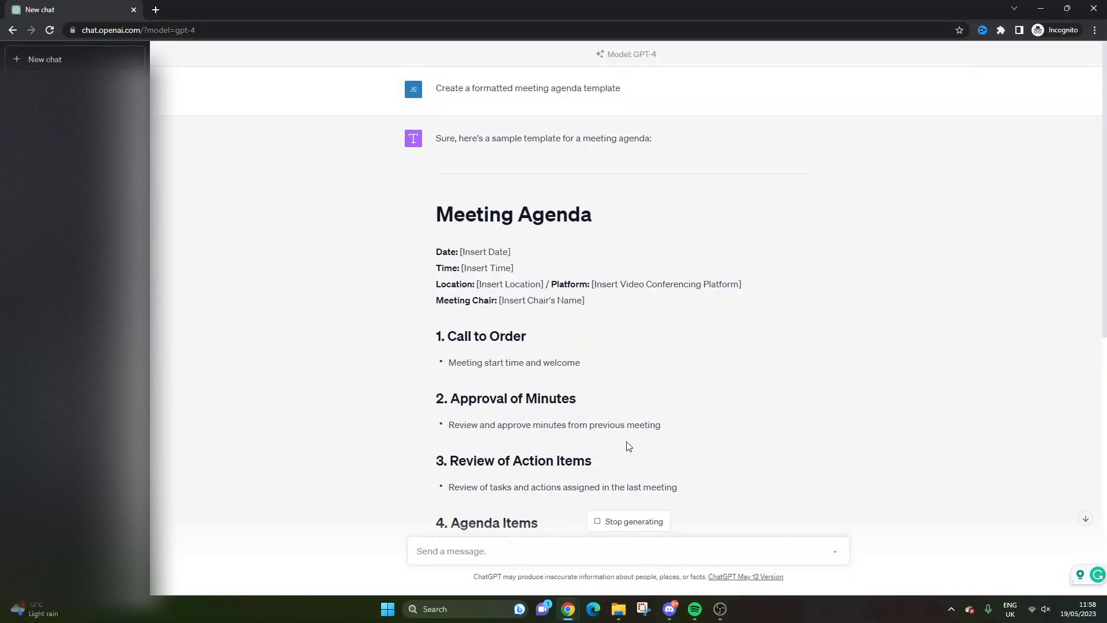
Step: Scroll through the finished agenda and highlight the Call to Order section
{"action": "scroll", "scroll_direction": "down", "scroll_amount": 3}
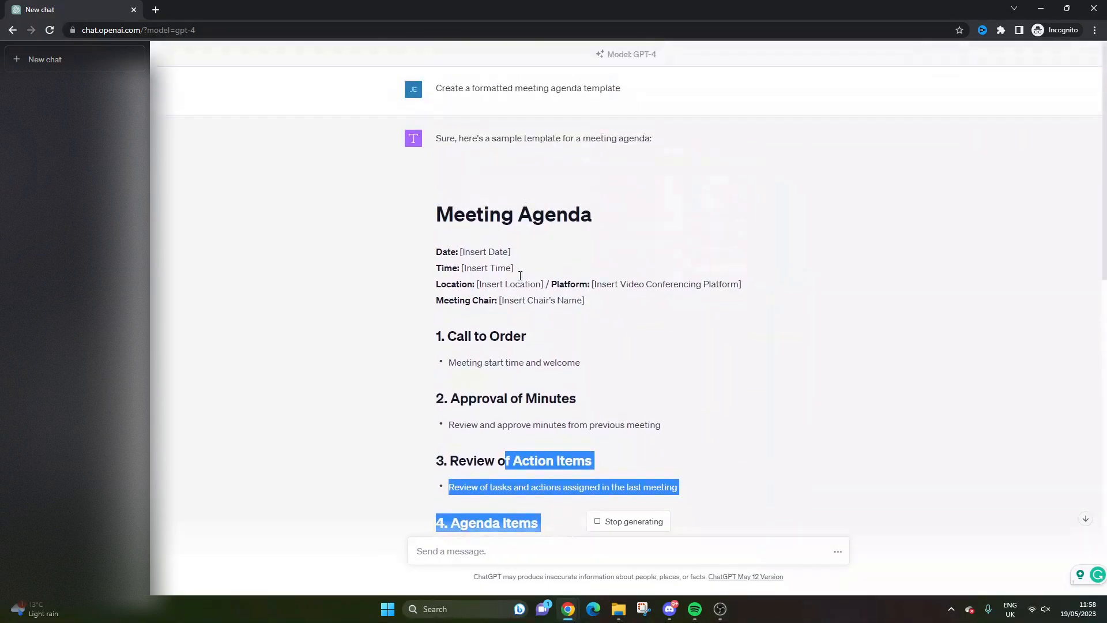
{"action": "scroll", "scroll_direction": "down", "scroll_amount": 3}
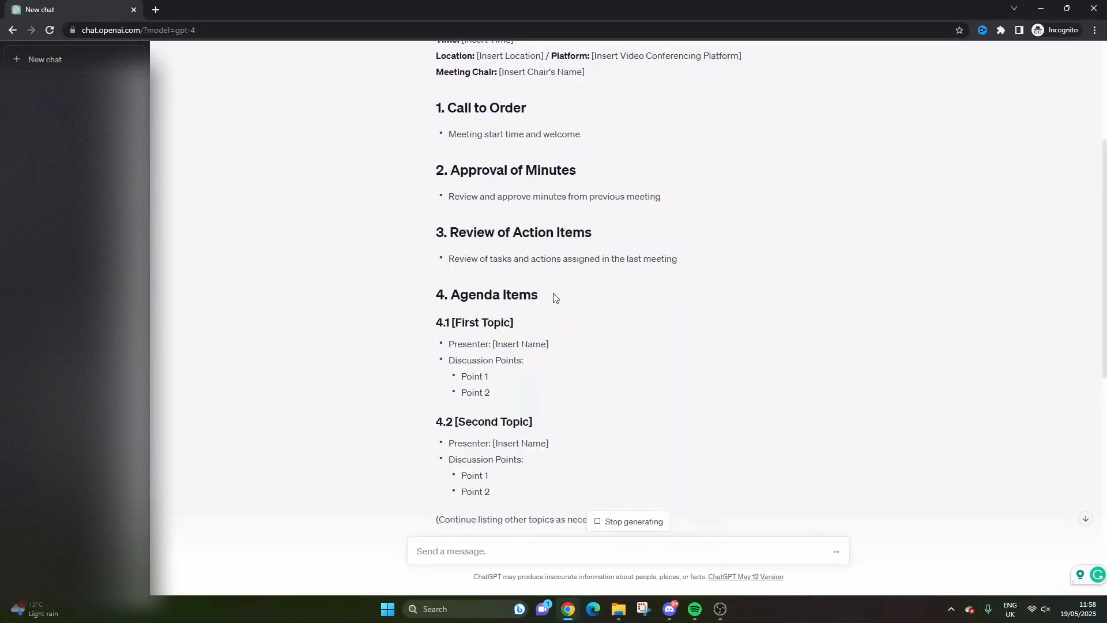
{"action": "left_click_drag", "start_coordinate": [436, 165], "coordinate": [615, 196]}
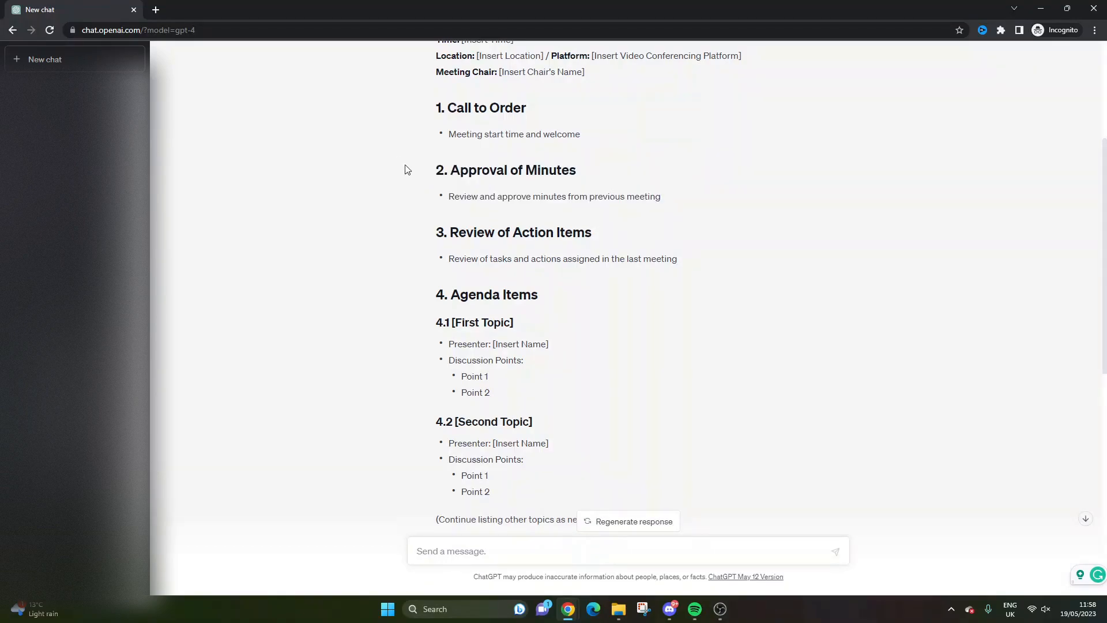
{"action": "left_click_drag", "start_coordinate": [436, 49], "coordinate": [579, 138]}
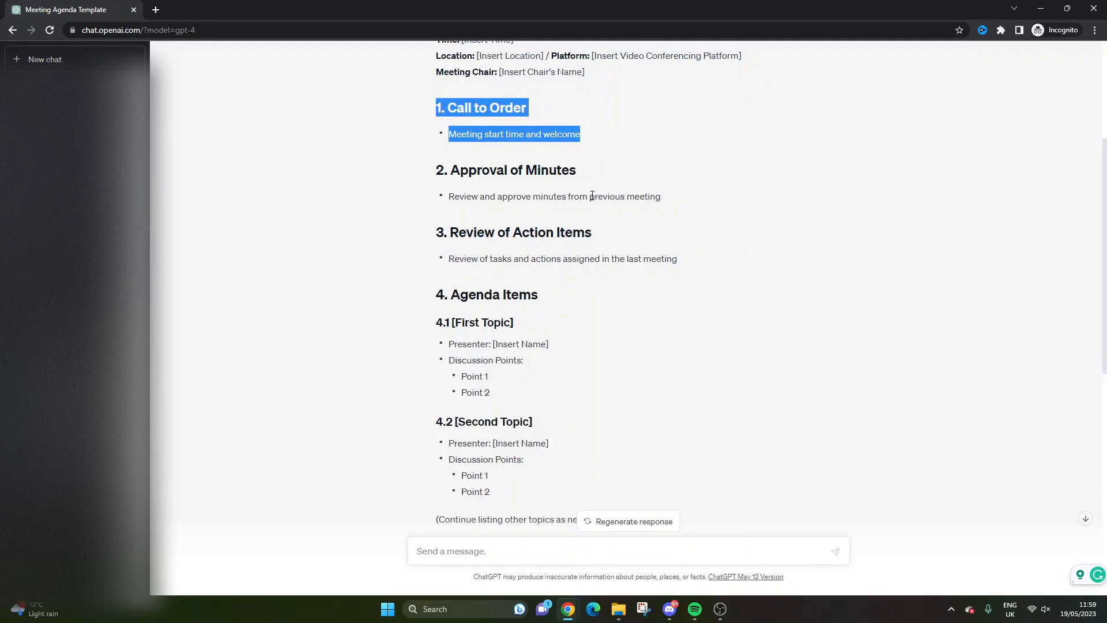
{"action": "scroll", "scroll_direction": "down", "scroll_amount": 3}
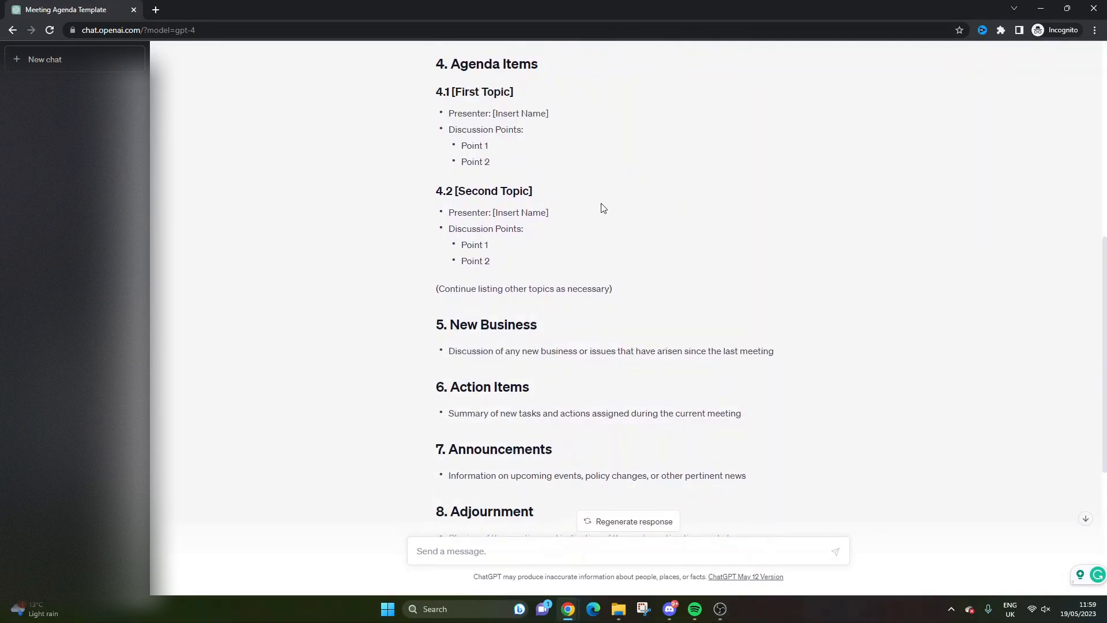
{"action": "scroll", "scroll_direction": "down", "scroll_amount": 3}
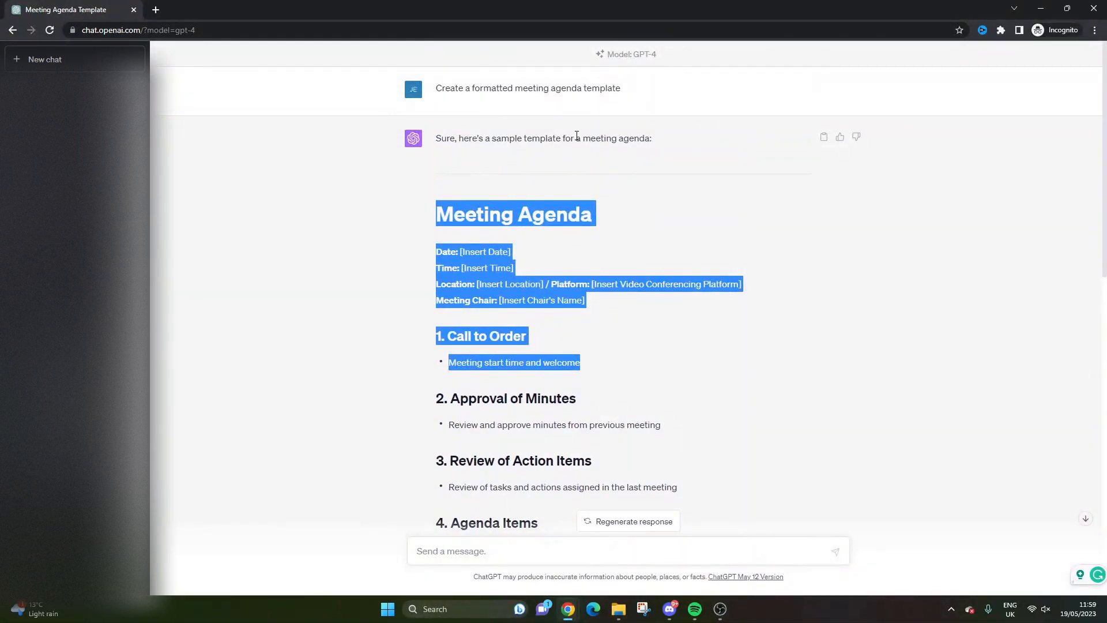
Step: Clear the highlighted text and start another new GPT-4 chat
{"action": "left_click", "coordinate": [344, 90]}
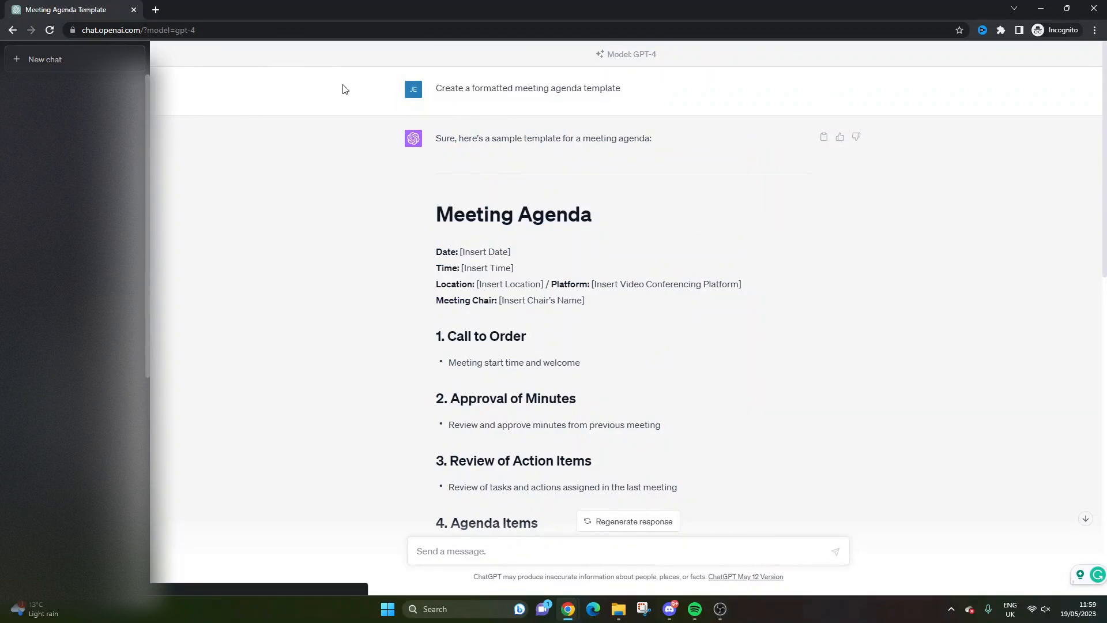
{"action": "left_click", "coordinate": [45, 59]}
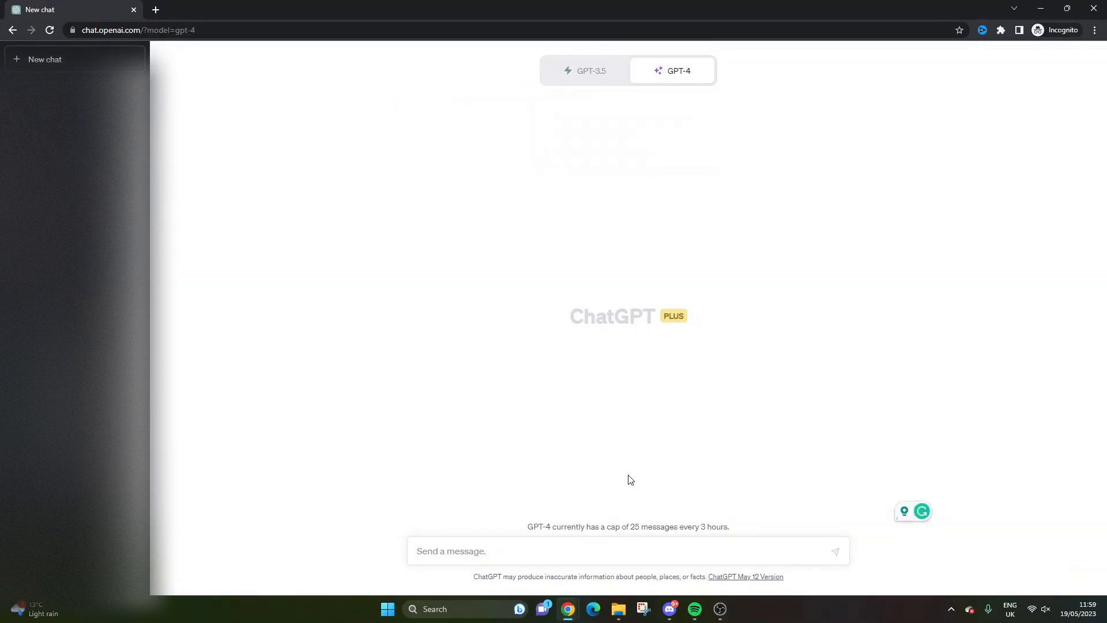
Step: Write the request for a technology project agenda template discussing client installations, global political risk and future budget cuts
{"action": "type", "text": "Create a formatted meeting agenda template"}
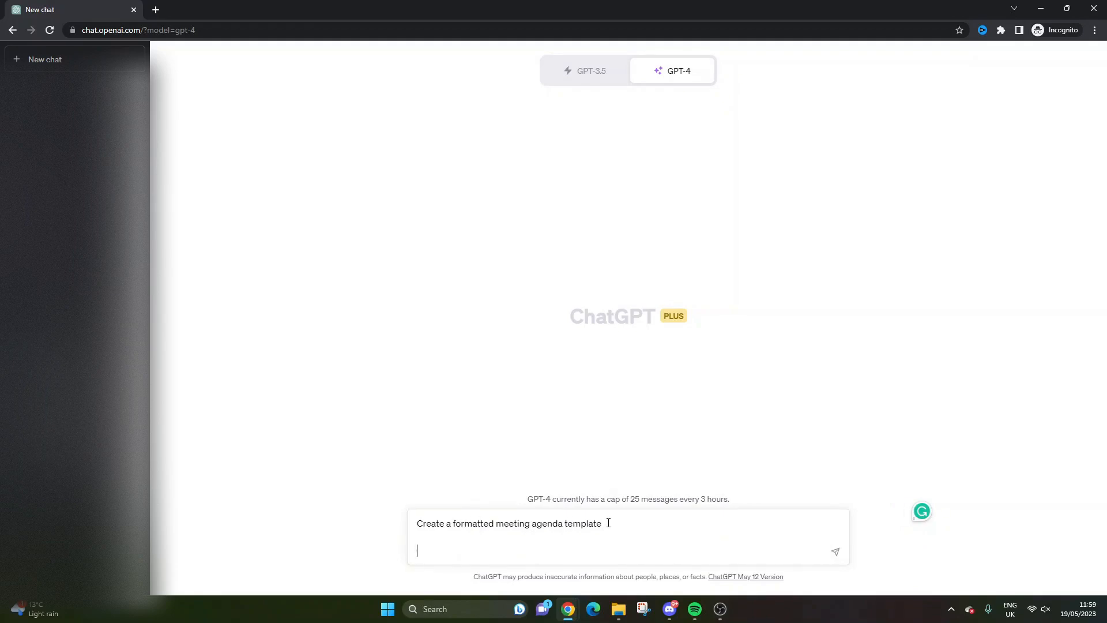
{"action": "type", "text": "for"}
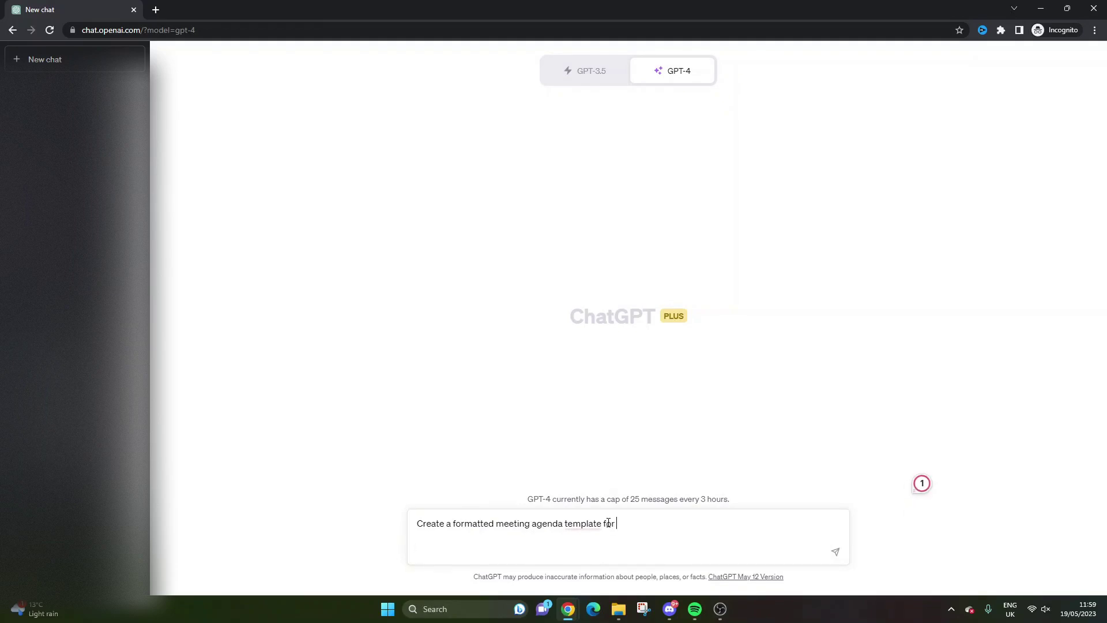
{"action": "type", "text": "a technology project"}
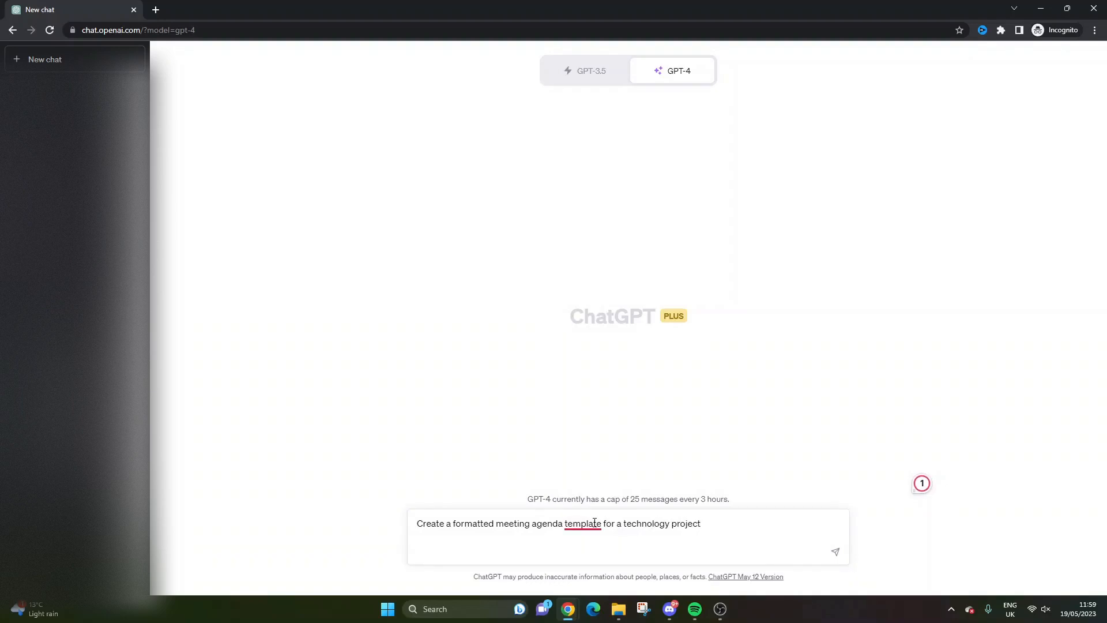
{"action": "mouse_move", "coordinate": [757, 524]}
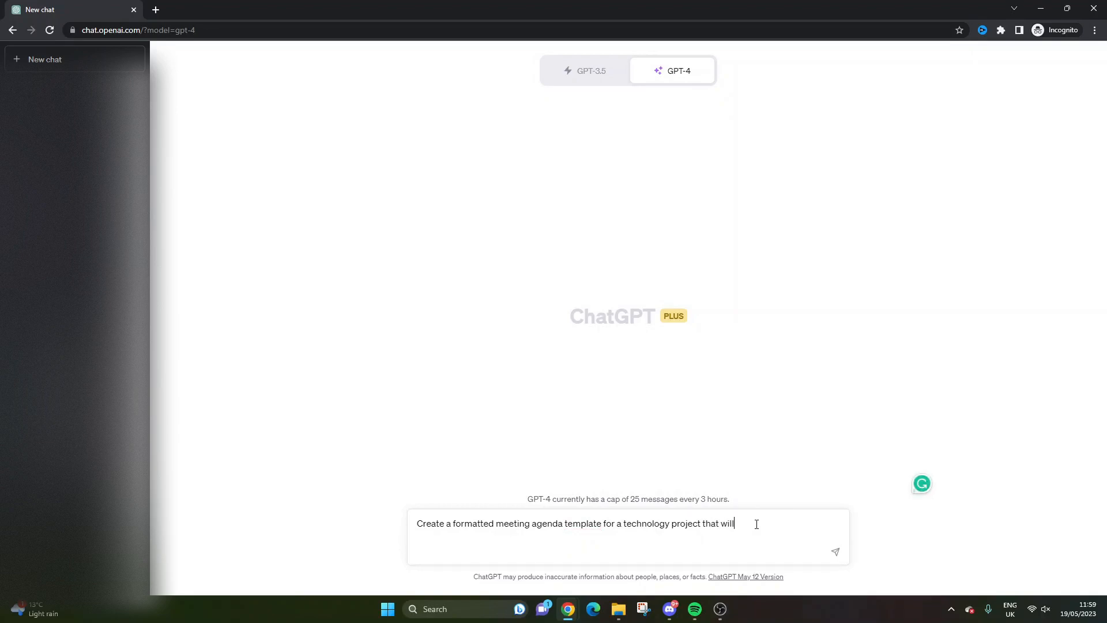
{"action": "type", "text": "discuss client"}
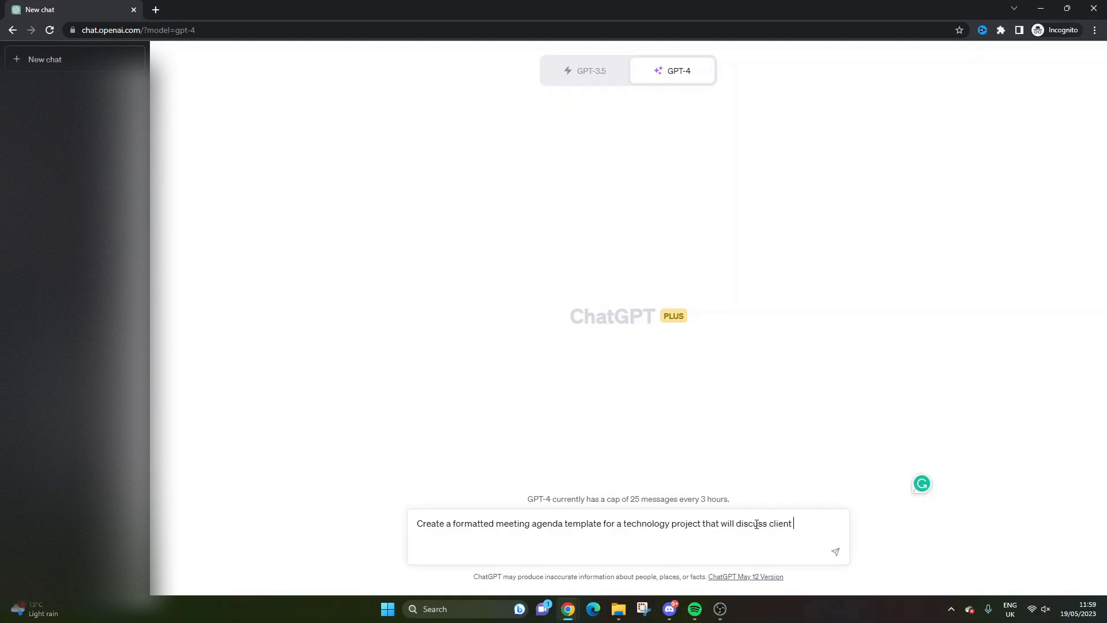
{"action": "type", "text": "installations."}
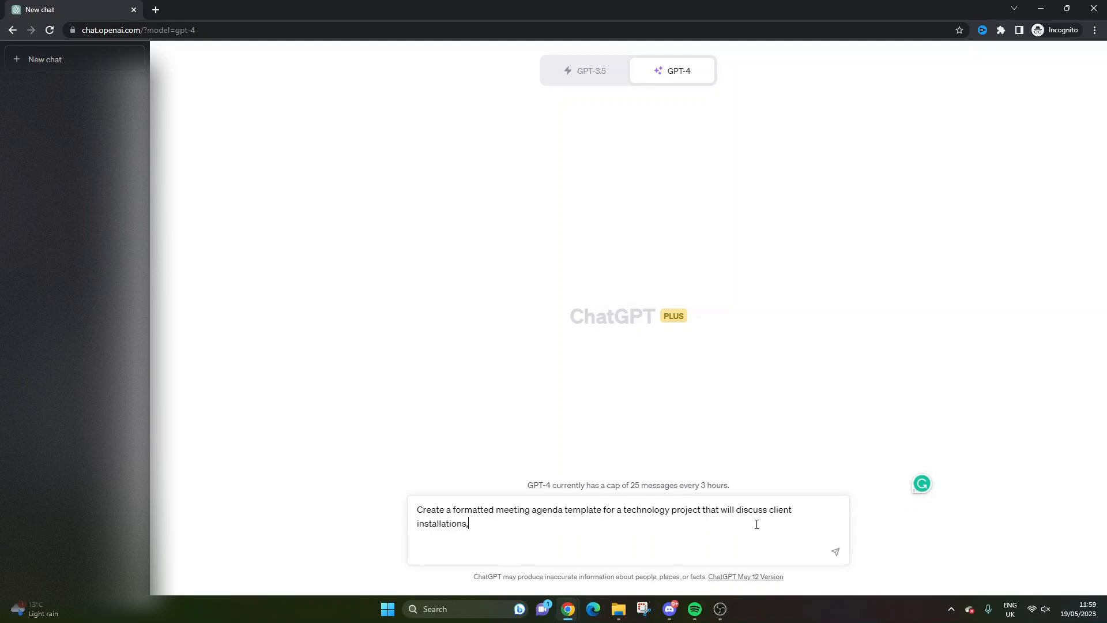
{"action": "type", "text": "the glob"}
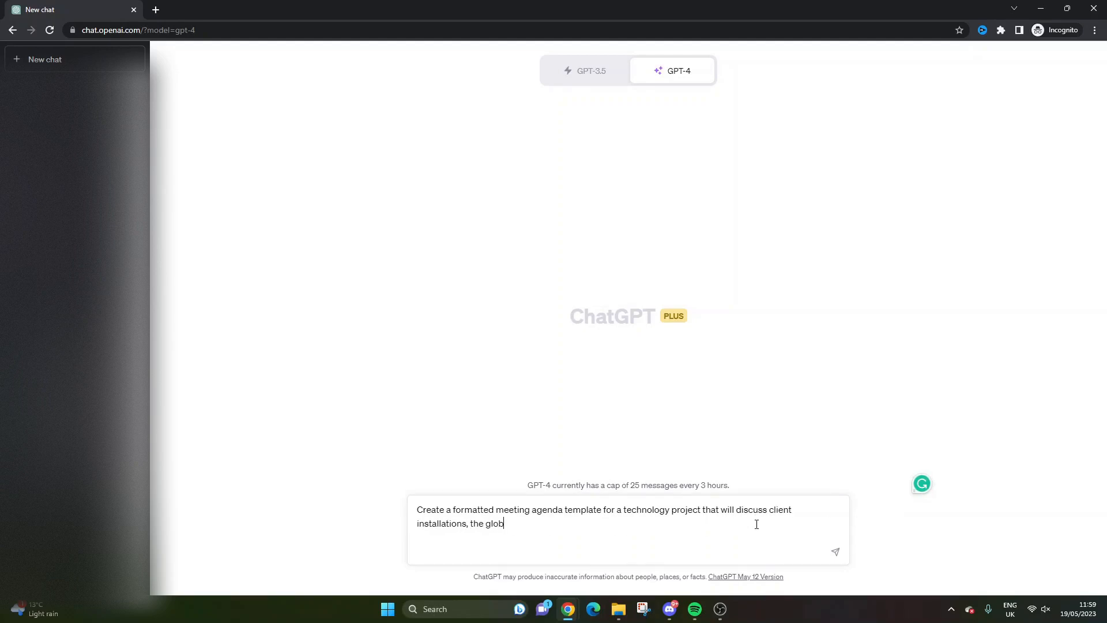
{"action": "type", "text": "al political risk landsc"}
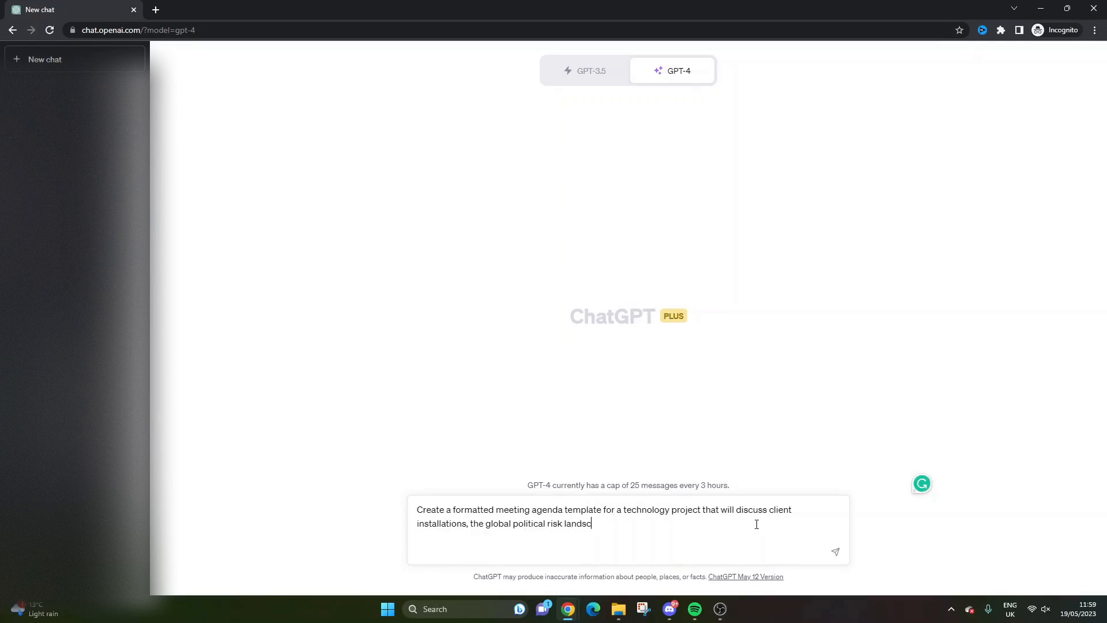
{"action": "type", "text": "ape"}
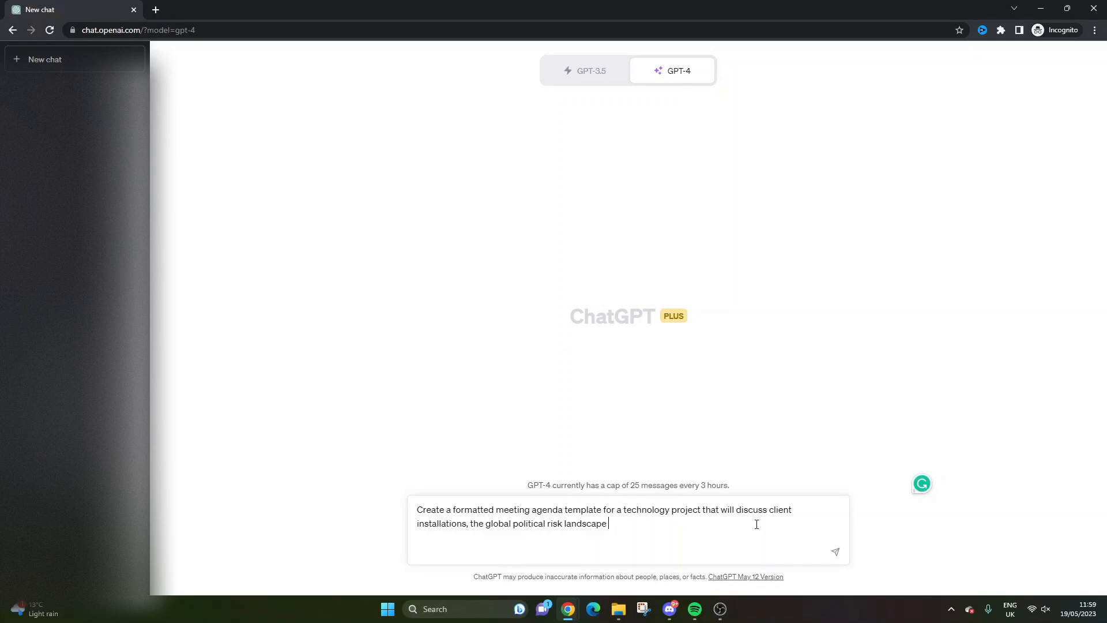
{"action": "mouse_move", "coordinate": [618, 561]}
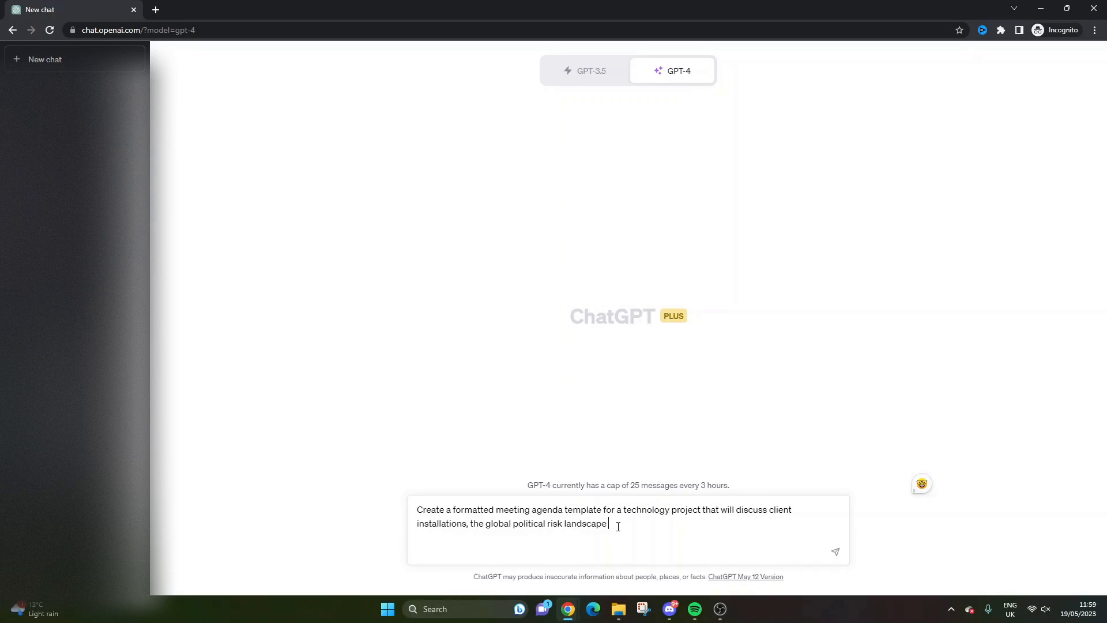
{"action": "type", "text": ","}
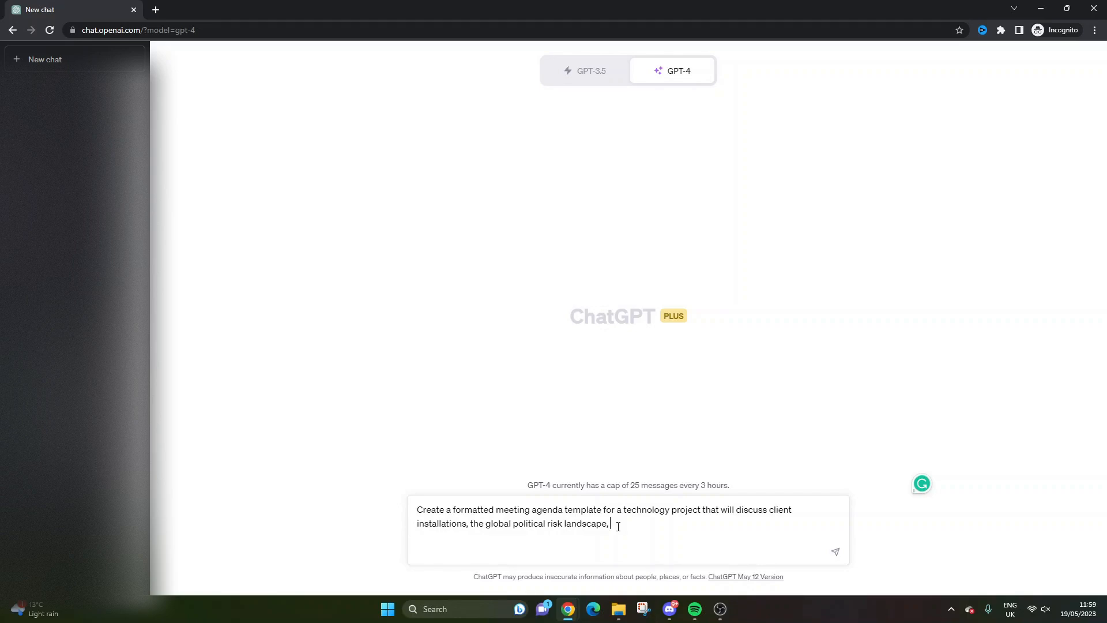
{"action": "type", "text": "and"}
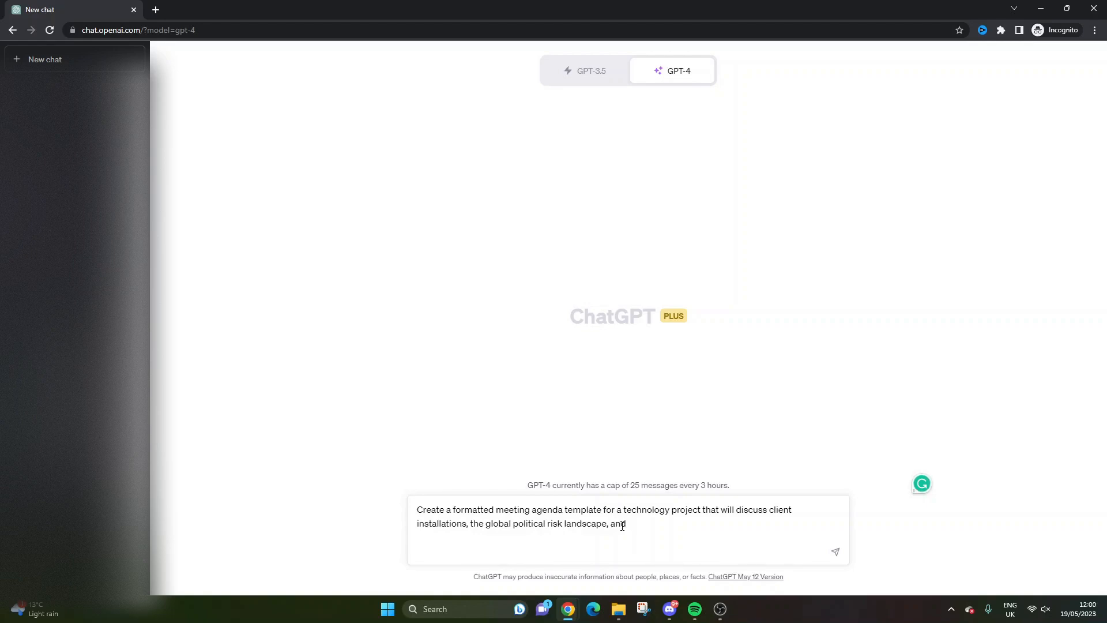
{"action": "type", "text": "\" \""}
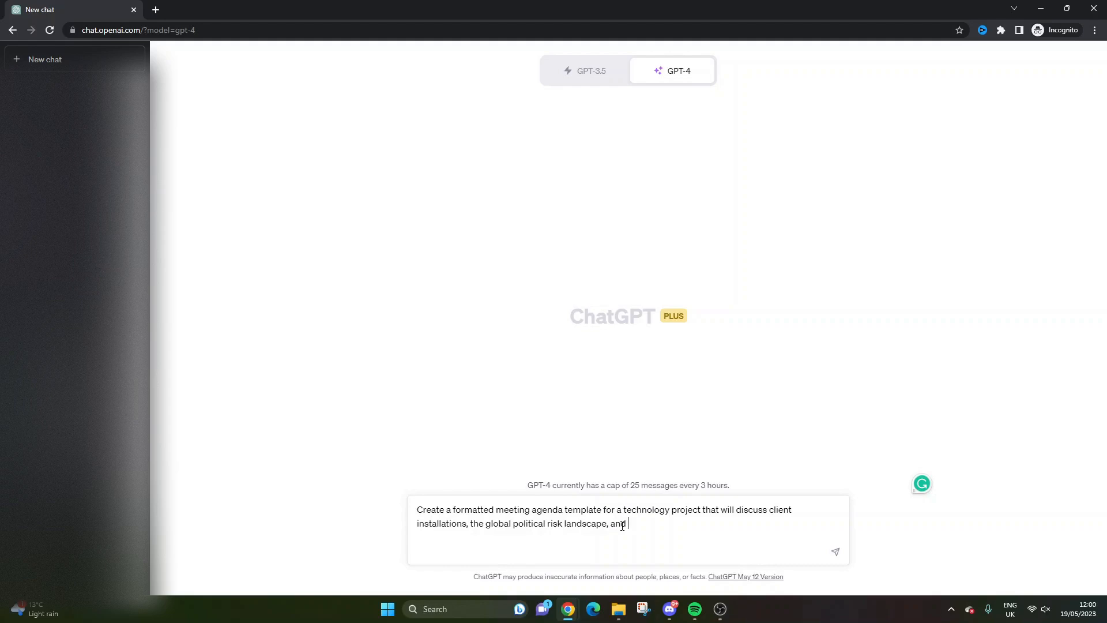
{"action": "type", "text": "future budget"}
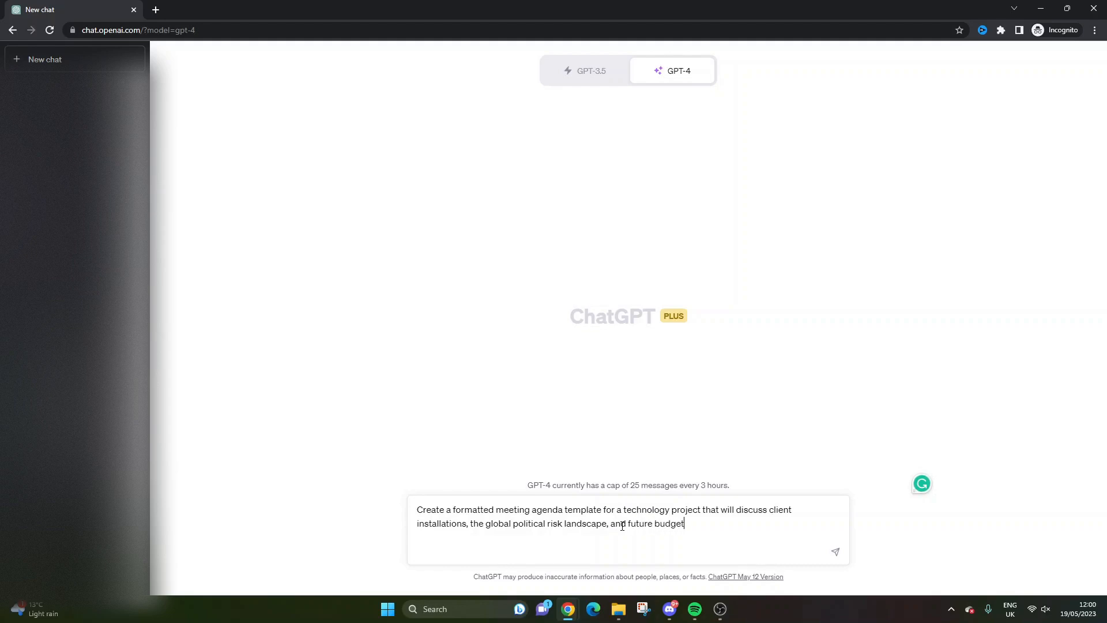
{"action": "type", "text": "cuts."}
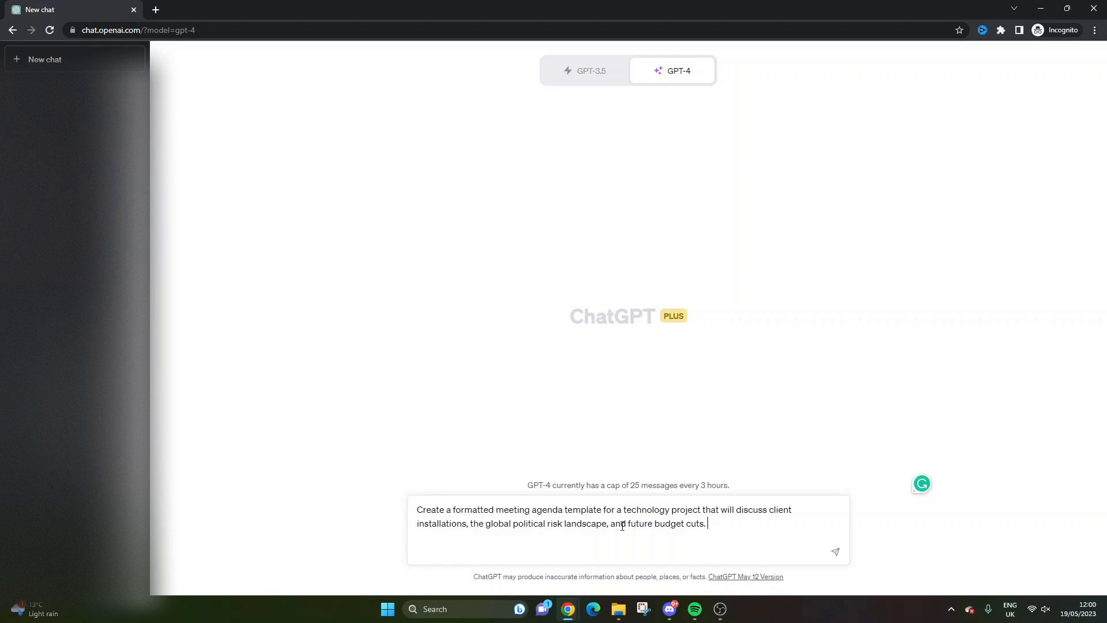
Step: Add a previous meeting minute section quoting "we discussed and approved of the resource allocation requirement"
{"action": "type", "text": "Add"}
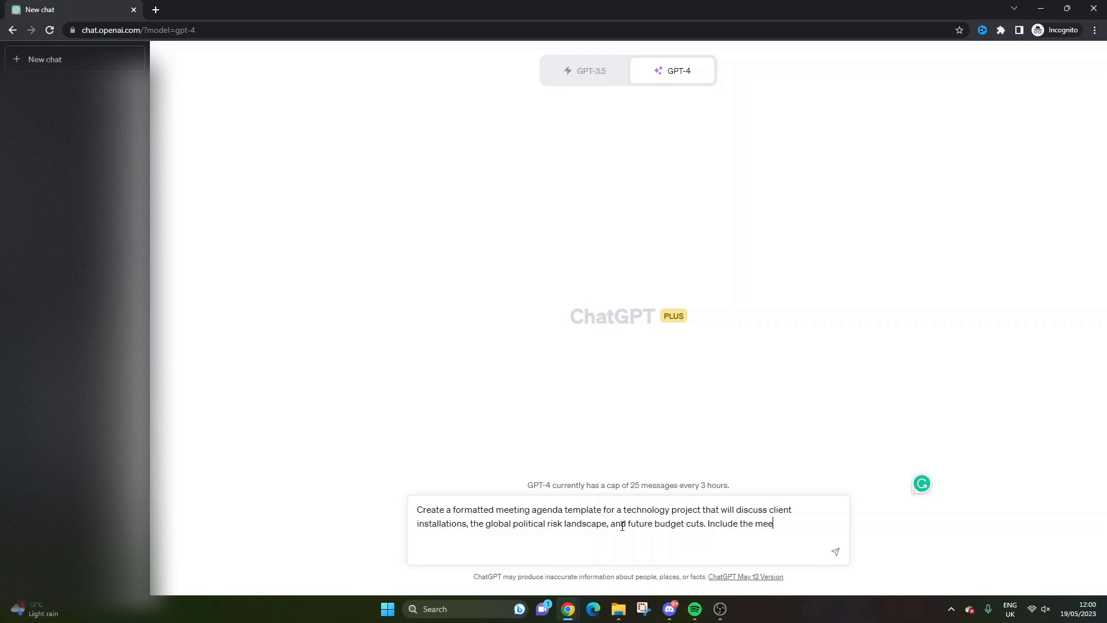
{"action": "type", "text": "tin"}
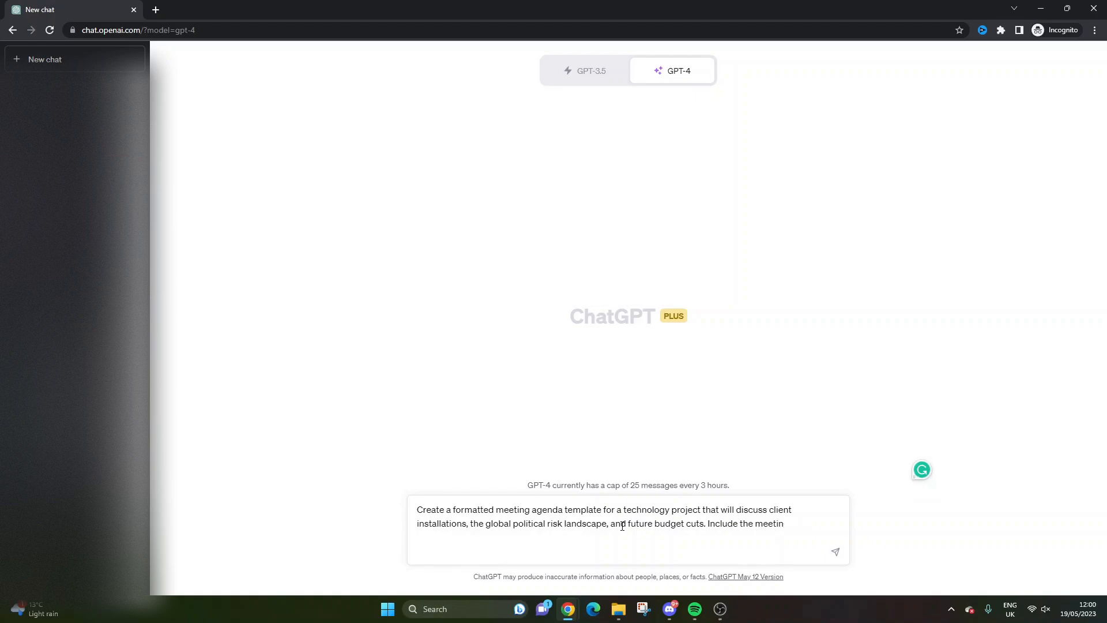
{"action": "key", "text": "Backspace"}
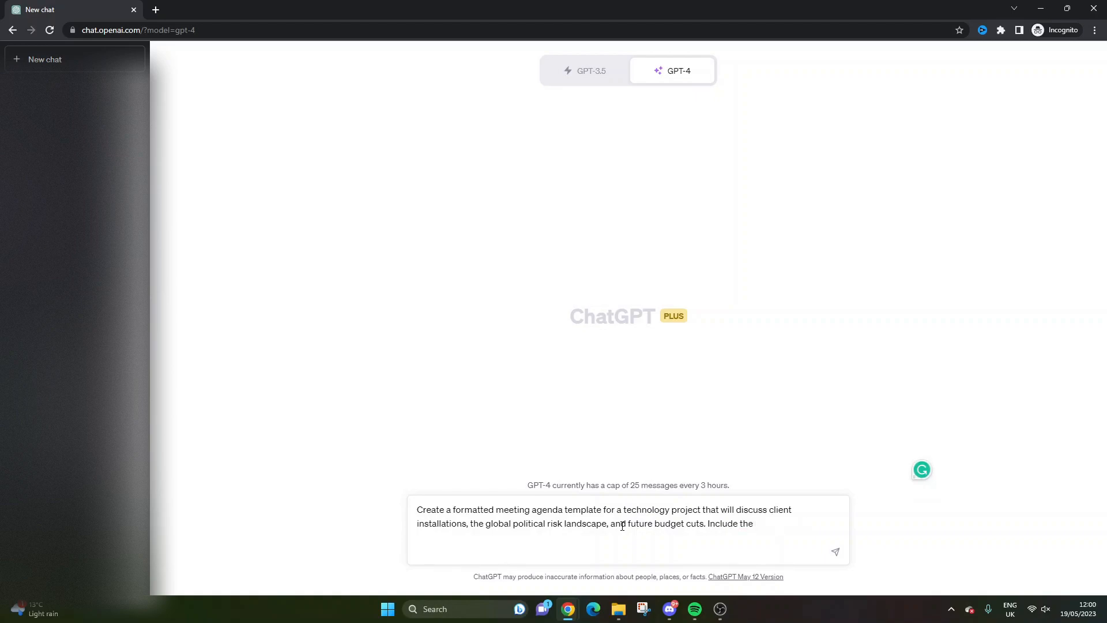
{"action": "type", "text": "form"}
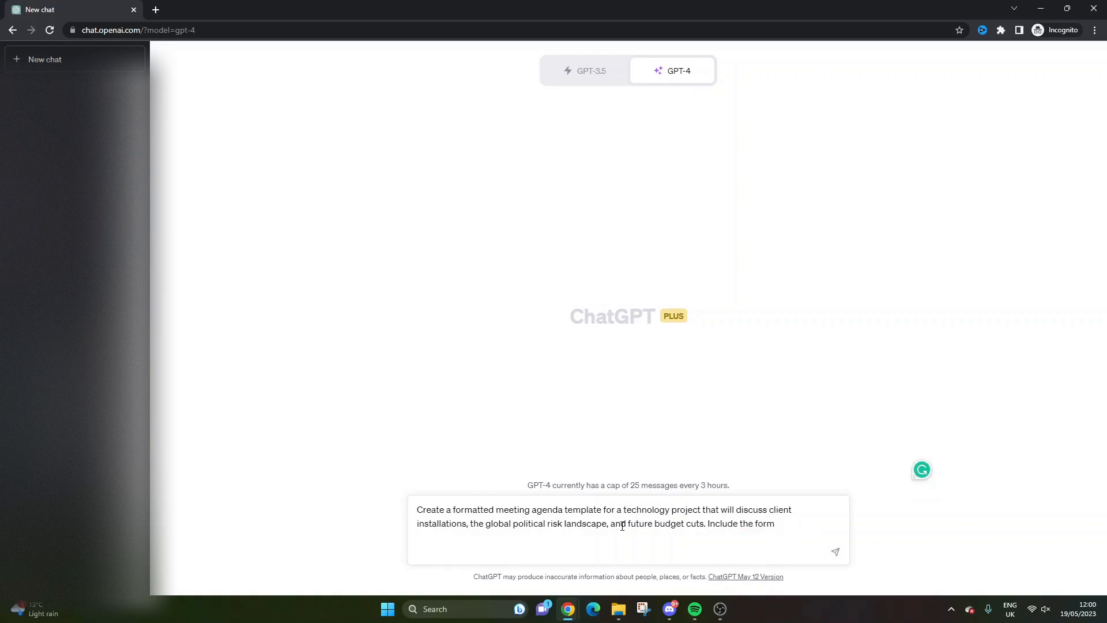
{"action": "key", "text": "Backspace"}
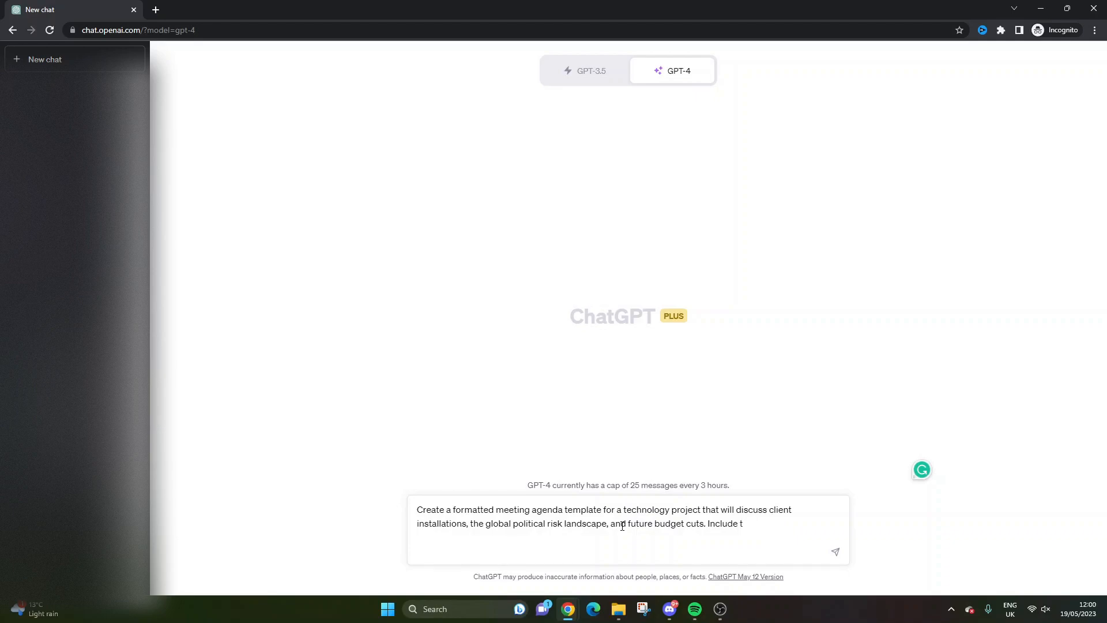
{"action": "type", "text": "he following information in the prev"}
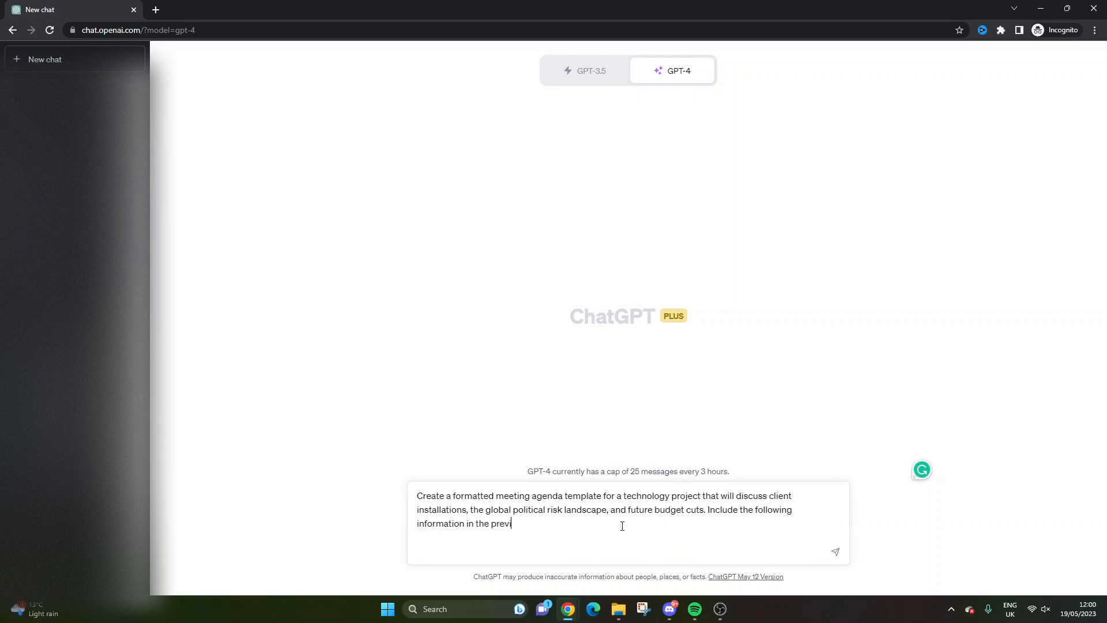
{"action": "type", "text": "ious meeting"}
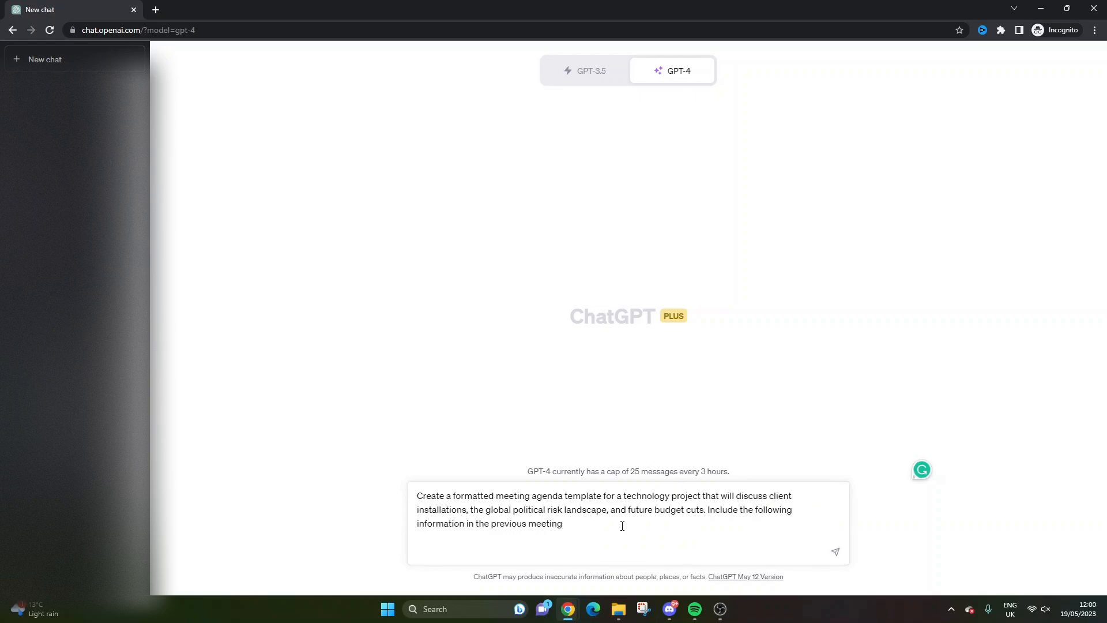
{"action": "type", "text": "minute"}
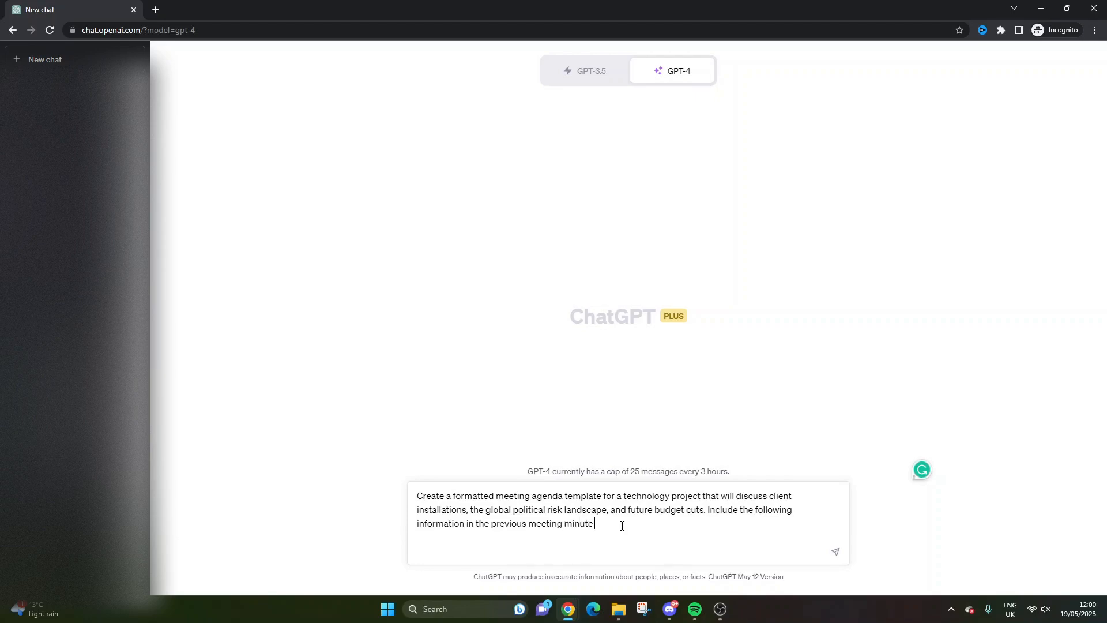
{"action": "type", "text": "section: \""}
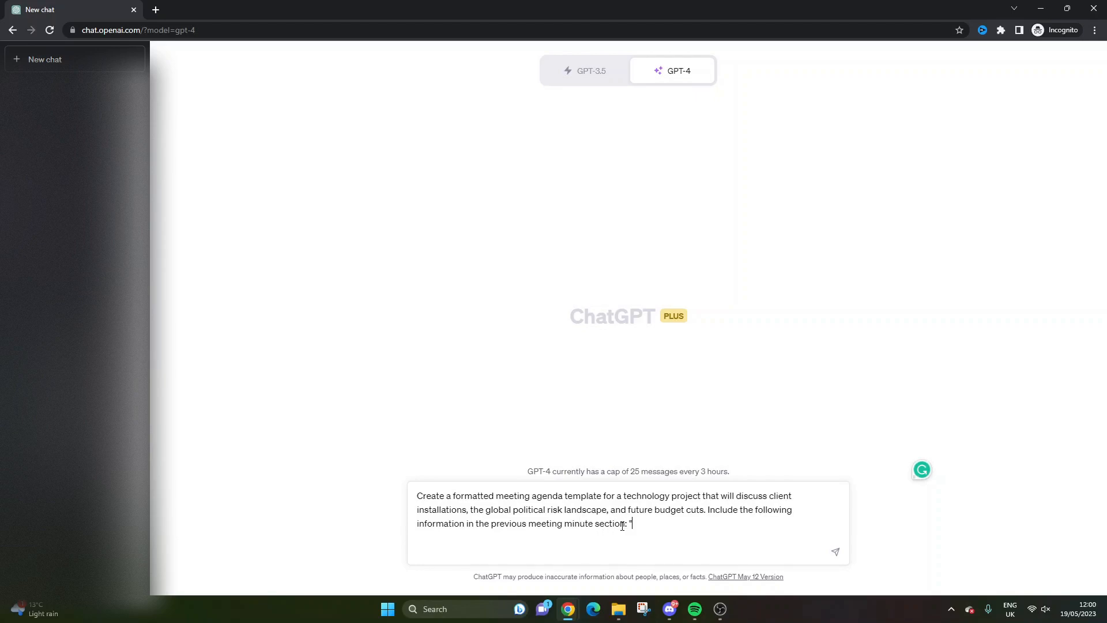
{"action": "type", "text": "we discussed"}
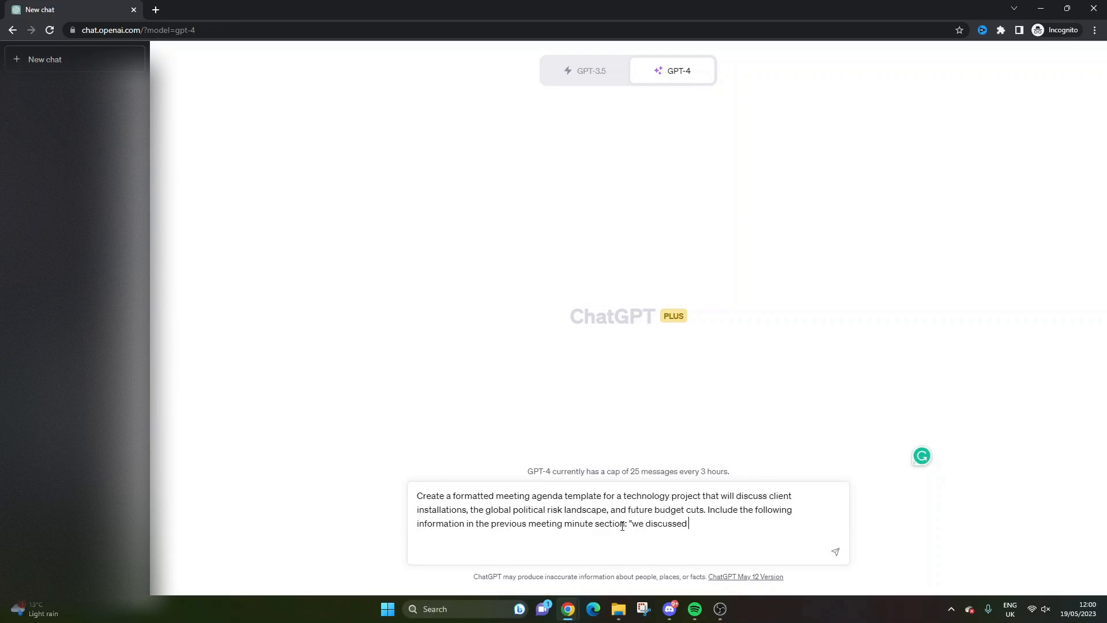
{"action": "type", "text": "and approved of the"}
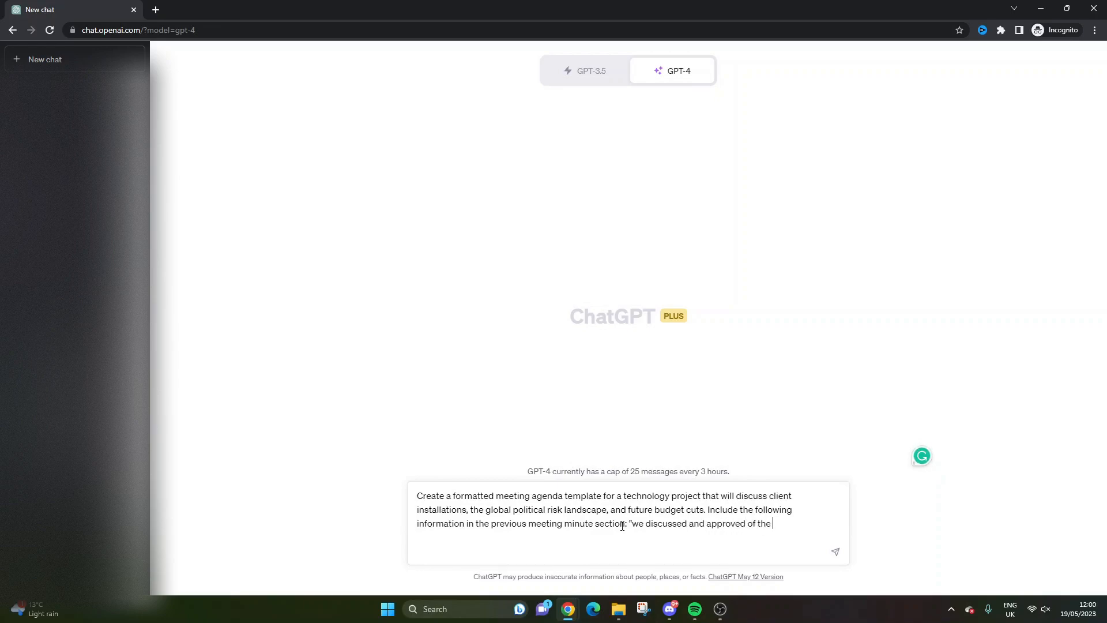
{"action": "type", "text": "resource allocation requ"}
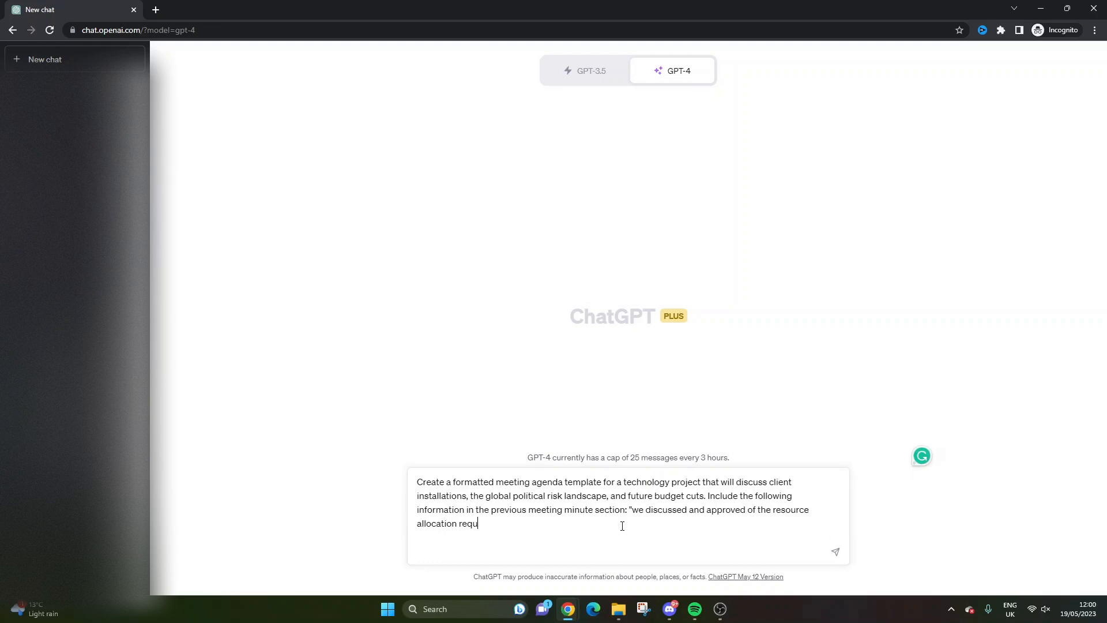
{"action": "type", "text": "irement"}
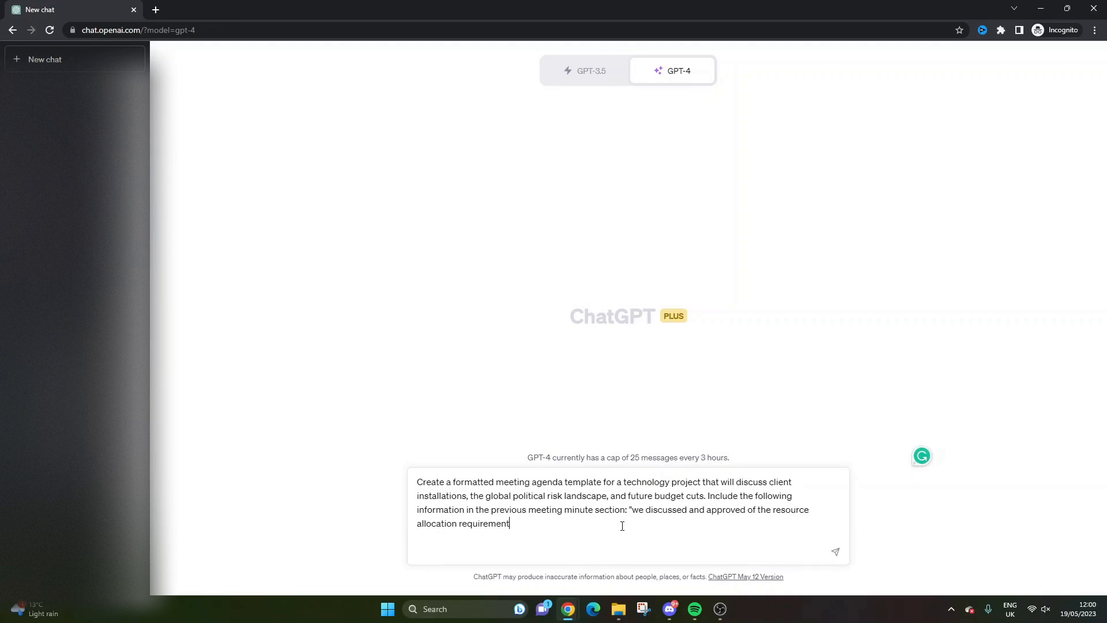
{"action": "type", "text": "\""}
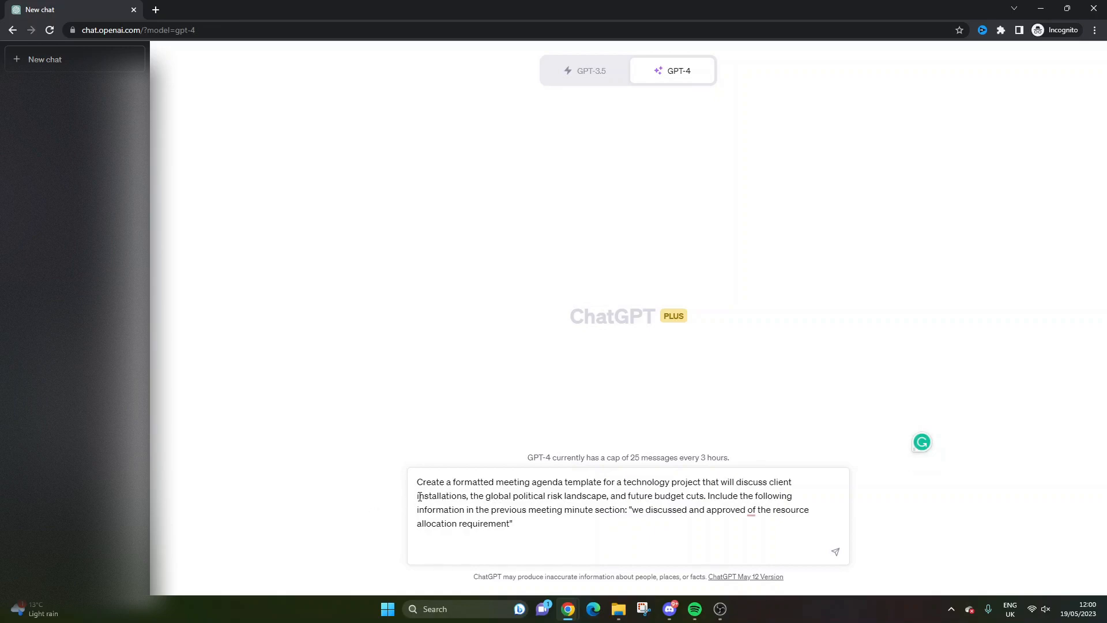
Step: Submit the prompt and receive GPT-4's formatted Technology Project Meeting Agenda
{"action": "left_click_drag", "start_coordinate": [418, 496], "coordinate": [608, 496]}
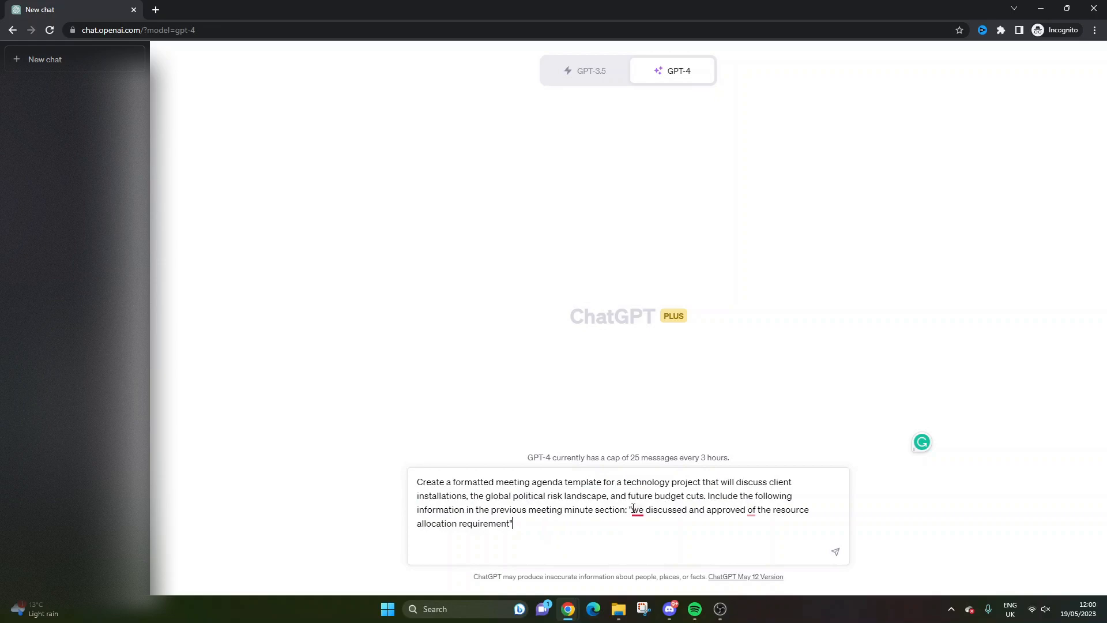
{"action": "left_click_drag", "start_coordinate": [629, 509], "coordinate": [512, 523]}
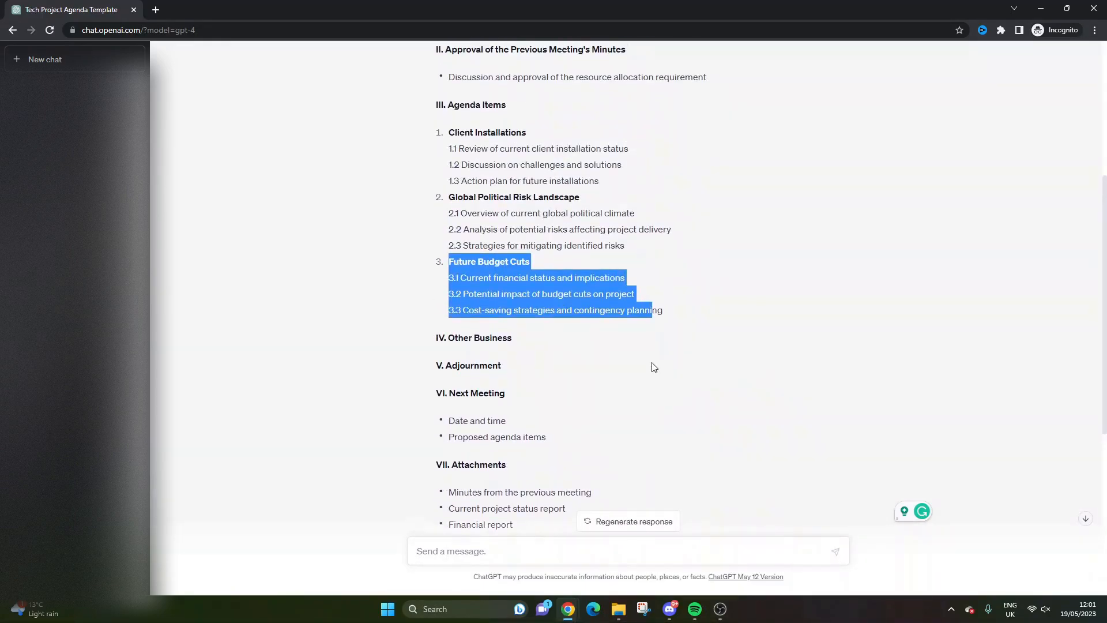
{"action": "left_click", "coordinate": [630, 355]}
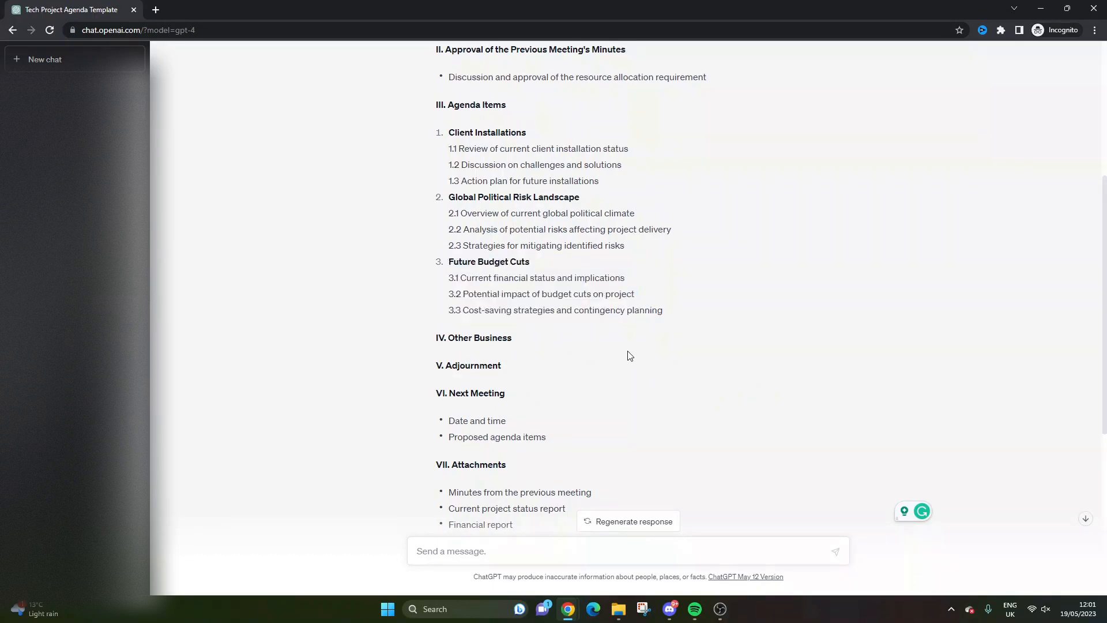
{"action": "mouse_move", "coordinate": [563, 267]}
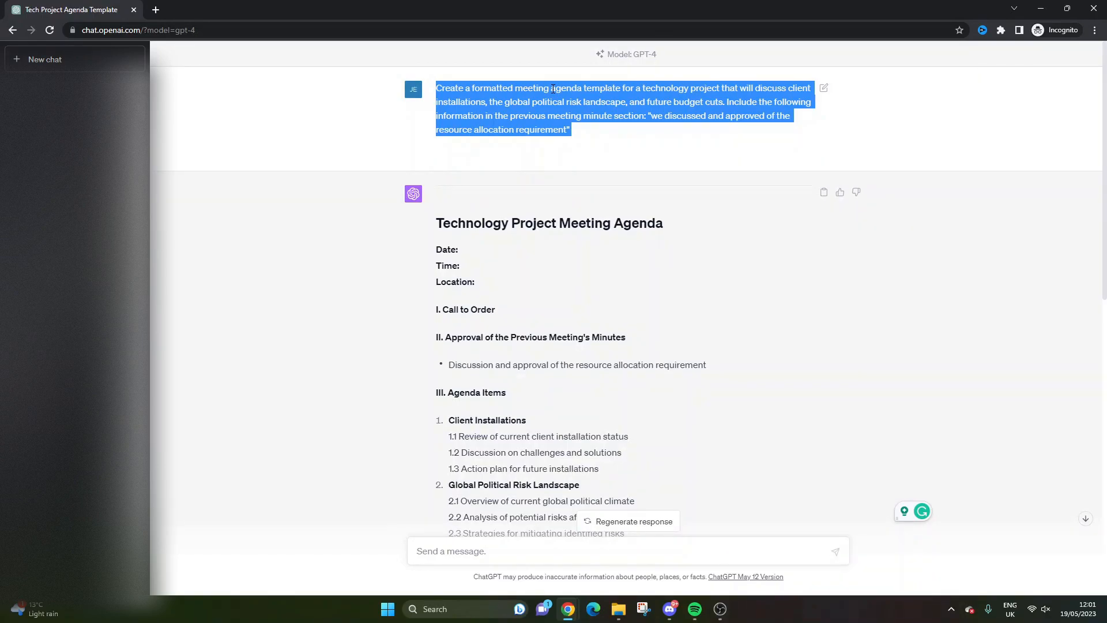
{"action": "mouse_move", "coordinate": [430, 177]}
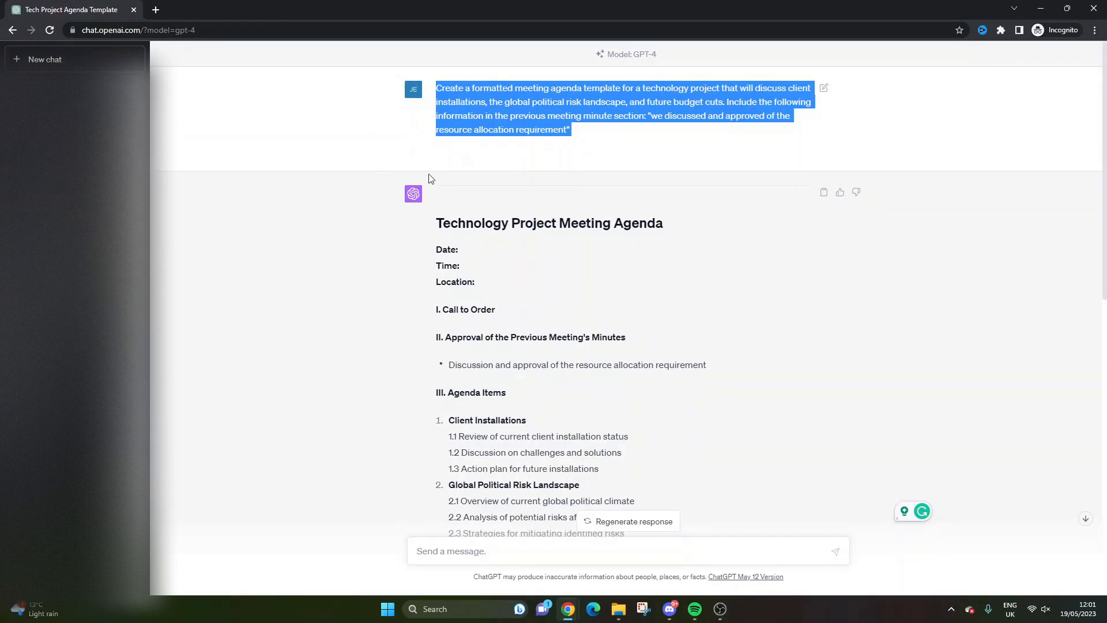
{"action": "mouse_move", "coordinate": [464, 183]}
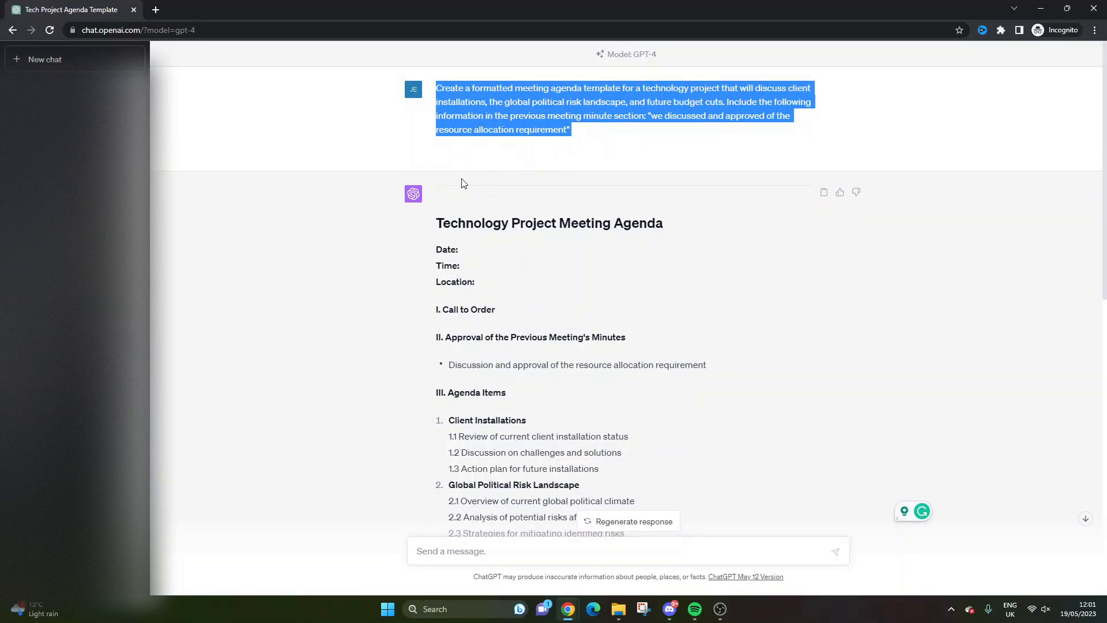
{"action": "mouse_move", "coordinate": [515, 164]}
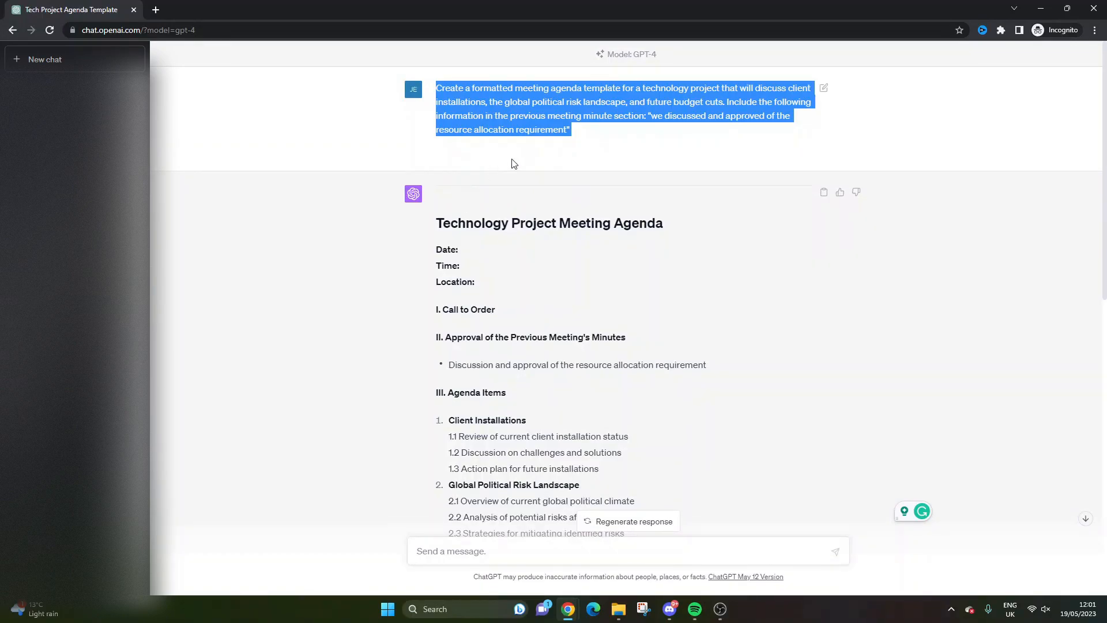
{"action": "mouse_move", "coordinate": [473, 157]}
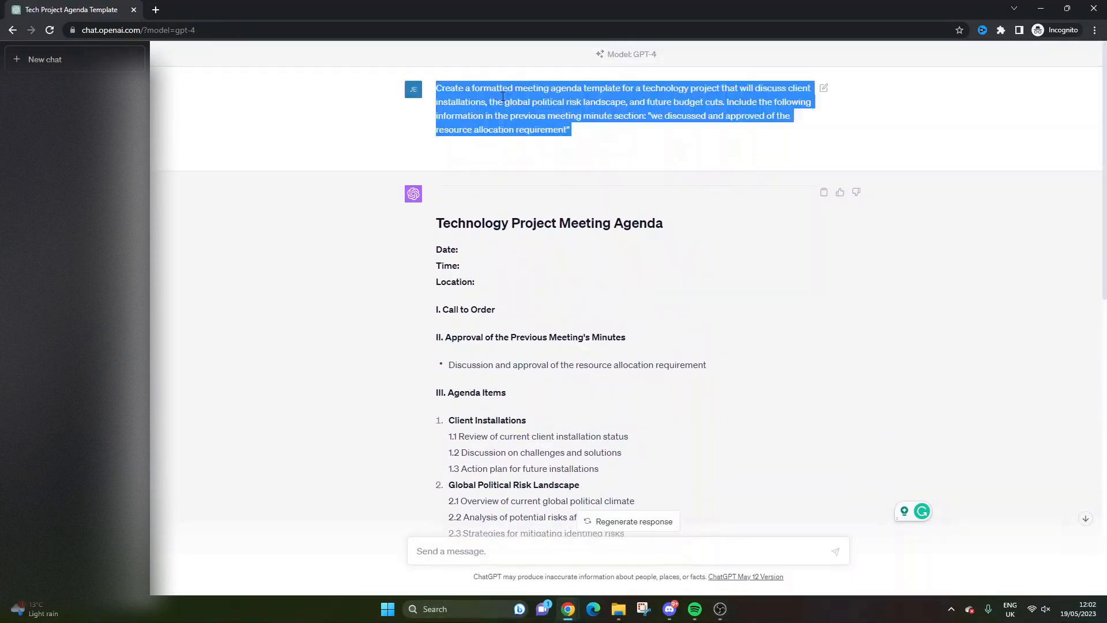
{"action": "left_click", "coordinate": [505, 213]}
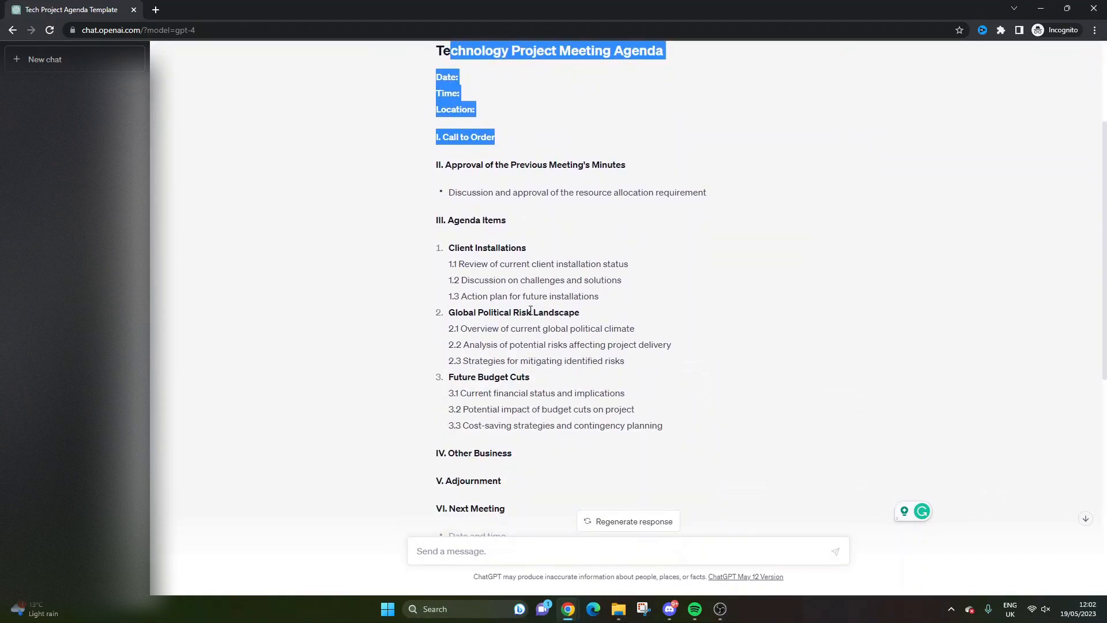
{"action": "scroll", "scroll_direction": "down", "scroll_amount": 3}
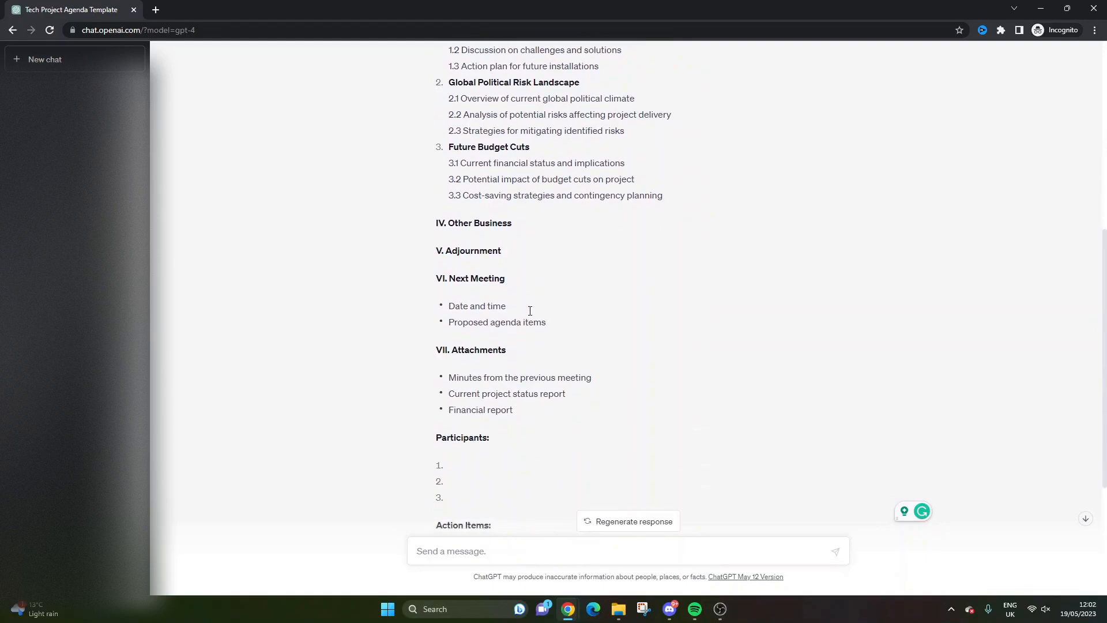